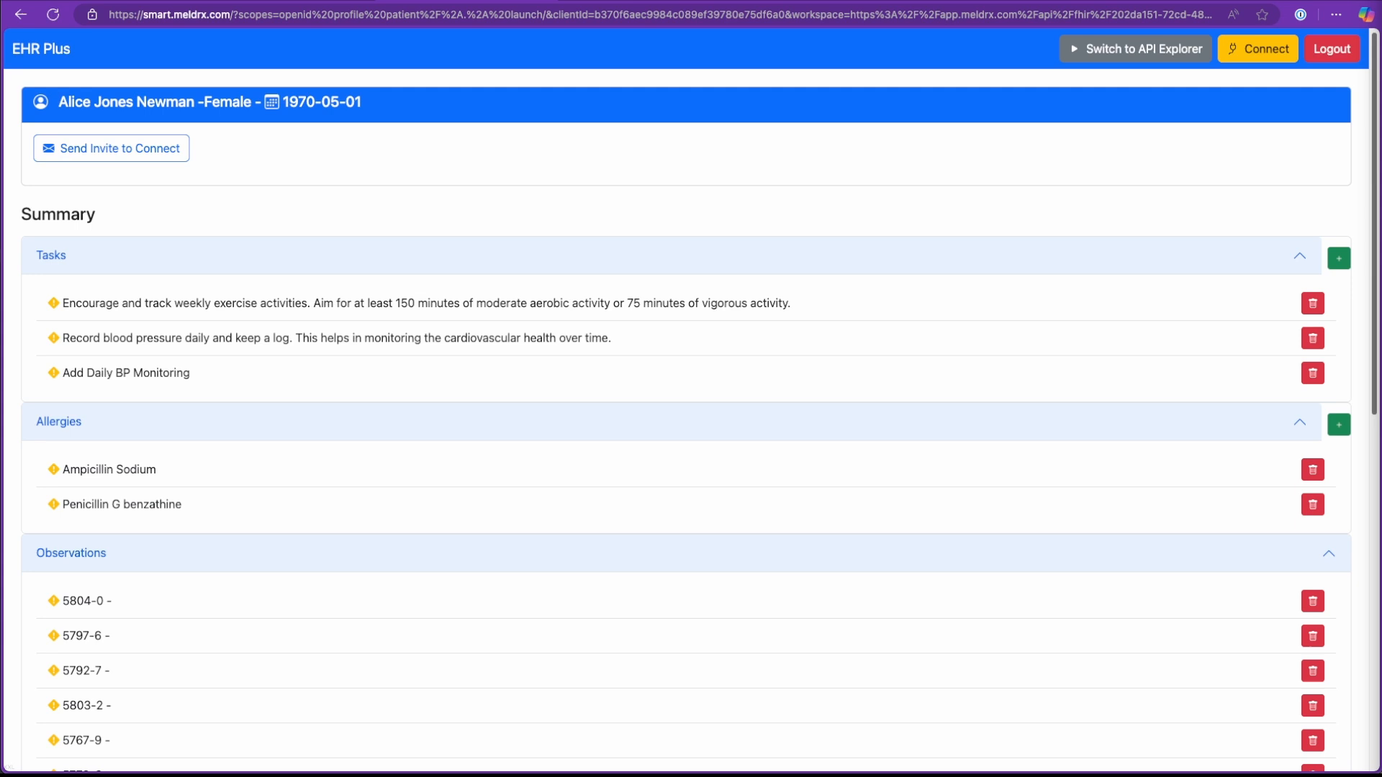
{"action": "left_click", "coordinate": [1337, 257]}
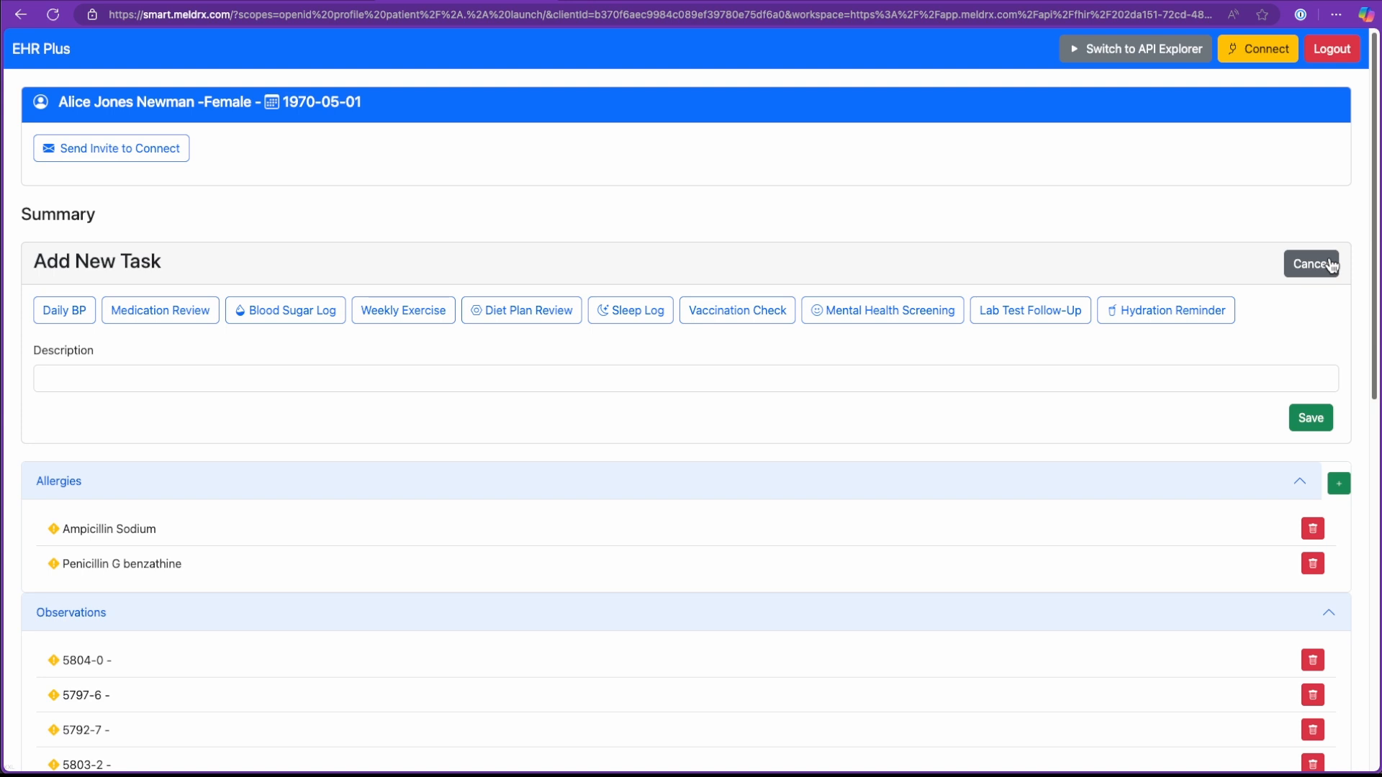
{"action": "mouse_move", "coordinate": [808, 229]}
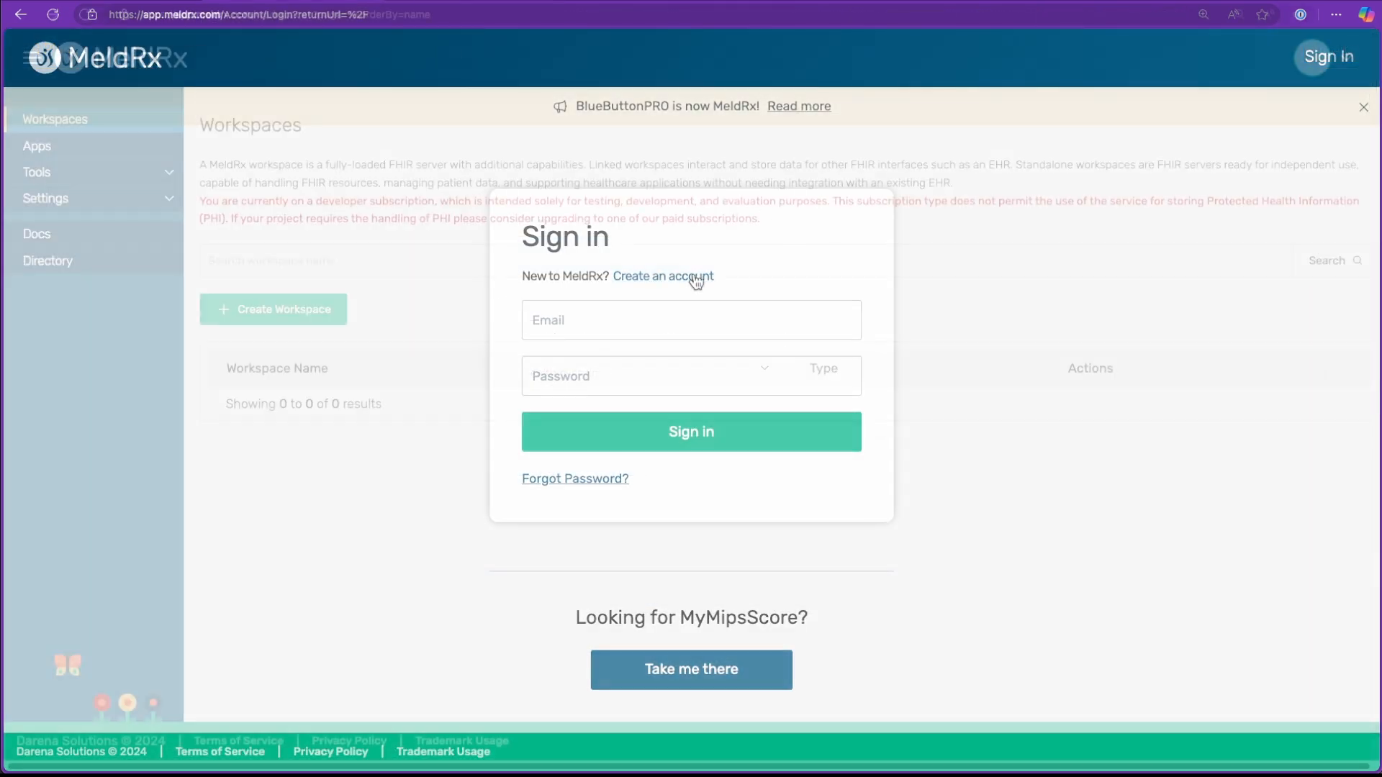
Sign in, create the Predictive AI Demo workspace and enter it
{"action": "left_click", "coordinate": [691, 430]}
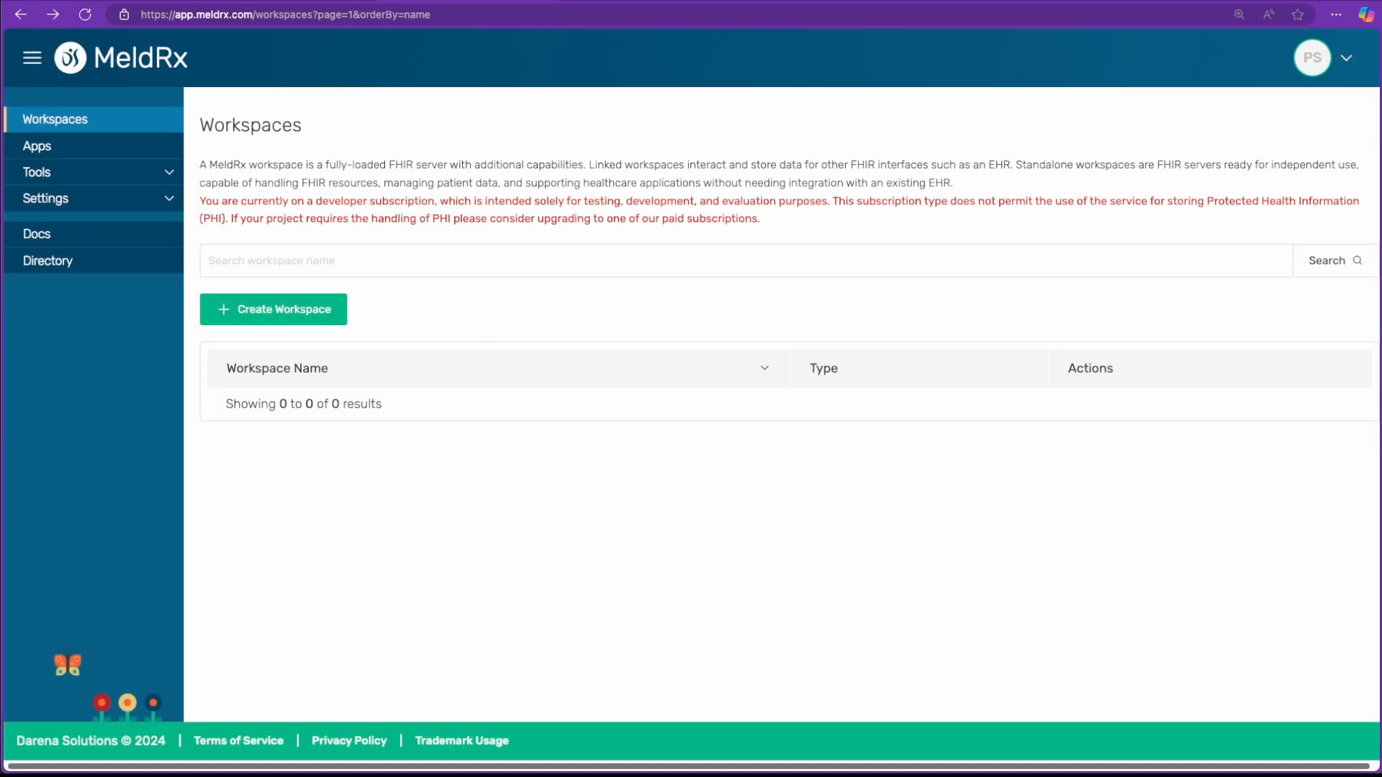
{"action": "left_click", "coordinate": [274, 310]}
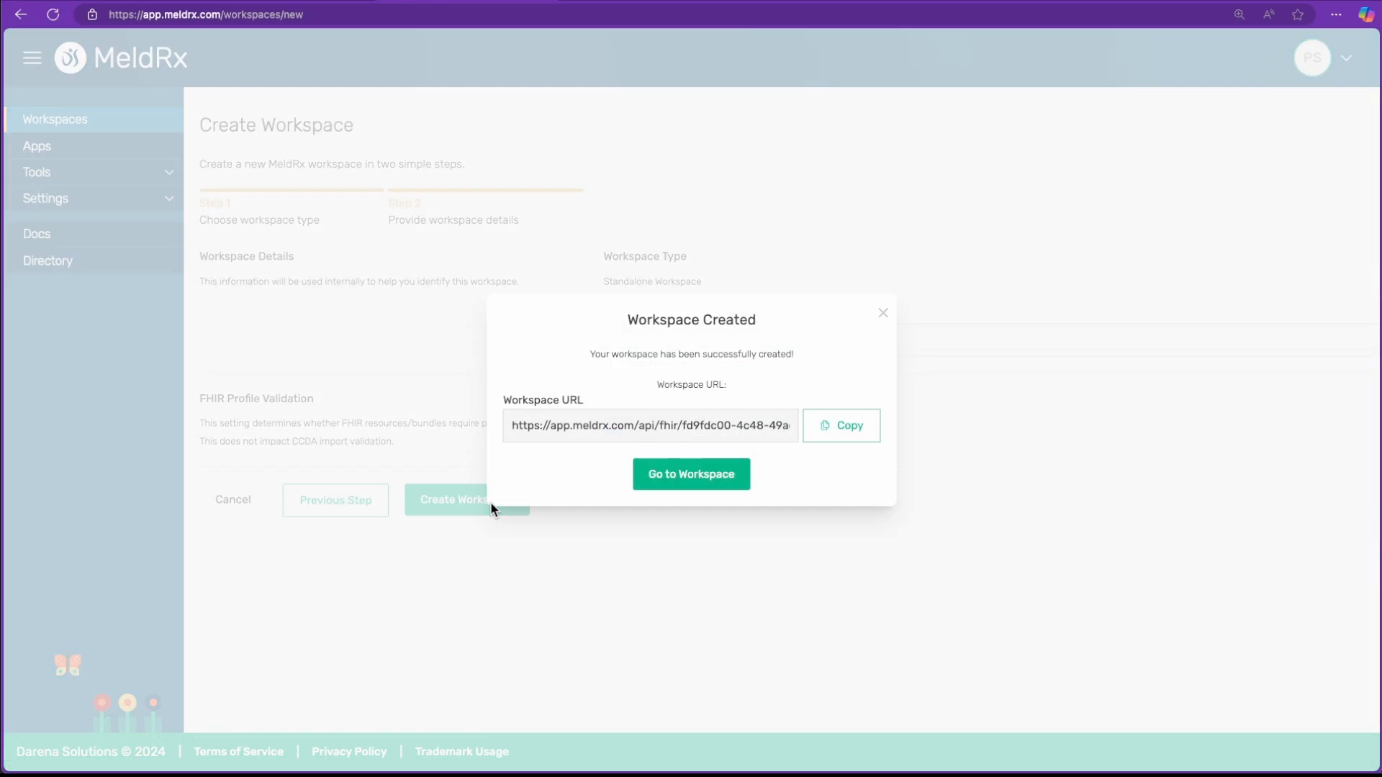
{"action": "left_click", "coordinate": [691, 474]}
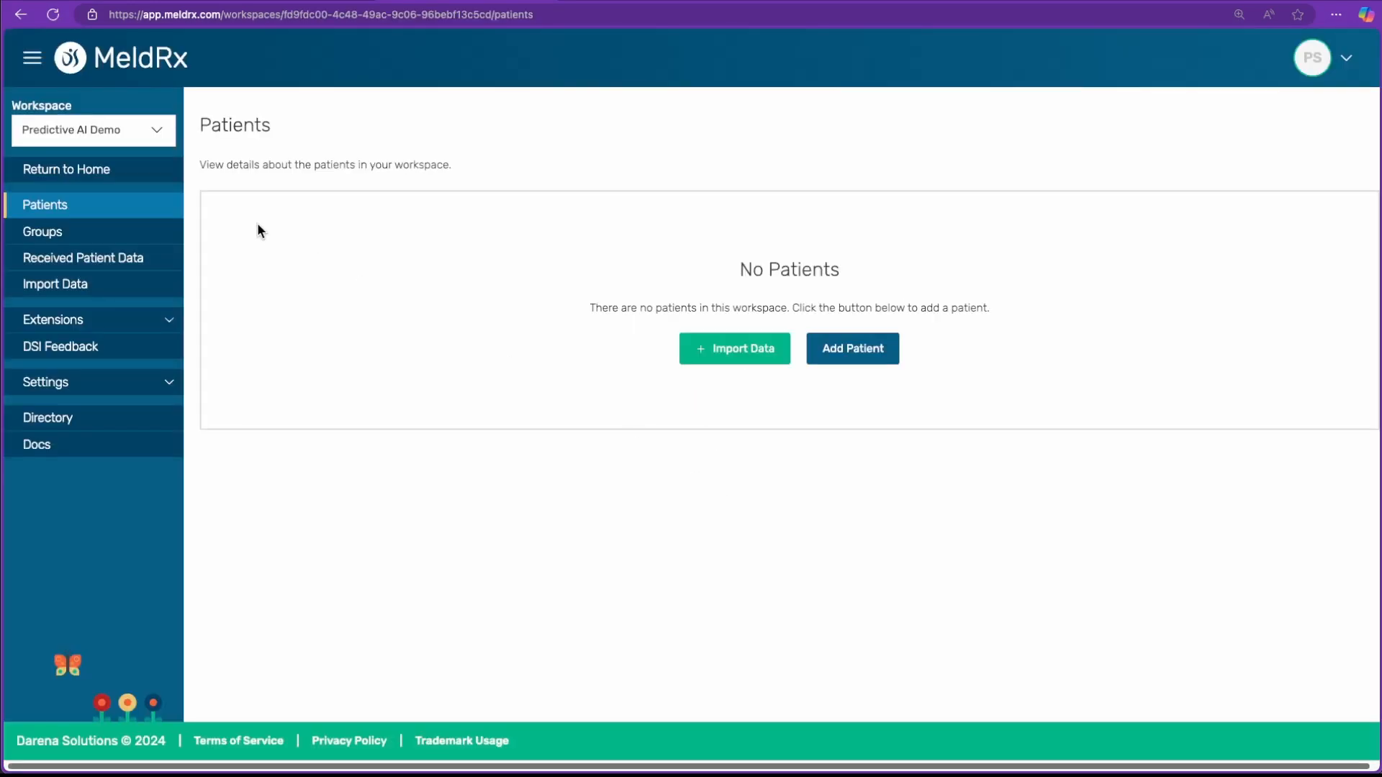
{"action": "mouse_move", "coordinate": [739, 361]}
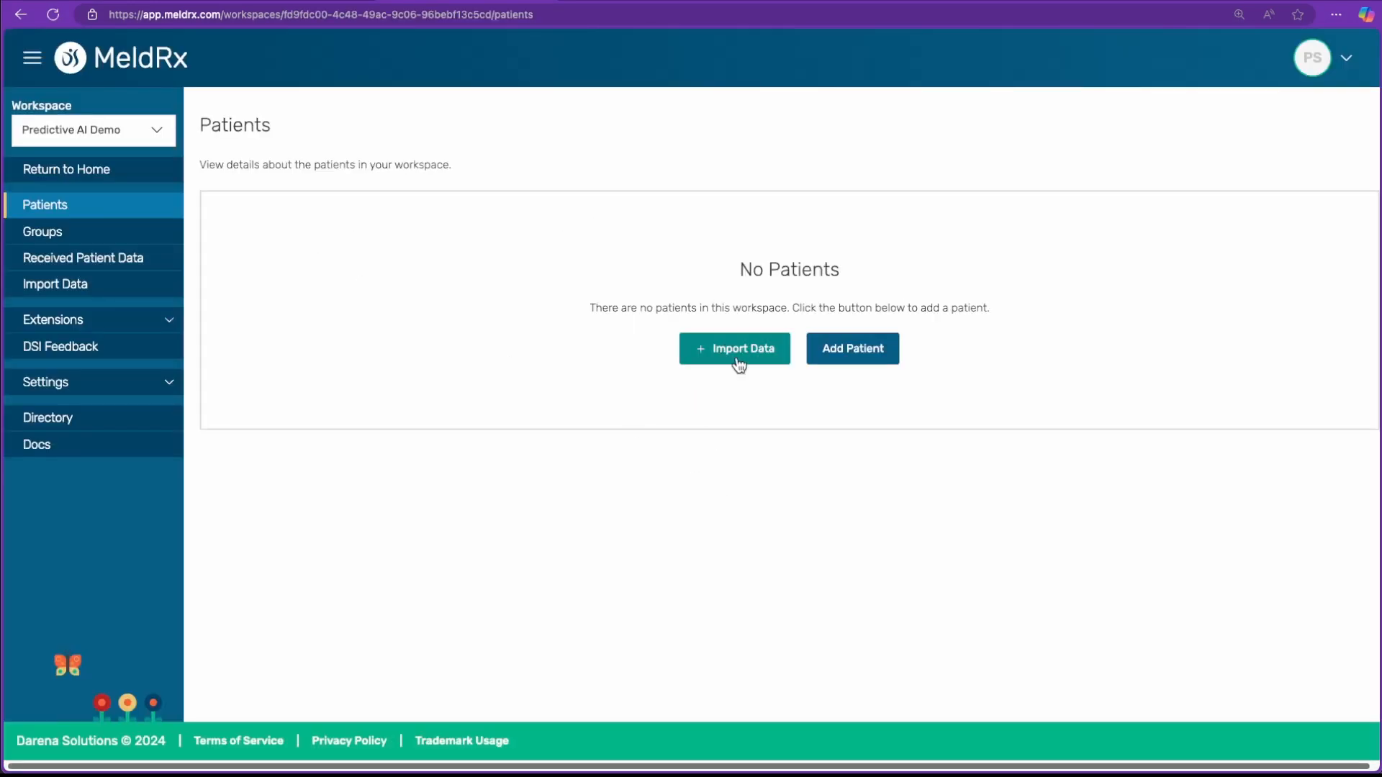
{"action": "left_click", "coordinate": [734, 349]}
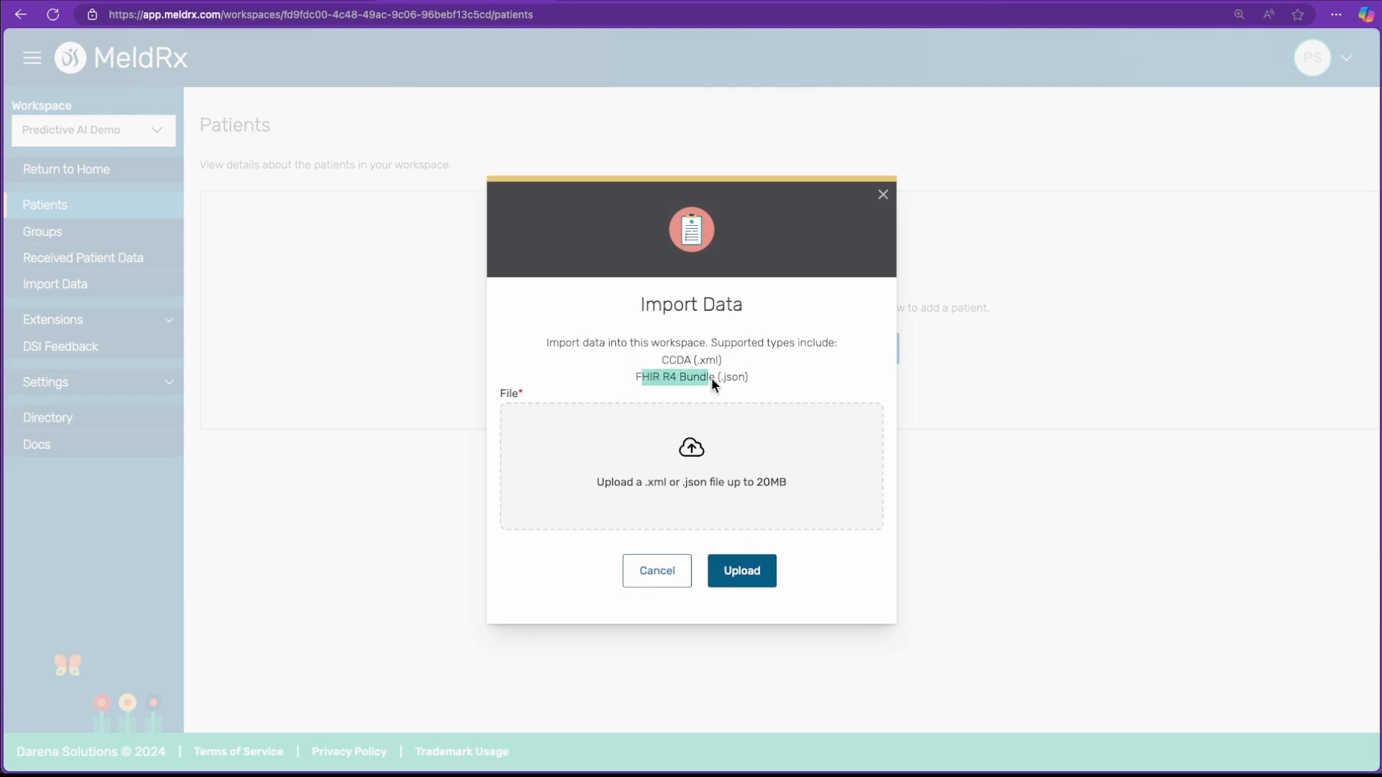
{"action": "mouse_move", "coordinate": [737, 480]}
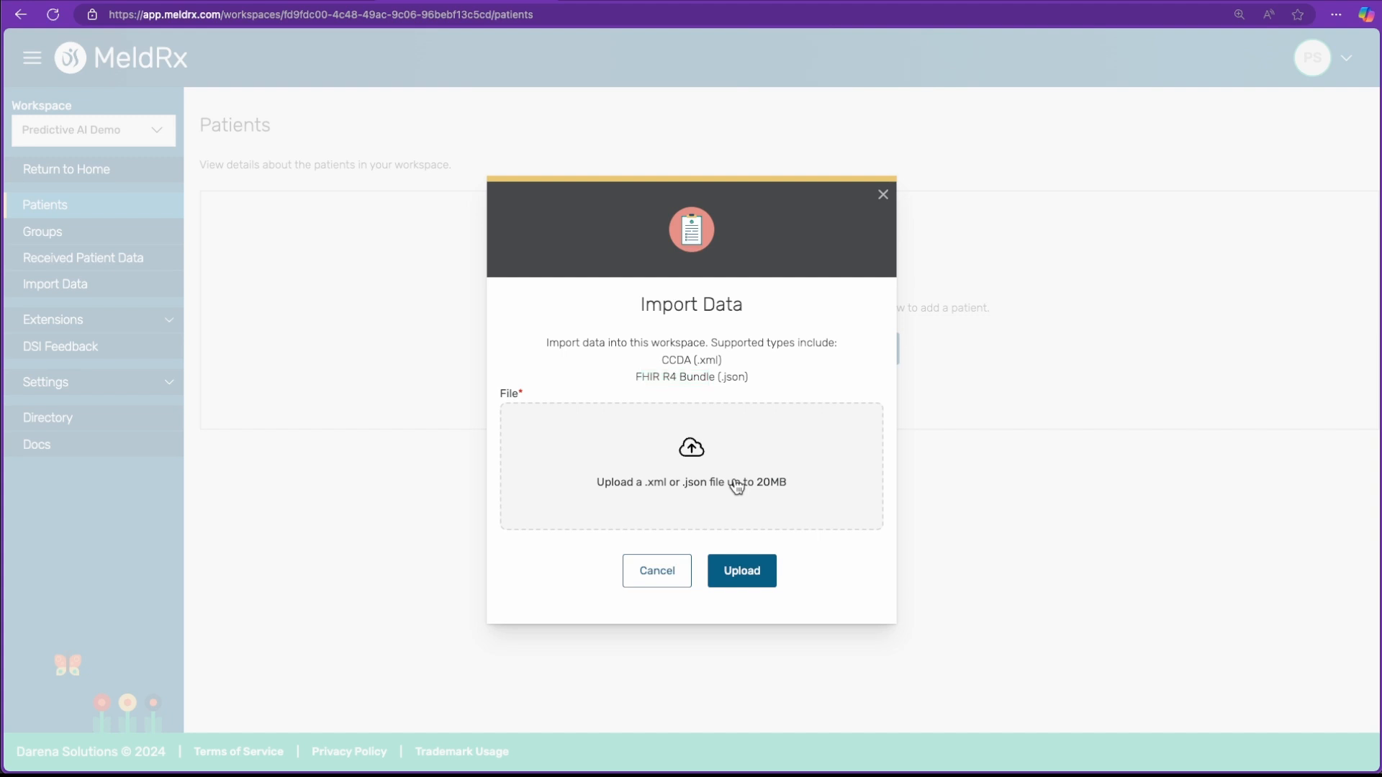
{"action": "left_click", "coordinate": [691, 465]}
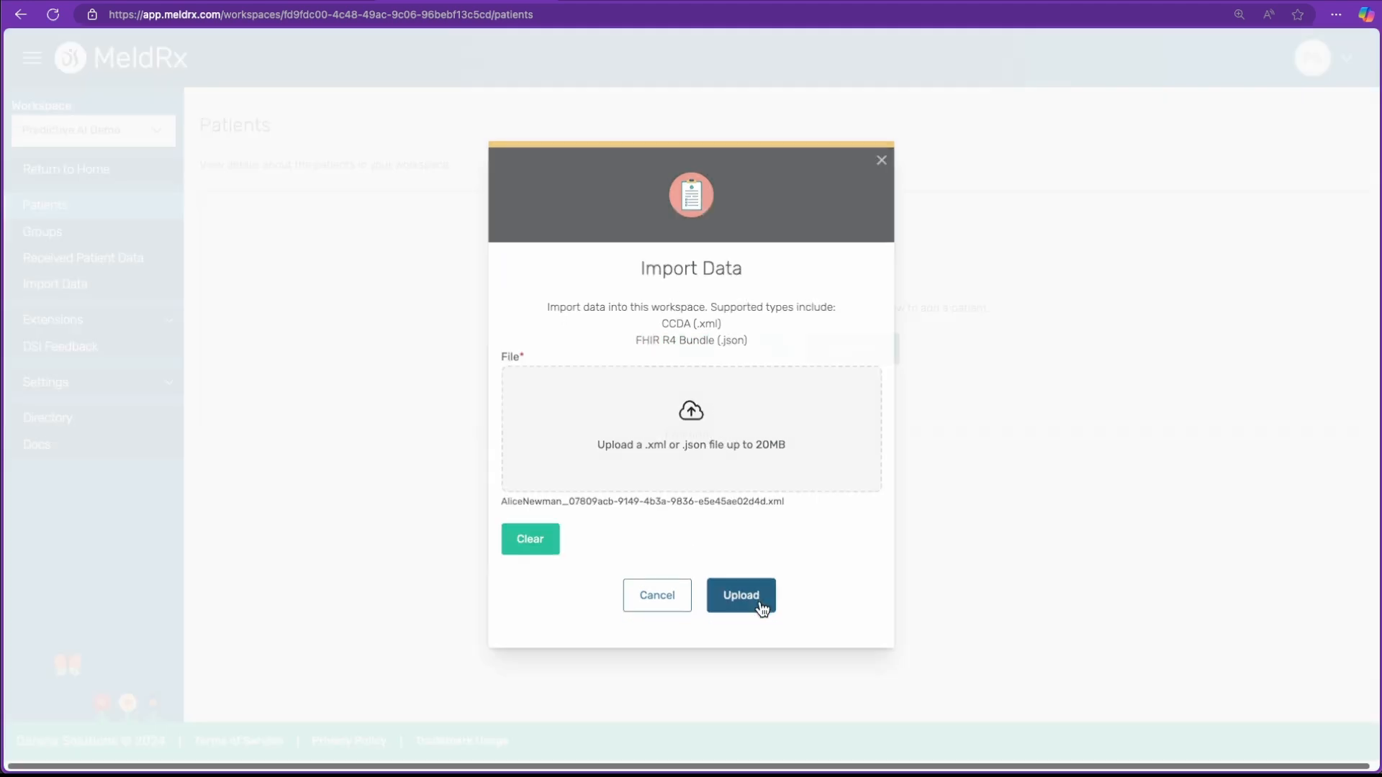
{"action": "left_click", "coordinate": [740, 594]}
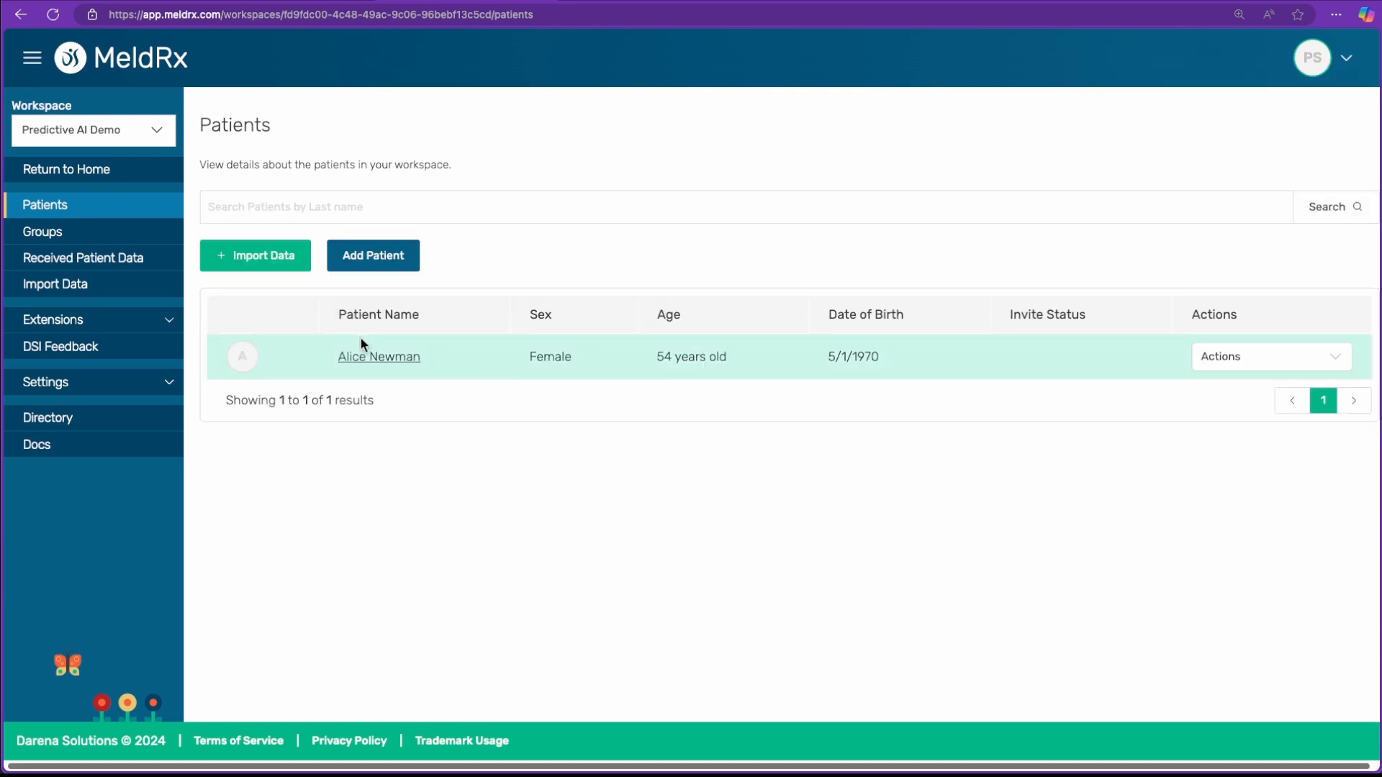
{"action": "left_click", "coordinate": [379, 355]}
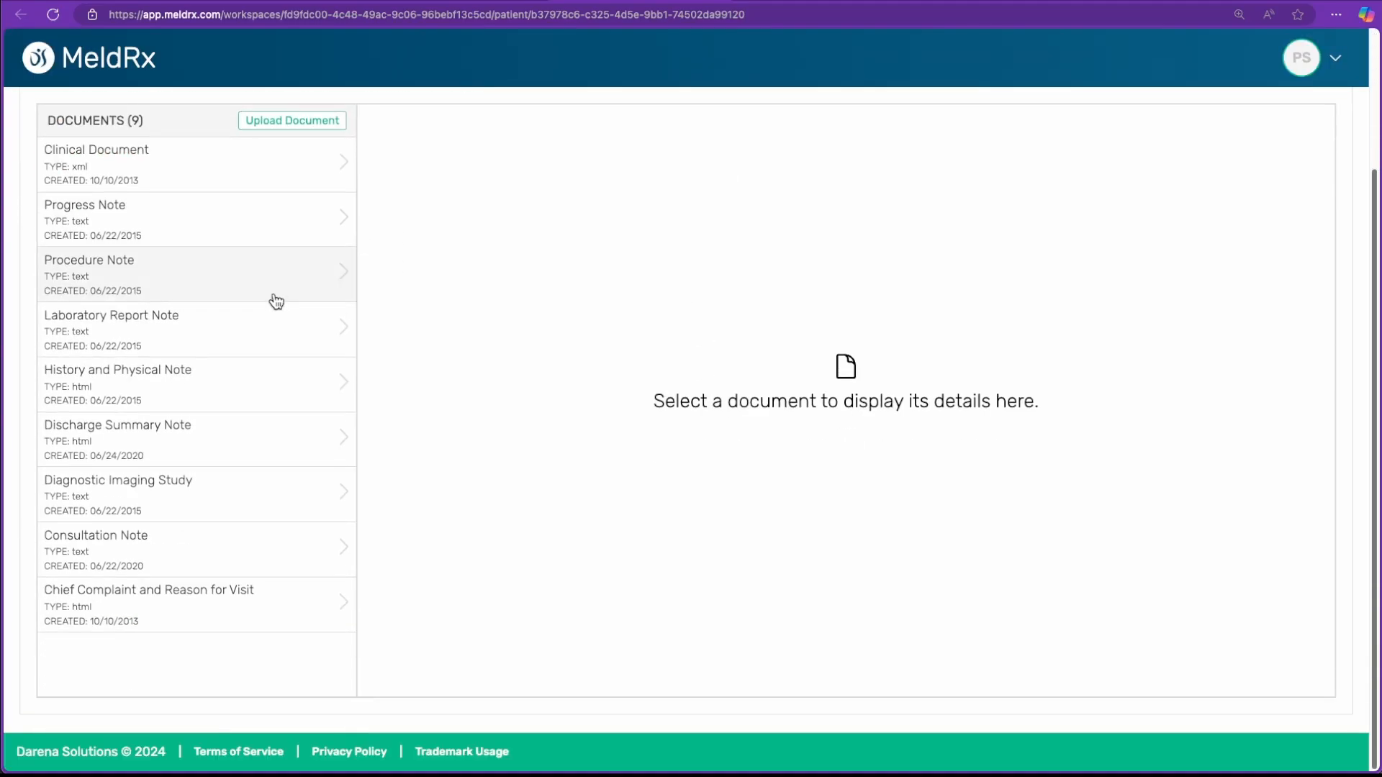
{"action": "left_click", "coordinate": [132, 164]}
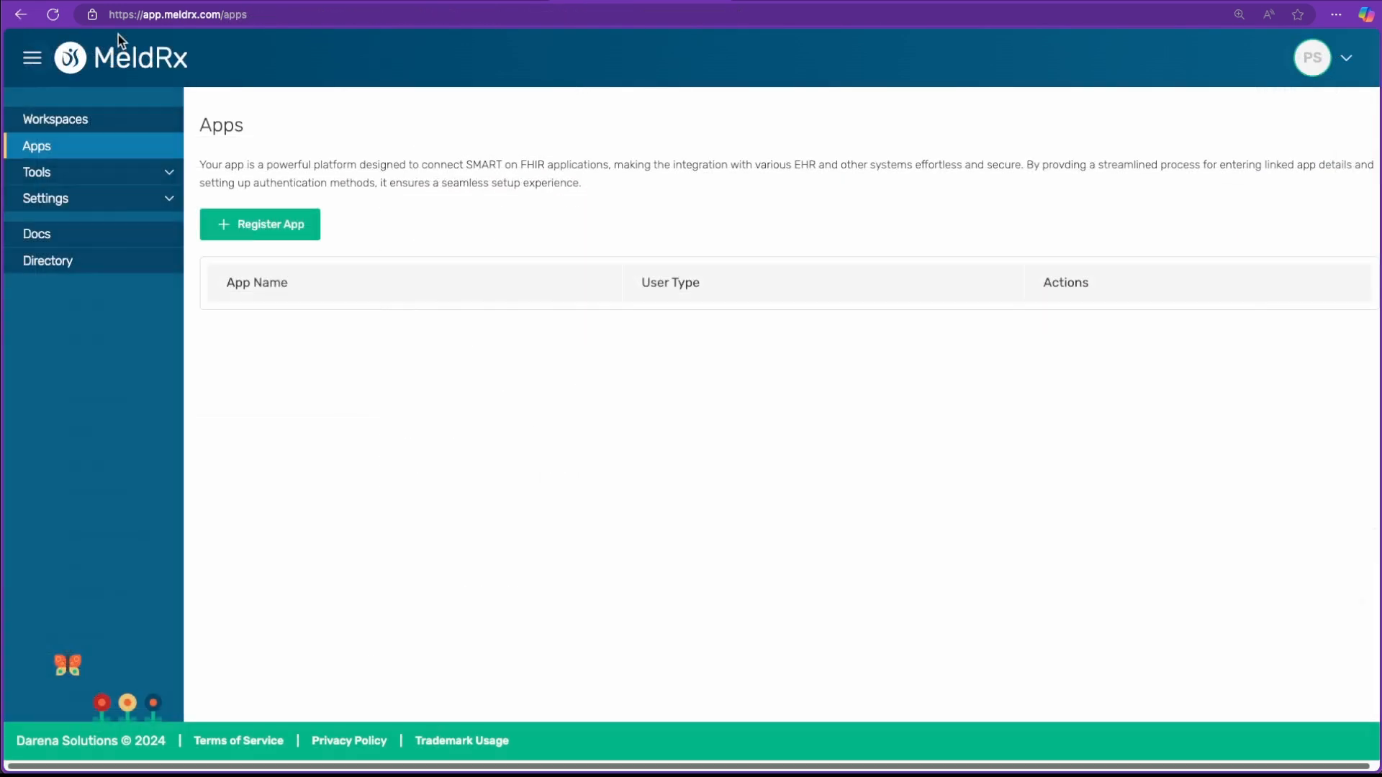
{"action": "mouse_move", "coordinate": [344, 124]}
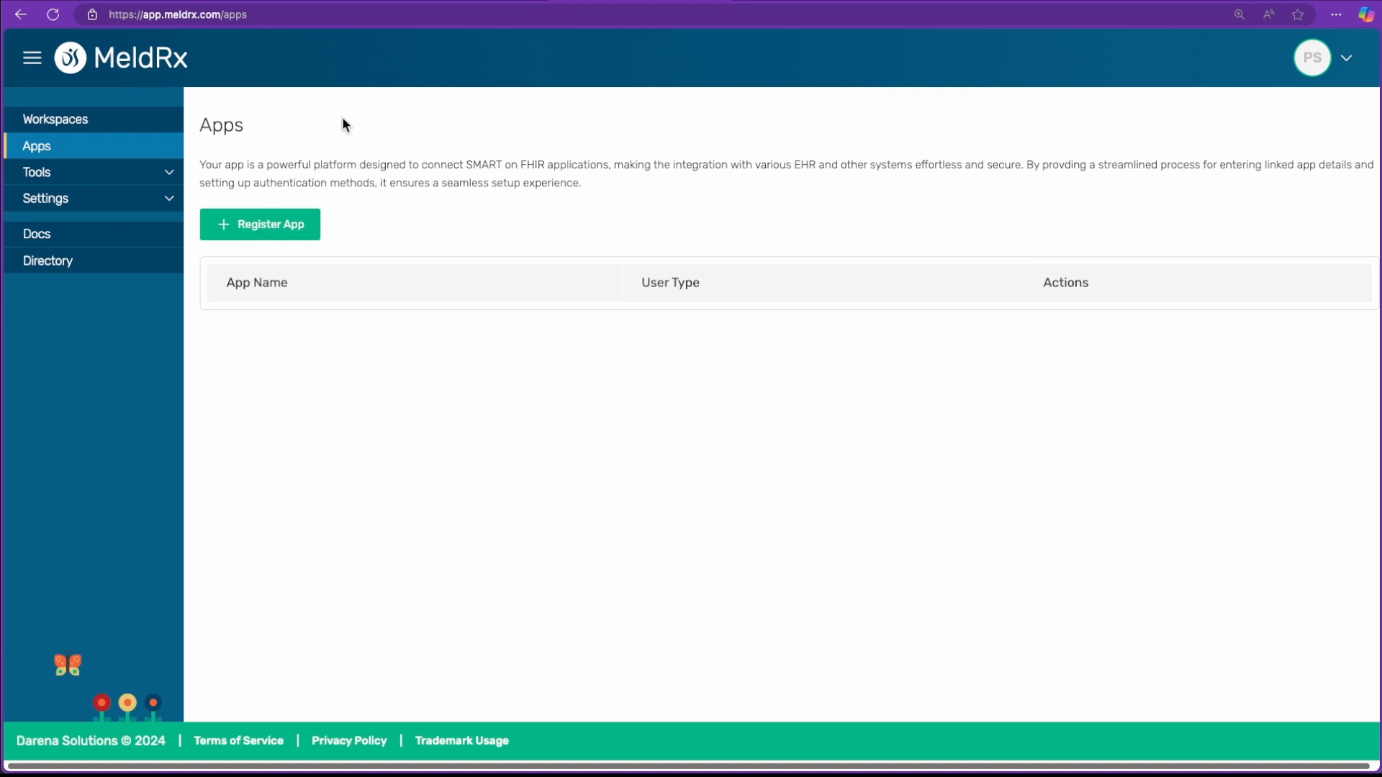
{"action": "left_click", "coordinate": [259, 224]}
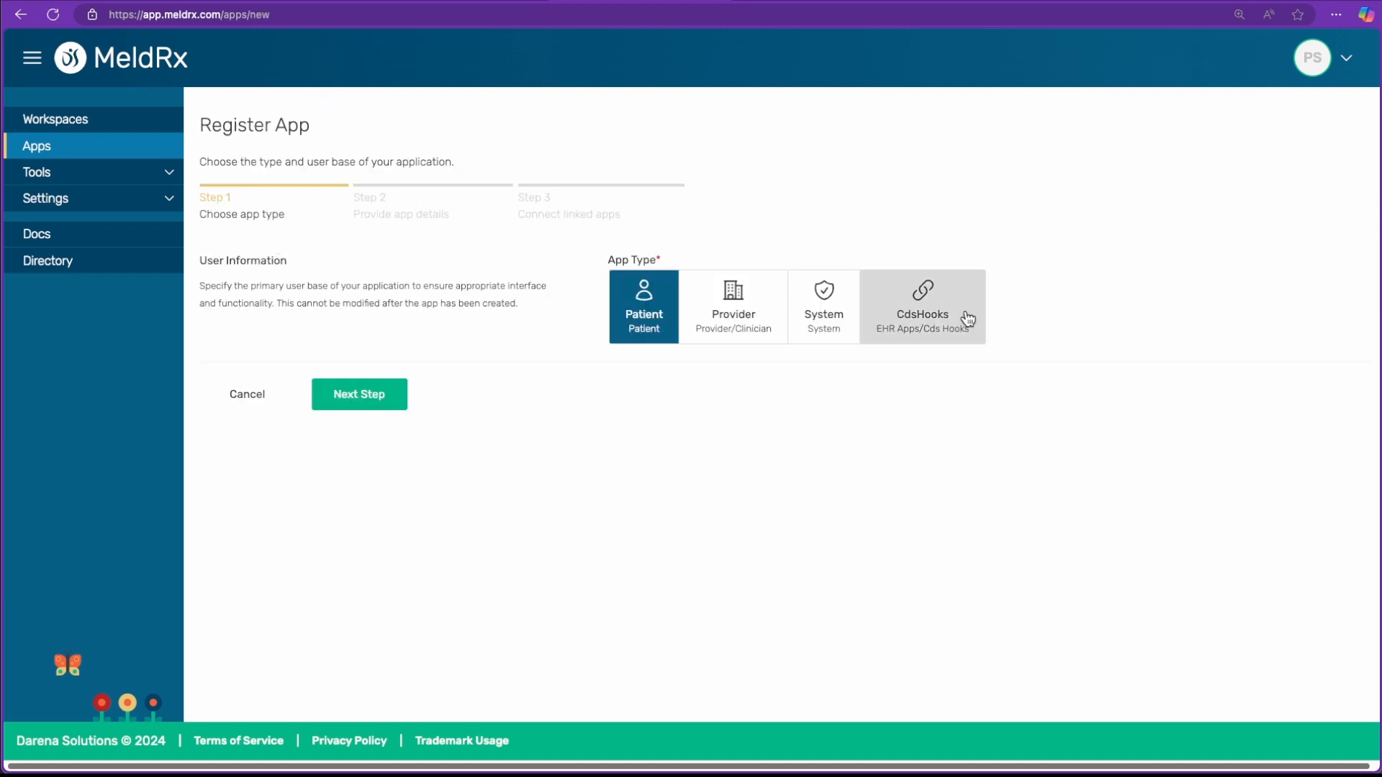
{"action": "left_click", "coordinate": [358, 394]}
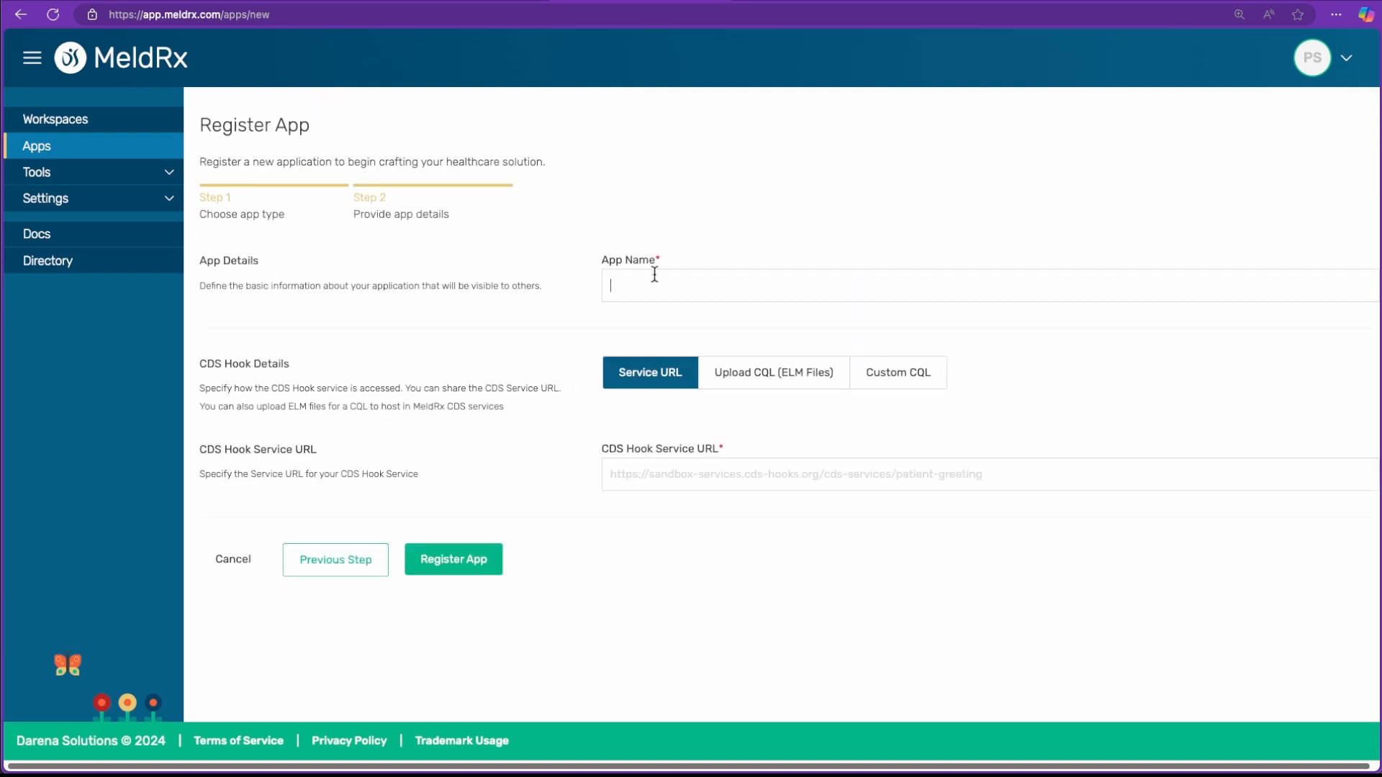
{"action": "type", "text": "EHR Plus (CDS Hooks)"}
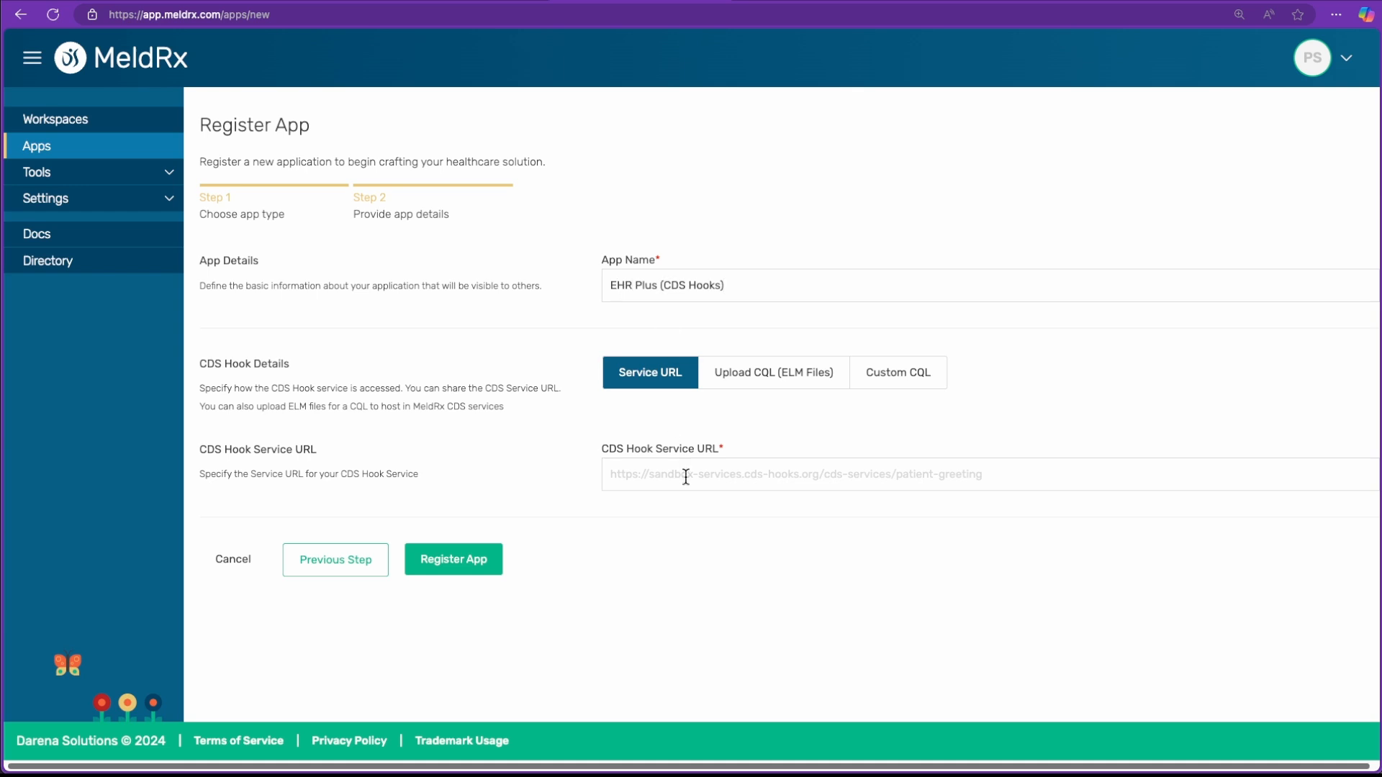
{"action": "type", "text": "https://smart.meldrx.com/cds-services/tasks"}
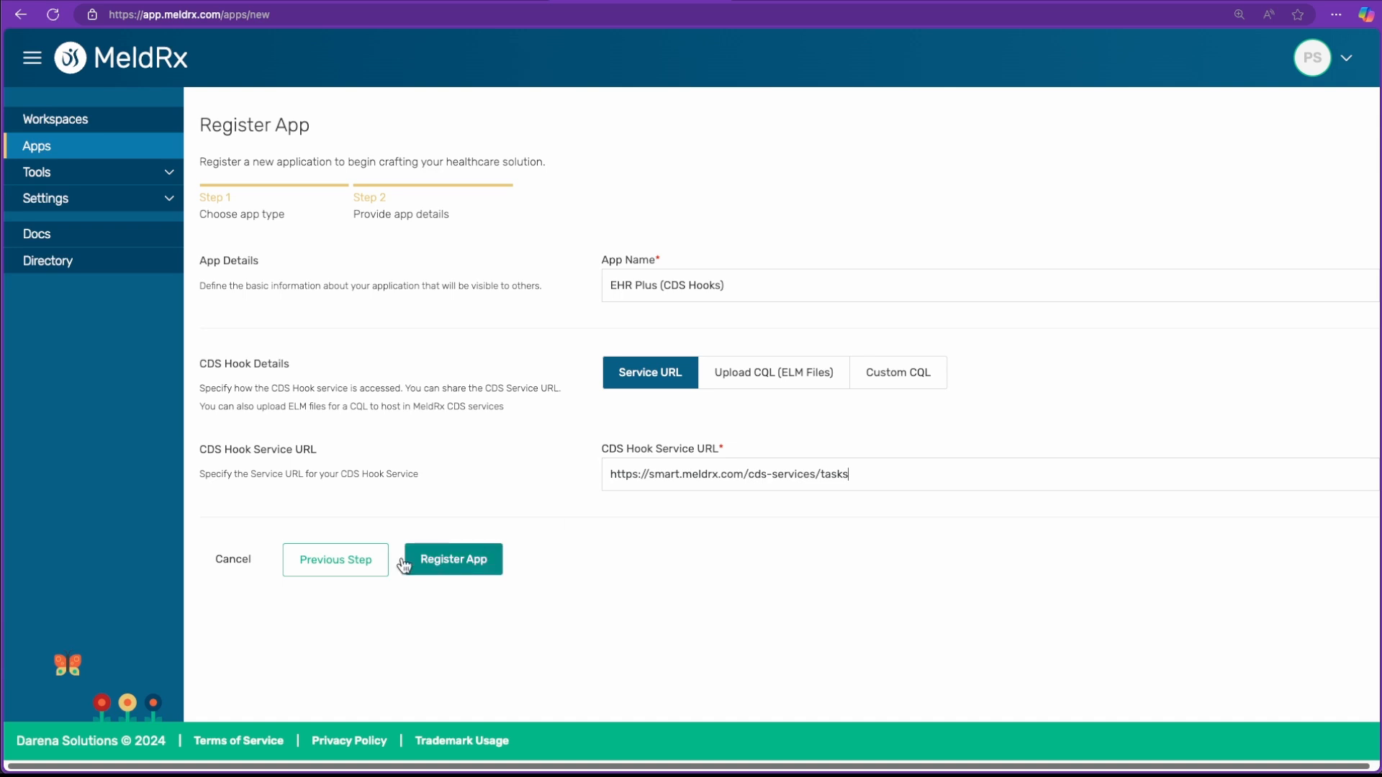
{"action": "left_click", "coordinate": [453, 558]}
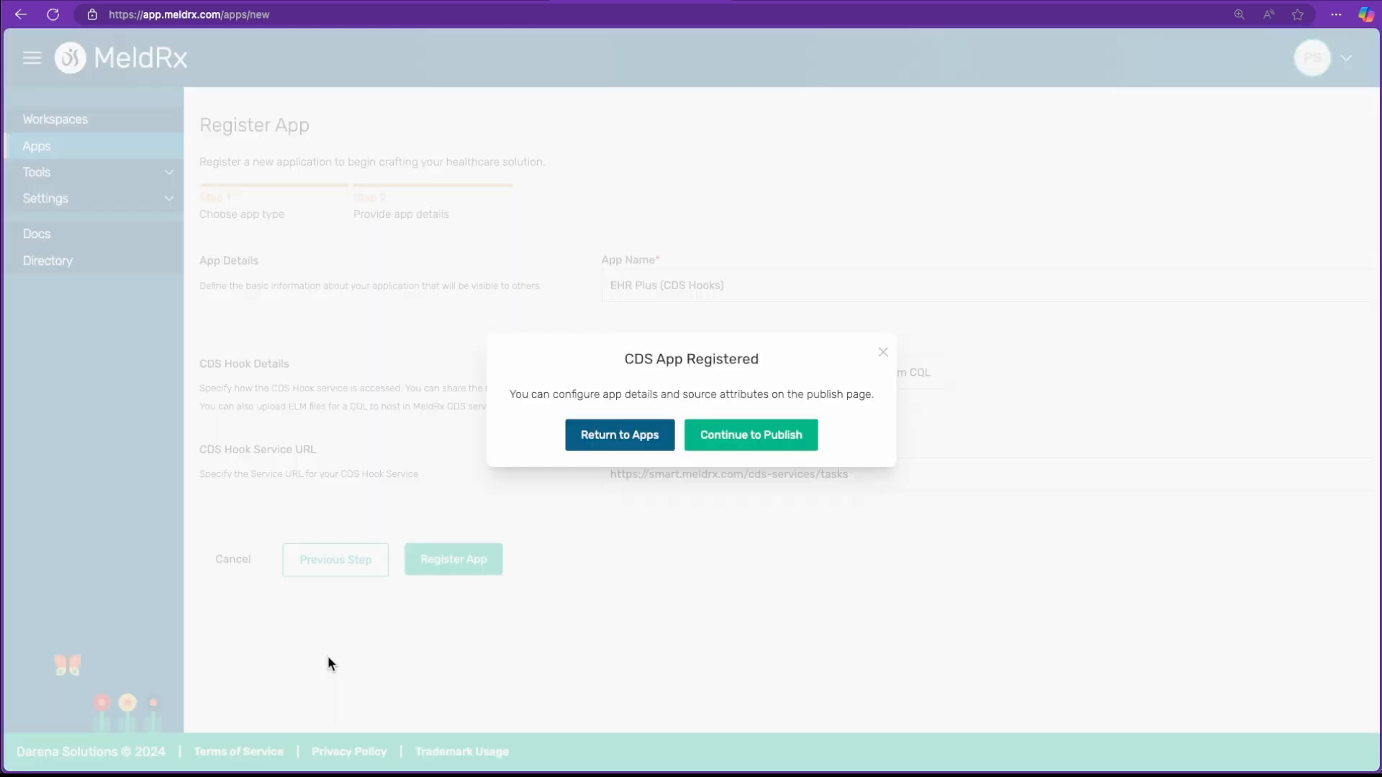
{"action": "mouse_move", "coordinate": [750, 435]}
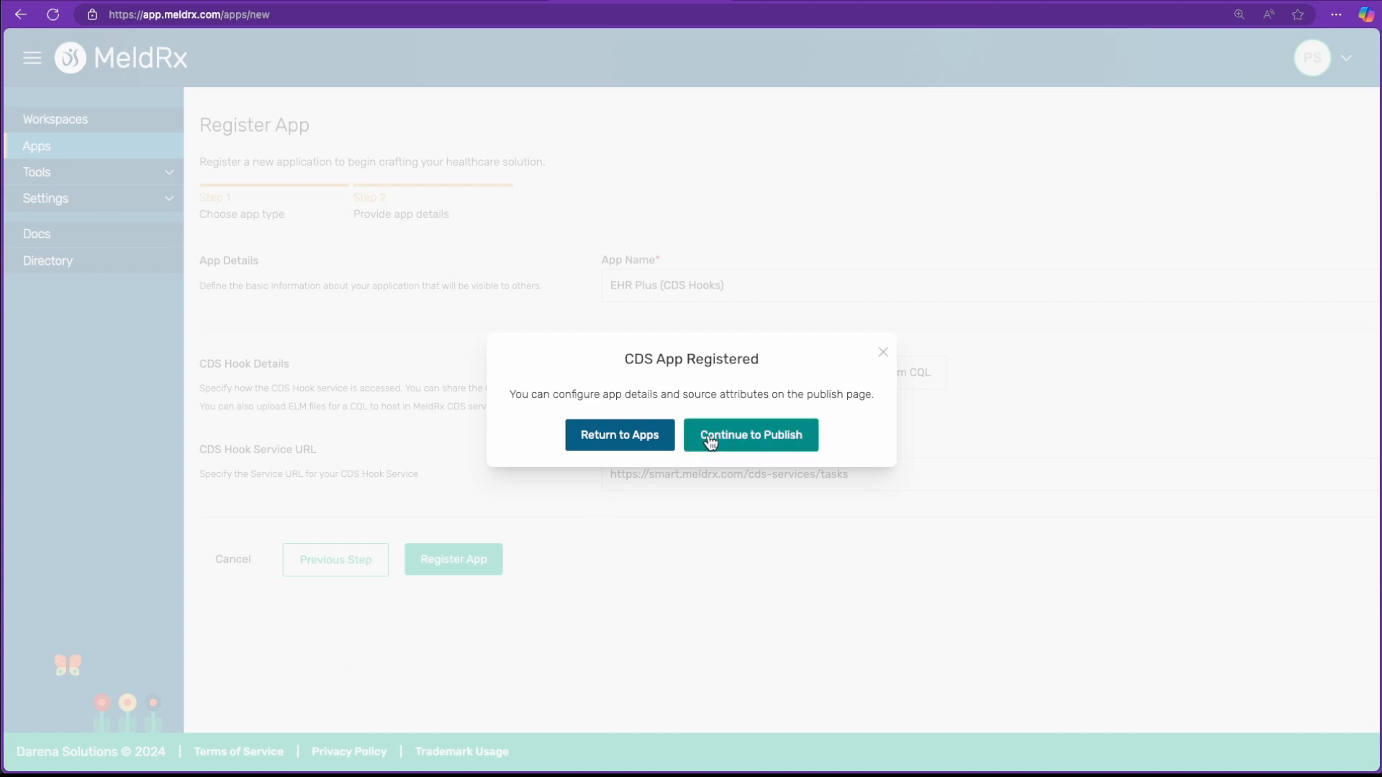
Fill and save the predictive DSI source attributes for EHR Plus (CDS Hooks)
{"action": "left_click", "coordinate": [750, 435]}
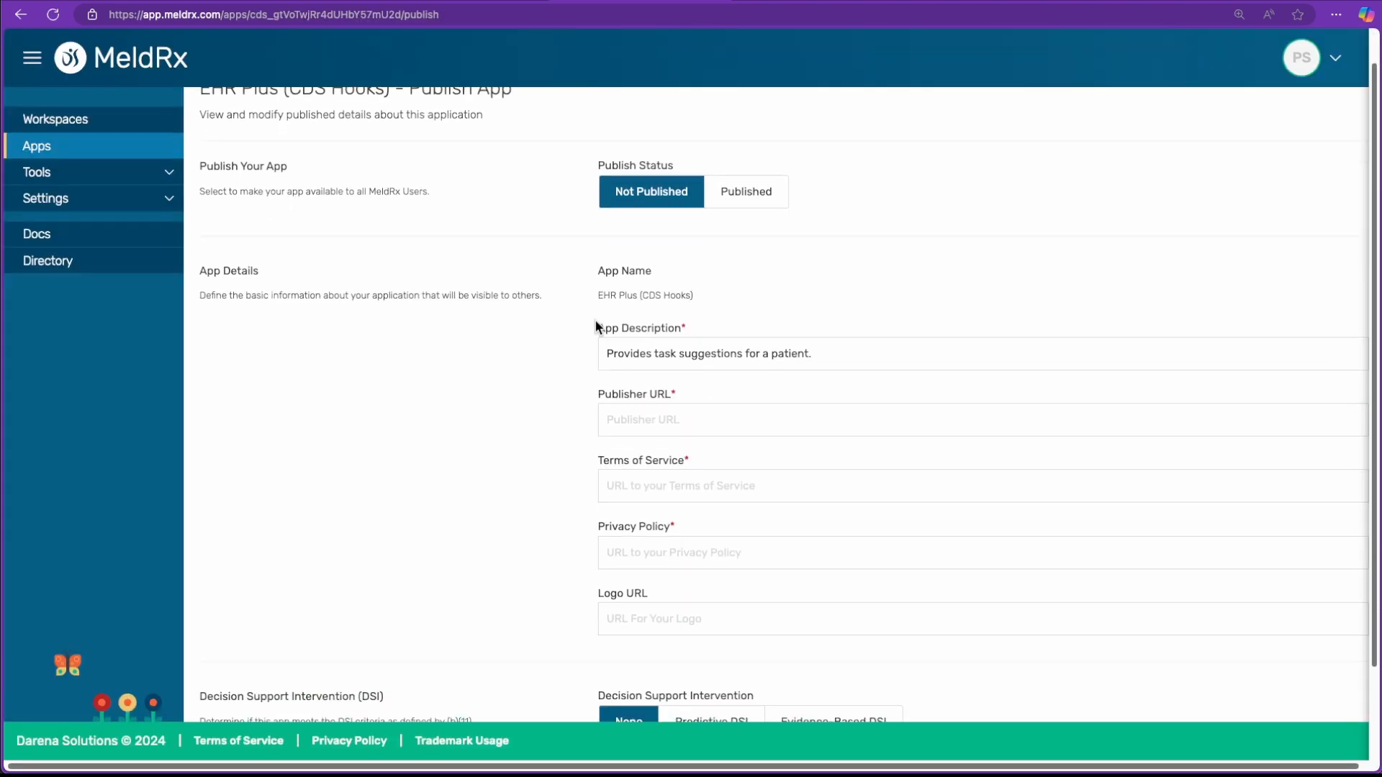
{"action": "scroll", "scroll_direction": "down", "scroll_amount": 3}
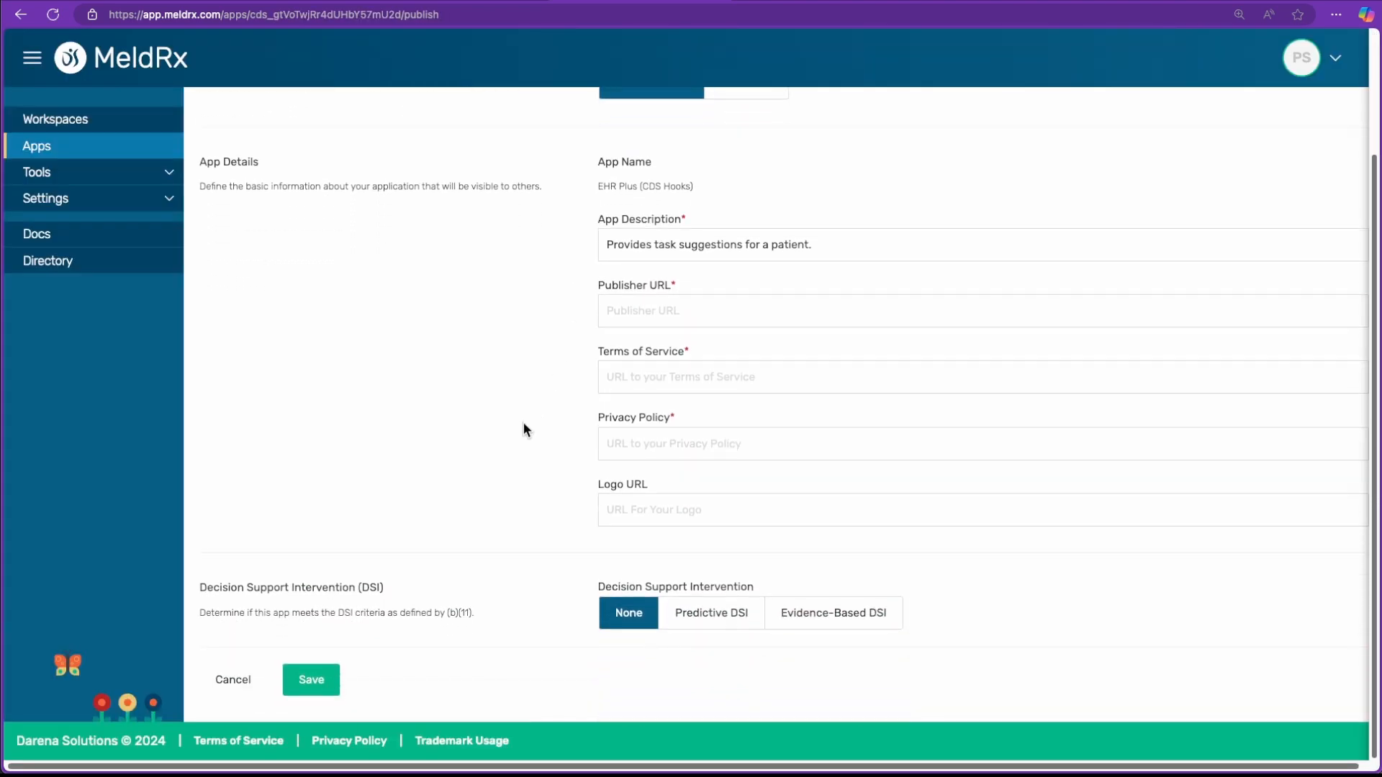
{"action": "mouse_move", "coordinate": [803, 602]}
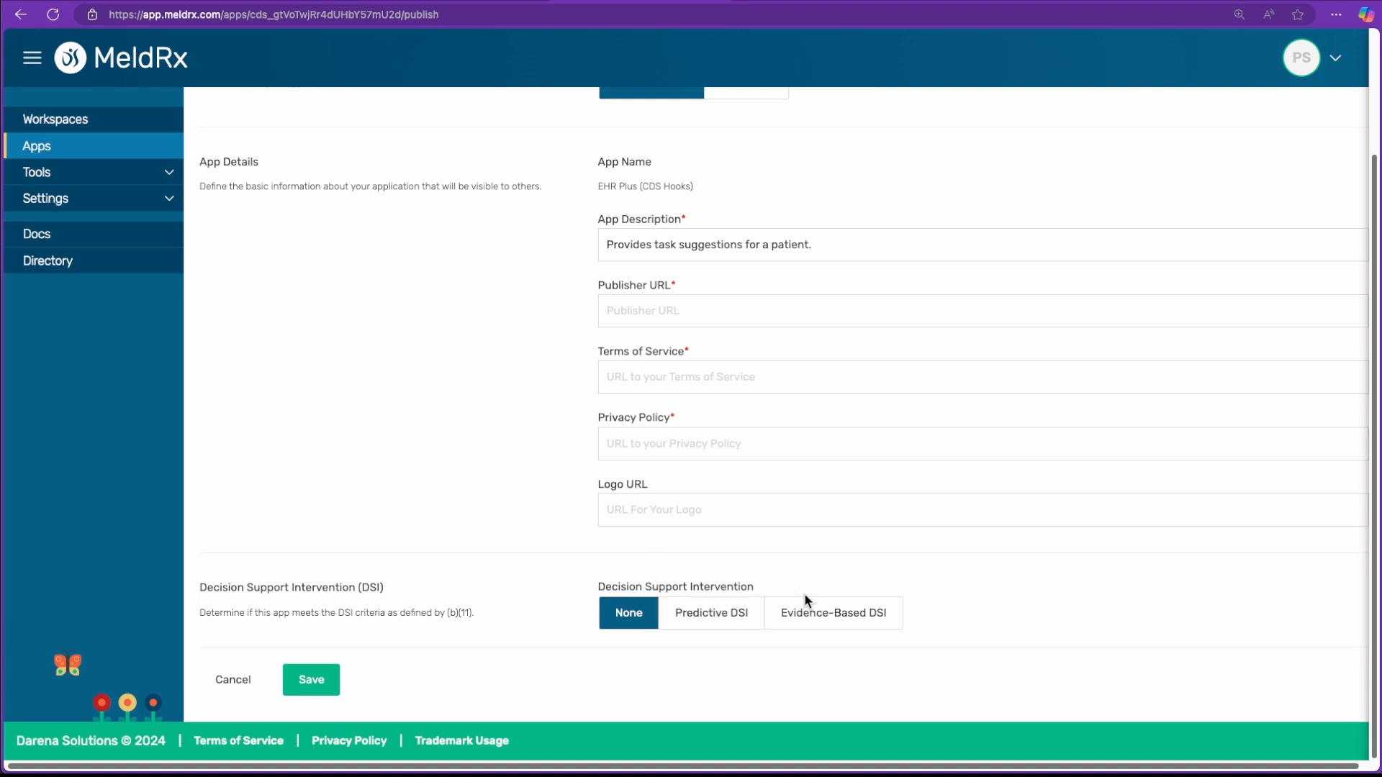
{"action": "mouse_move", "coordinate": [832, 613]}
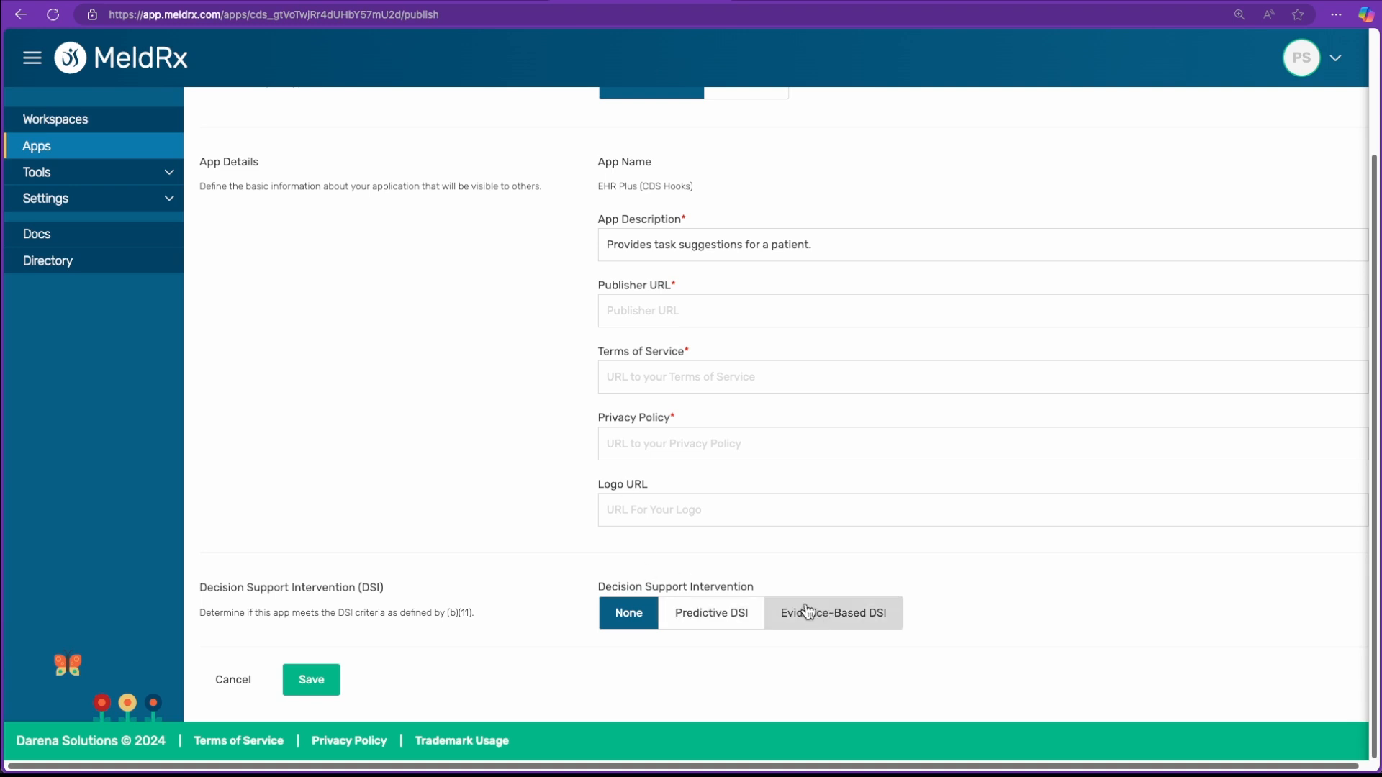
{"action": "mouse_move", "coordinate": [571, 432]}
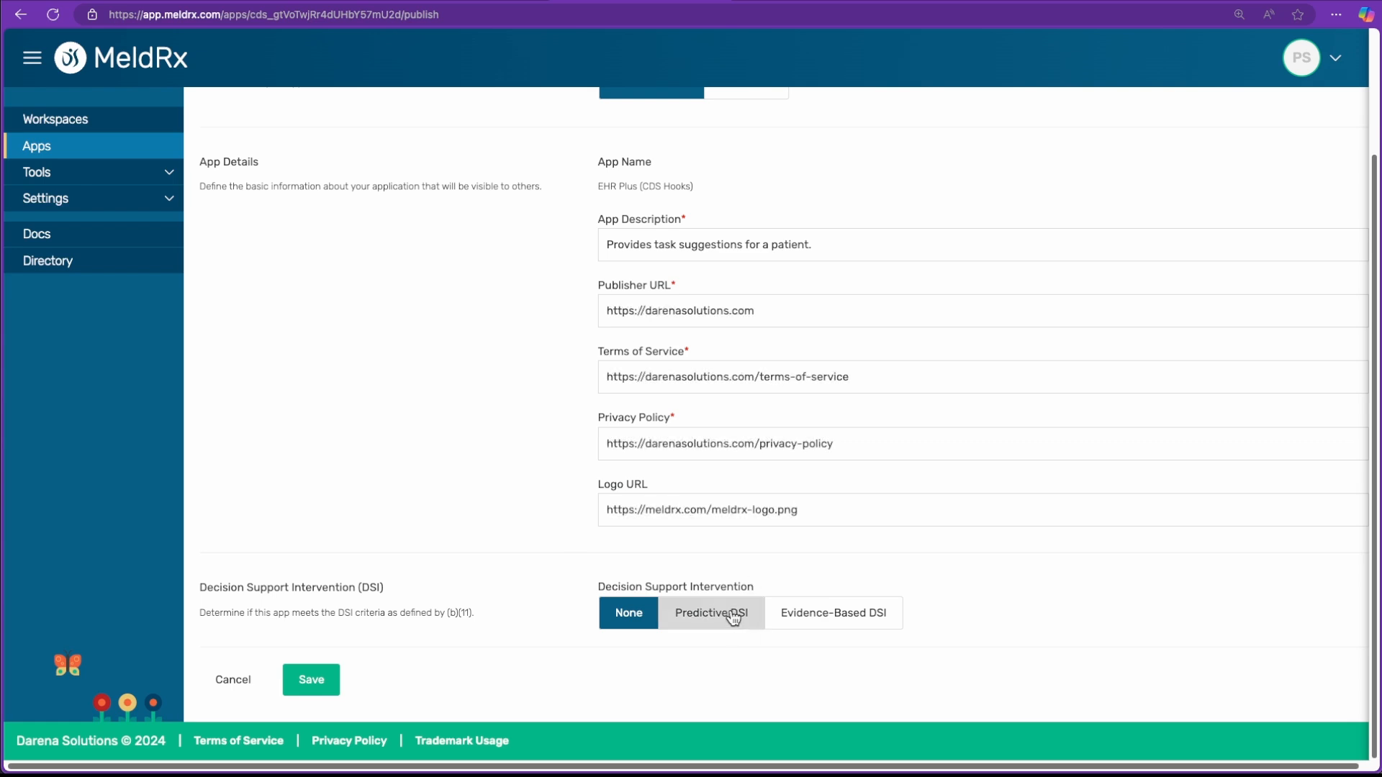
{"action": "left_click", "coordinate": [711, 613]}
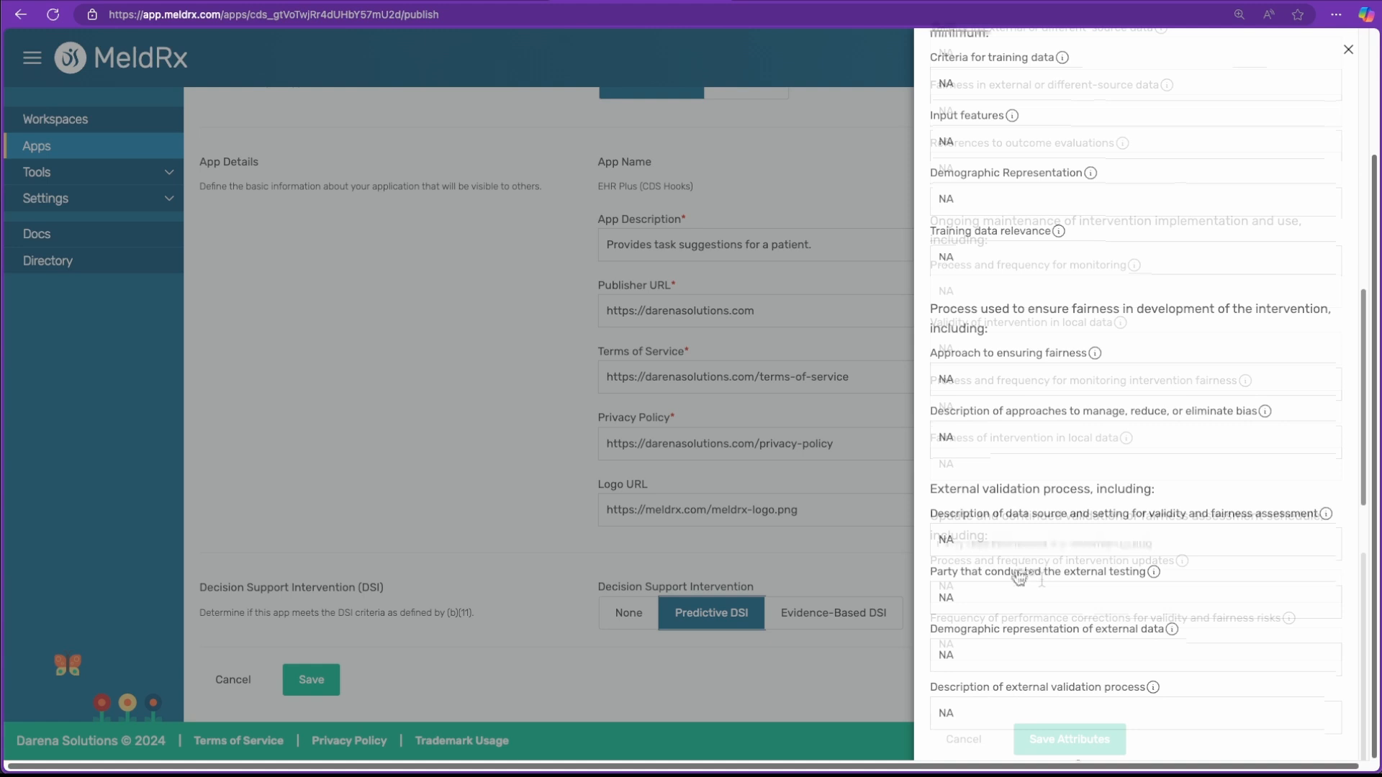
{"action": "left_click", "coordinate": [1067, 739]}
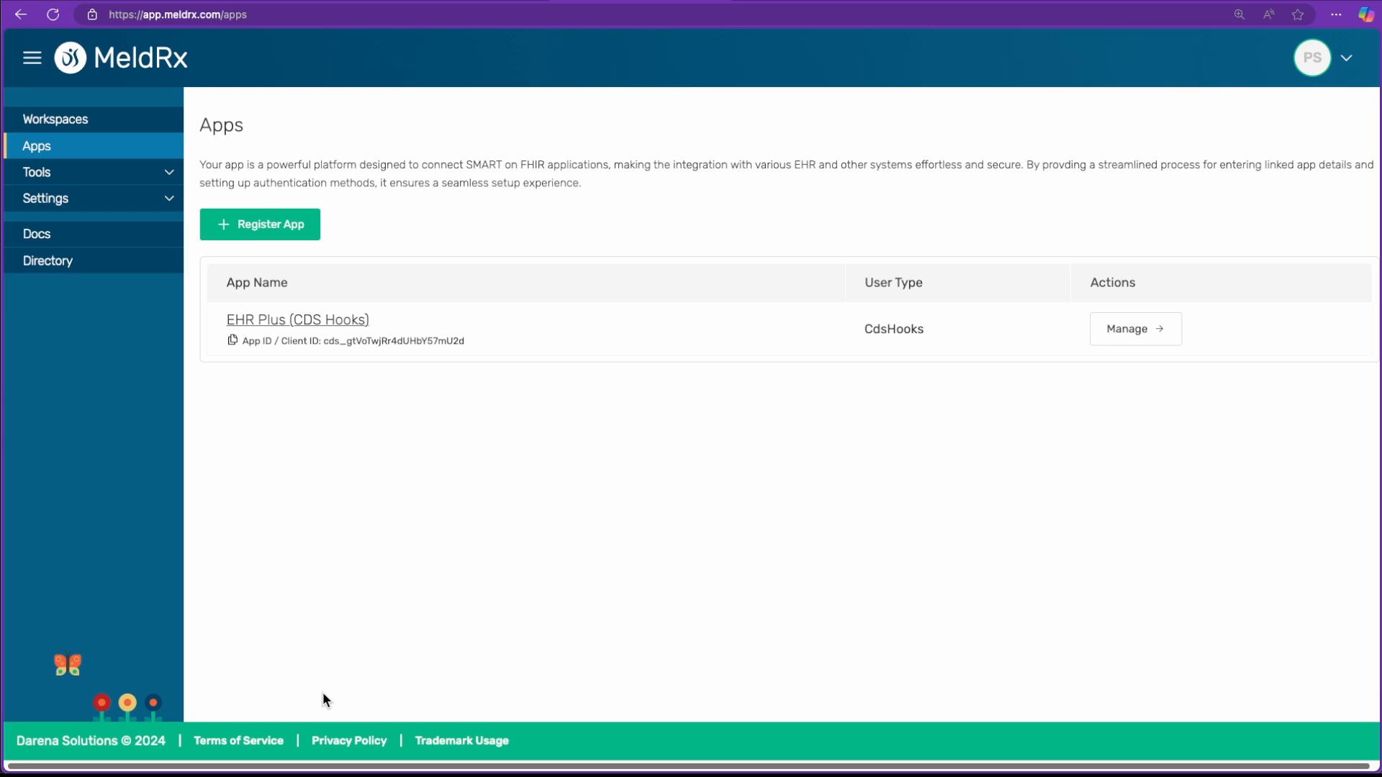
Go to the workspaces list to reach the Predictive AI Demo settings
{"action": "left_click", "coordinate": [55, 119]}
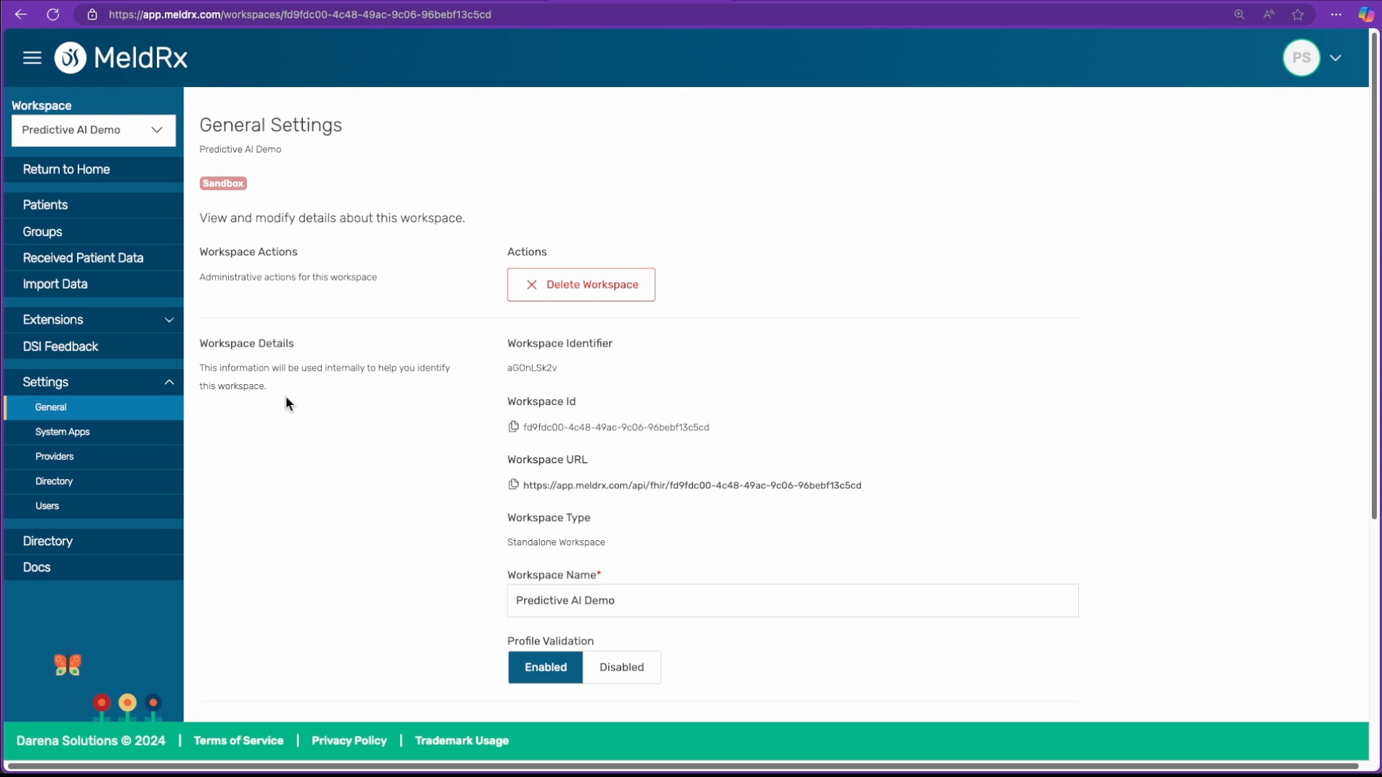
{"action": "mouse_move", "coordinate": [269, 382]}
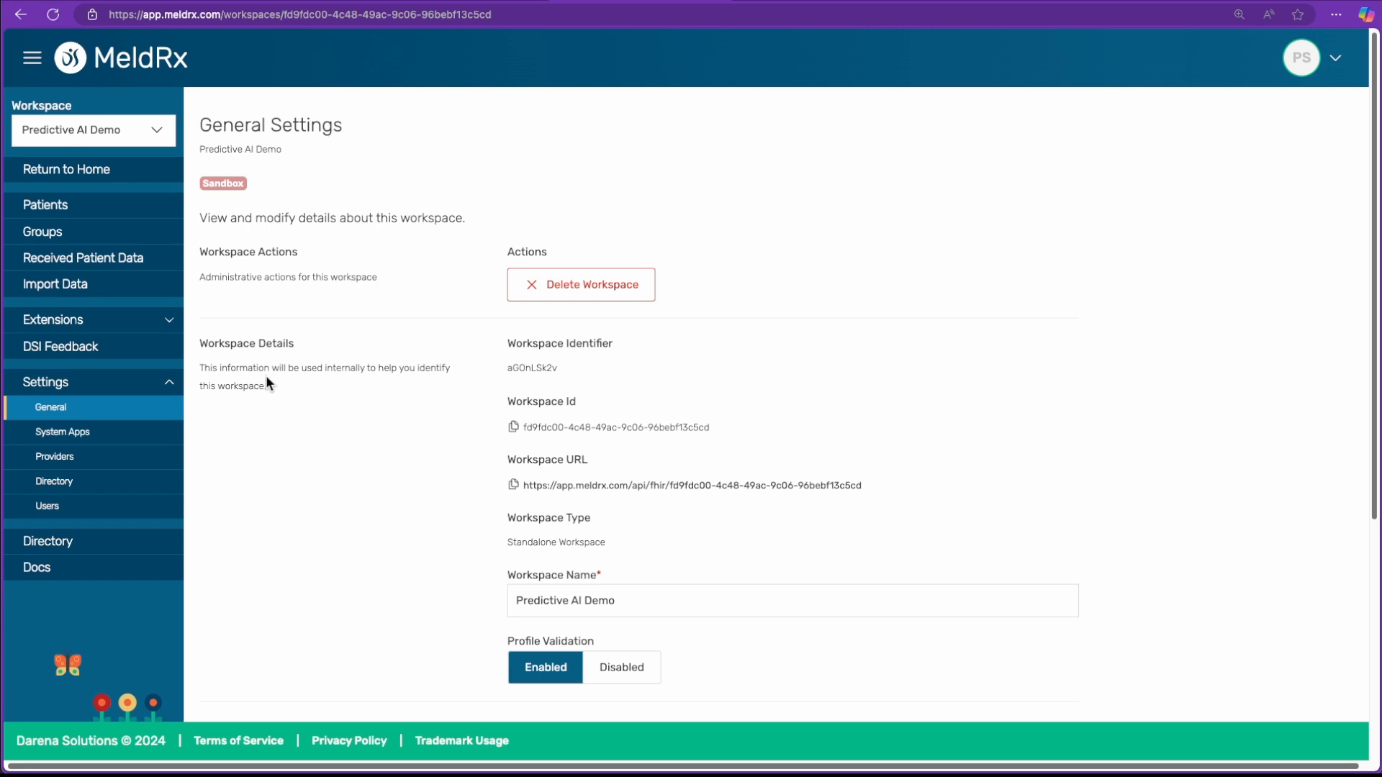
Activate the EHR Plus (CDS Hooks) extension from My Organization in the workspace
{"action": "left_click", "coordinate": [53, 319]}
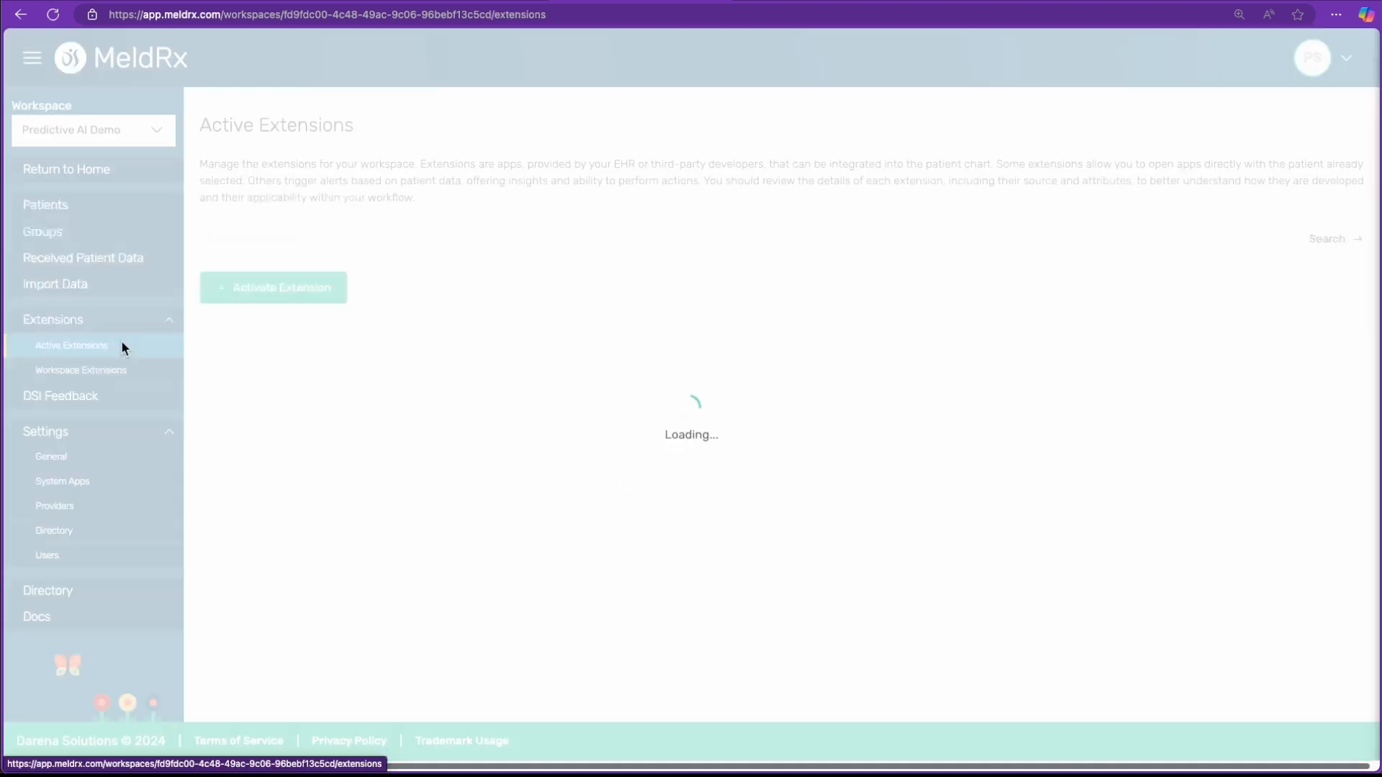
{"action": "left_click", "coordinate": [272, 288]}
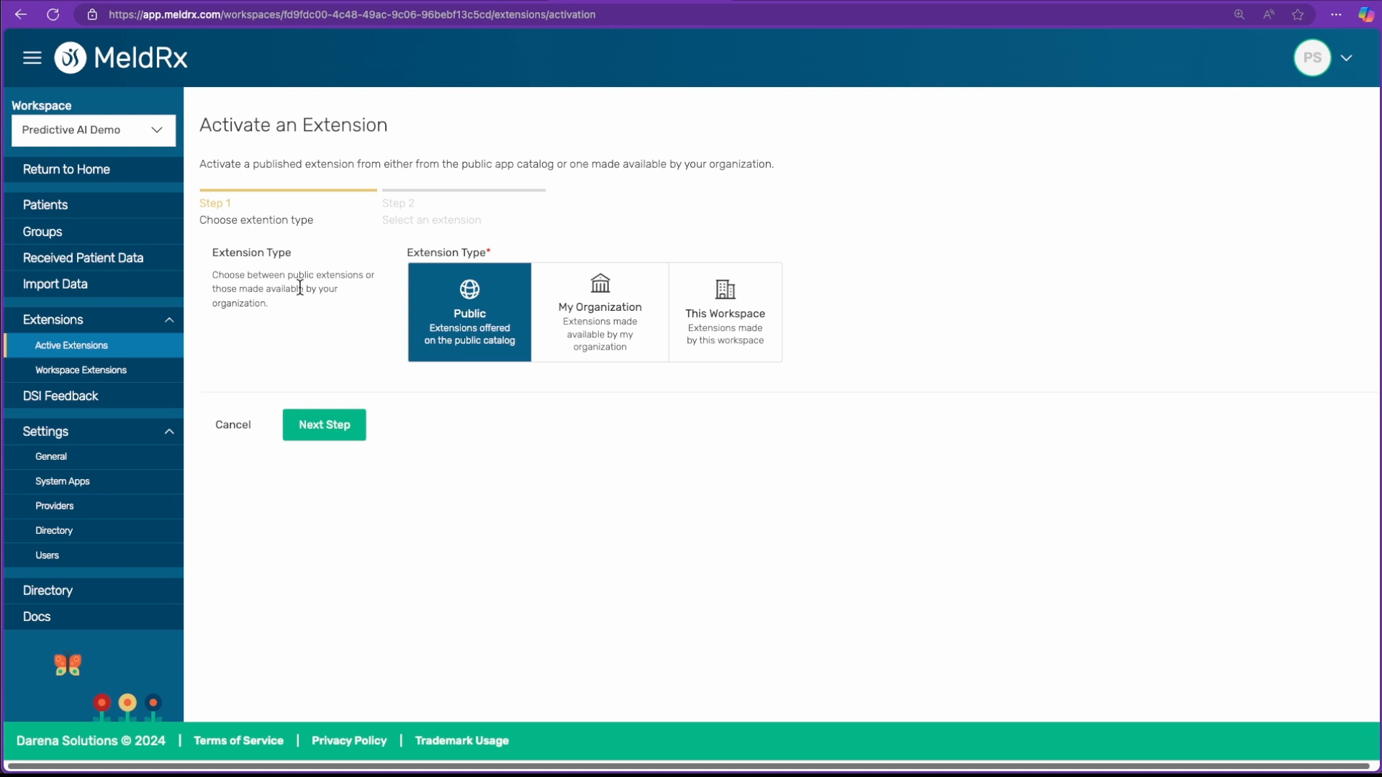
{"action": "mouse_move", "coordinate": [598, 299]}
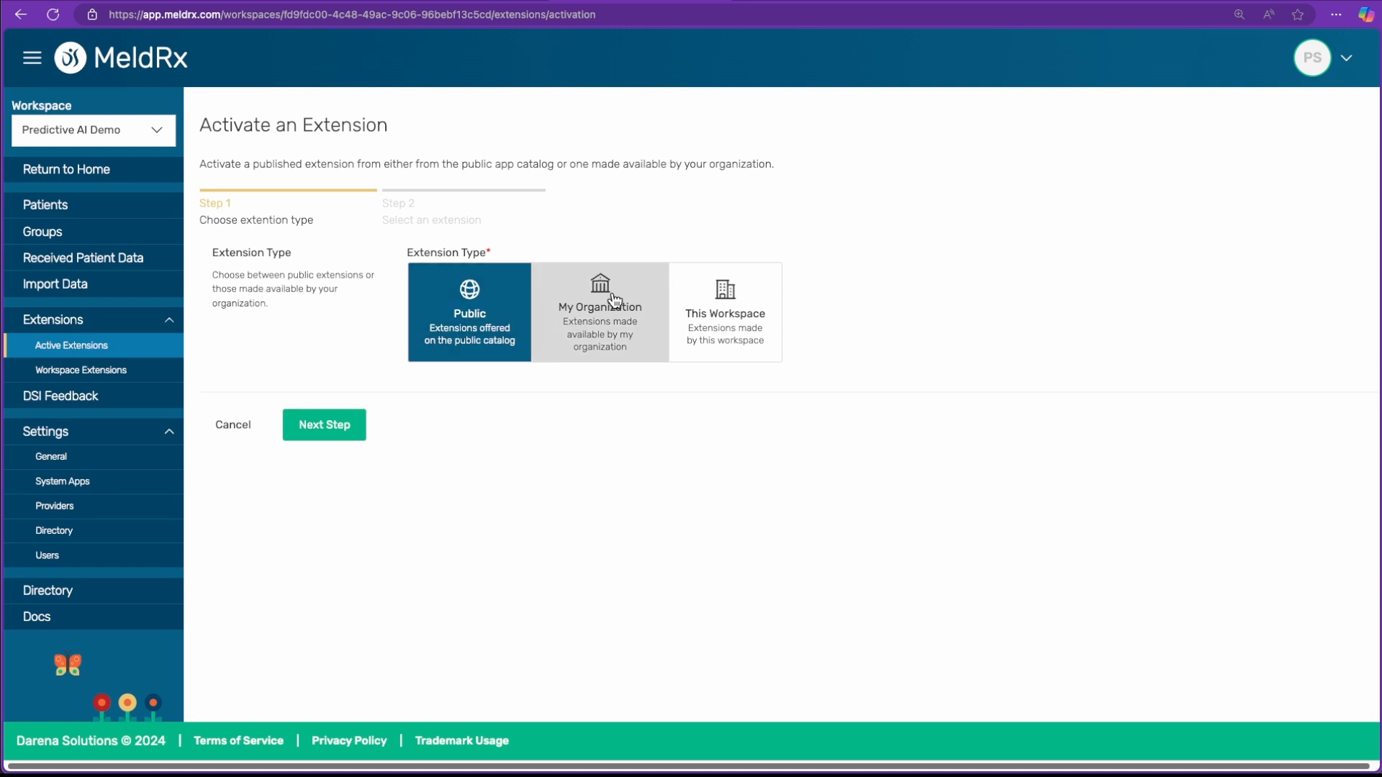
{"action": "left_click", "coordinate": [599, 311]}
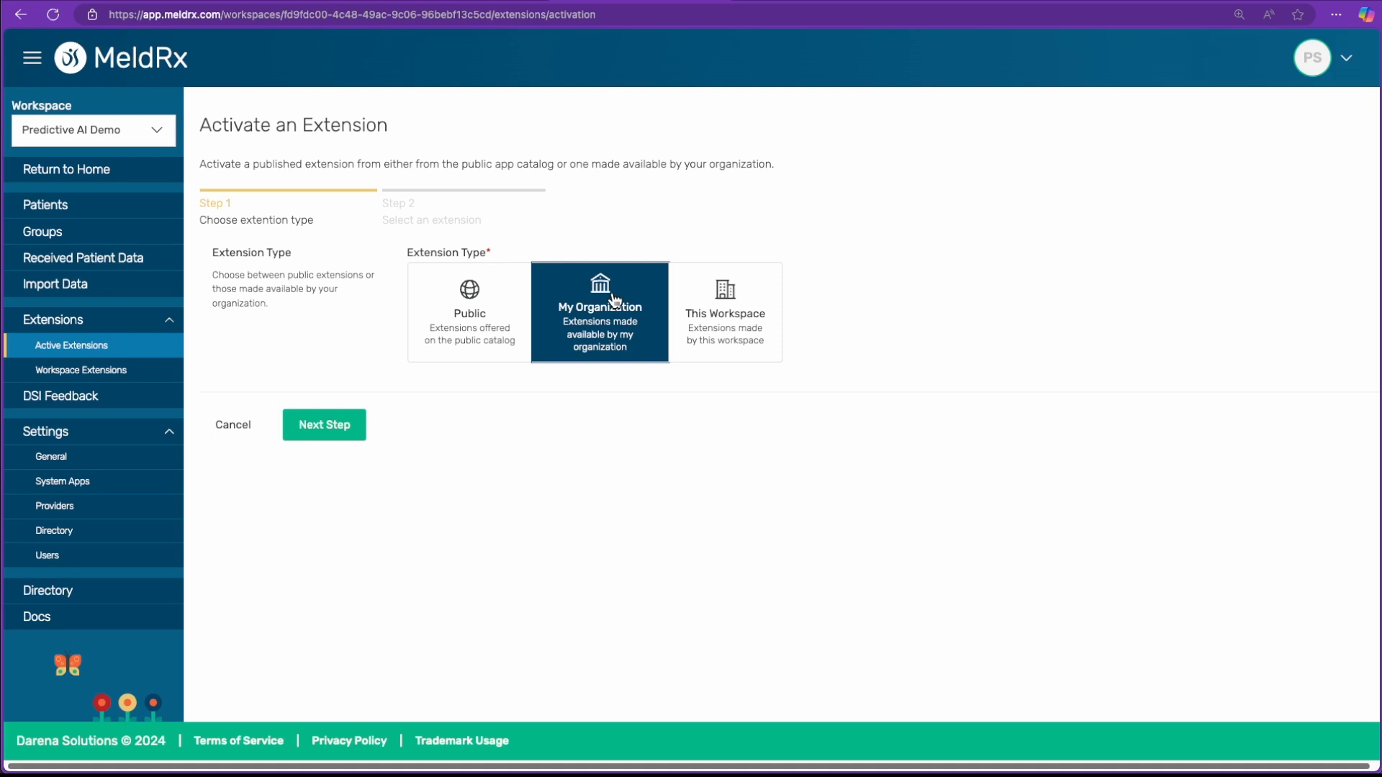
{"action": "left_click", "coordinate": [324, 423]}
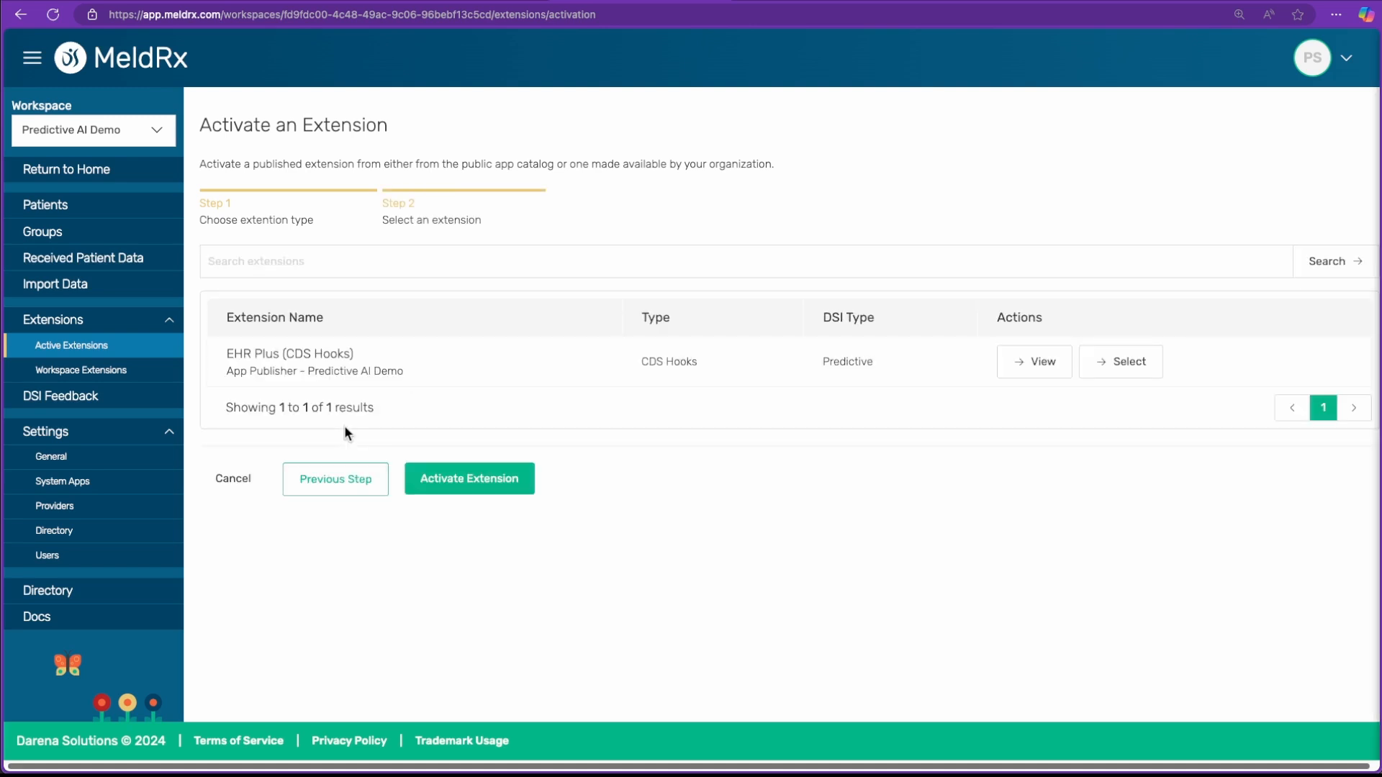
{"action": "mouse_move", "coordinate": [382, 354]}
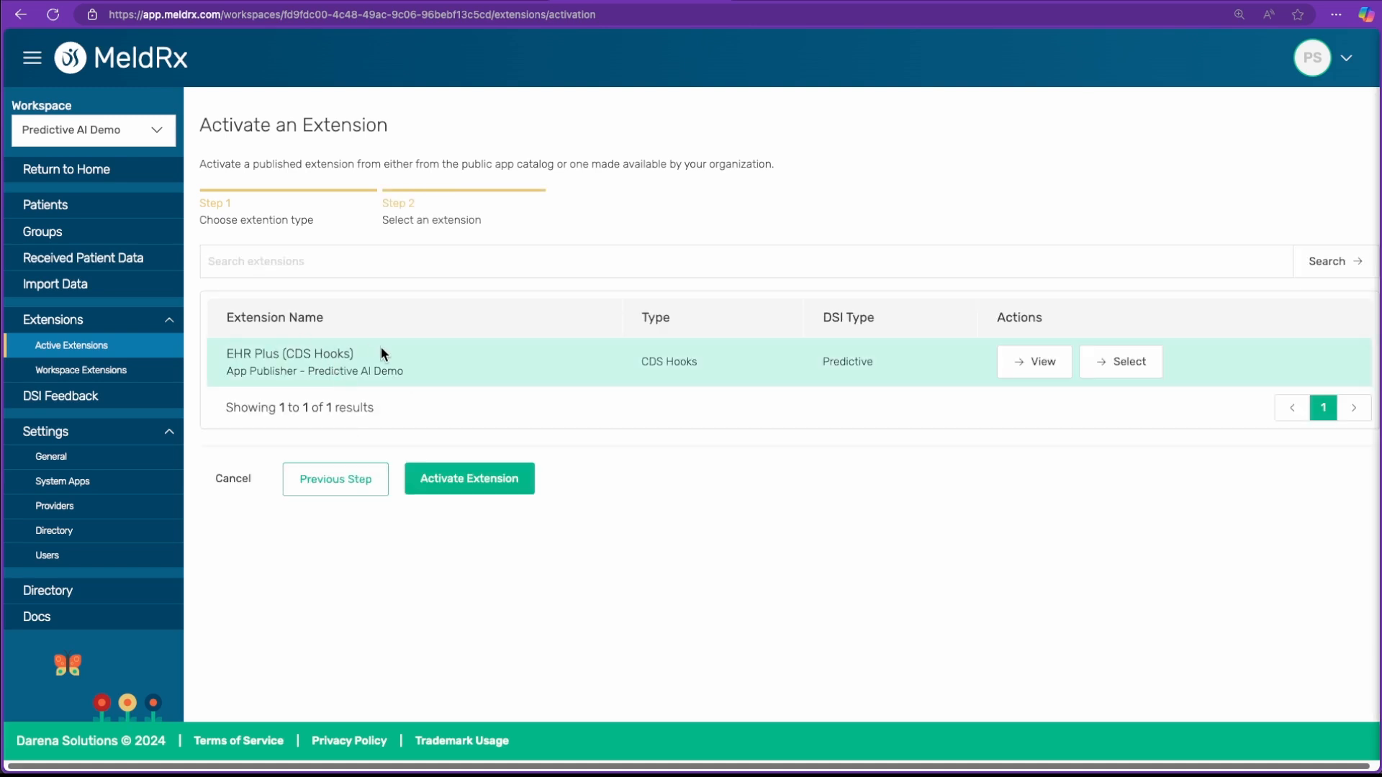
{"action": "mouse_move", "coordinate": [760, 327]}
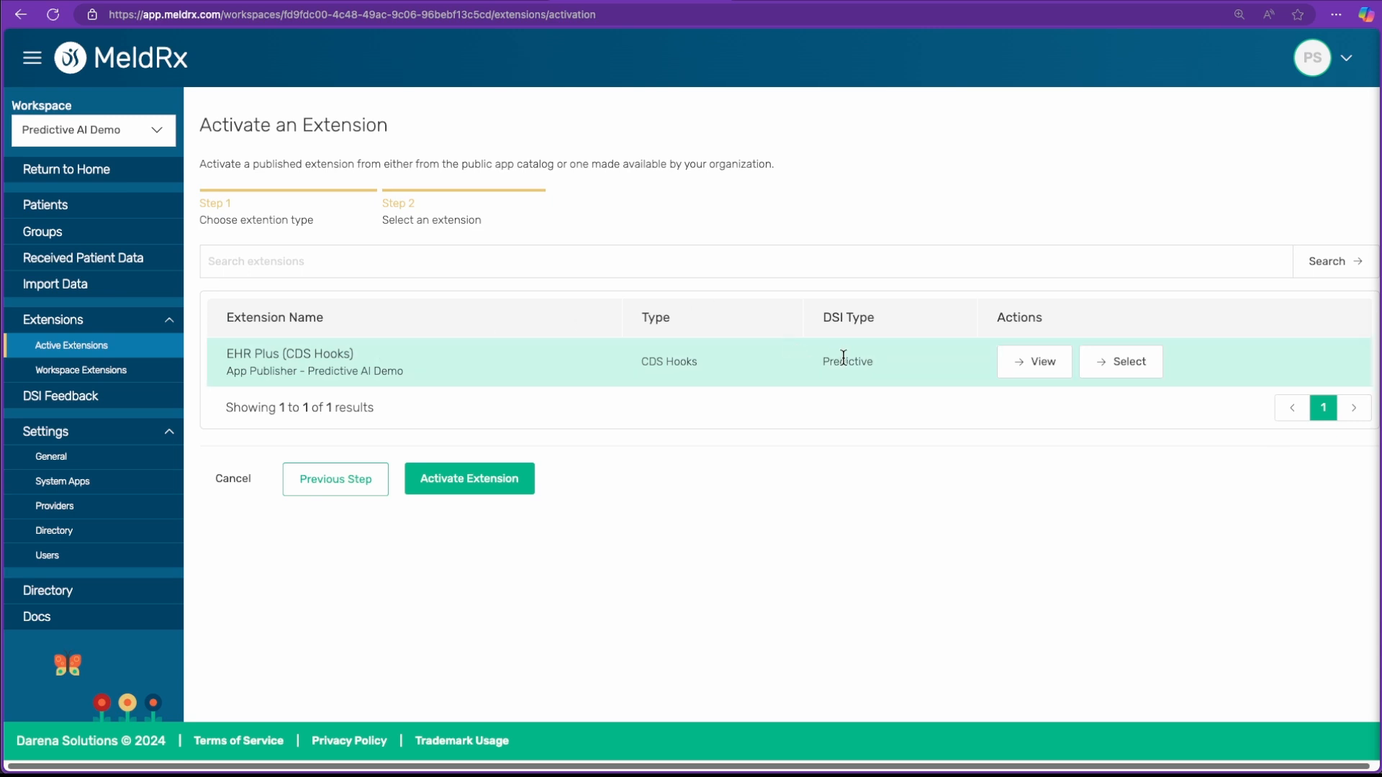
{"action": "left_click", "coordinate": [1119, 361]}
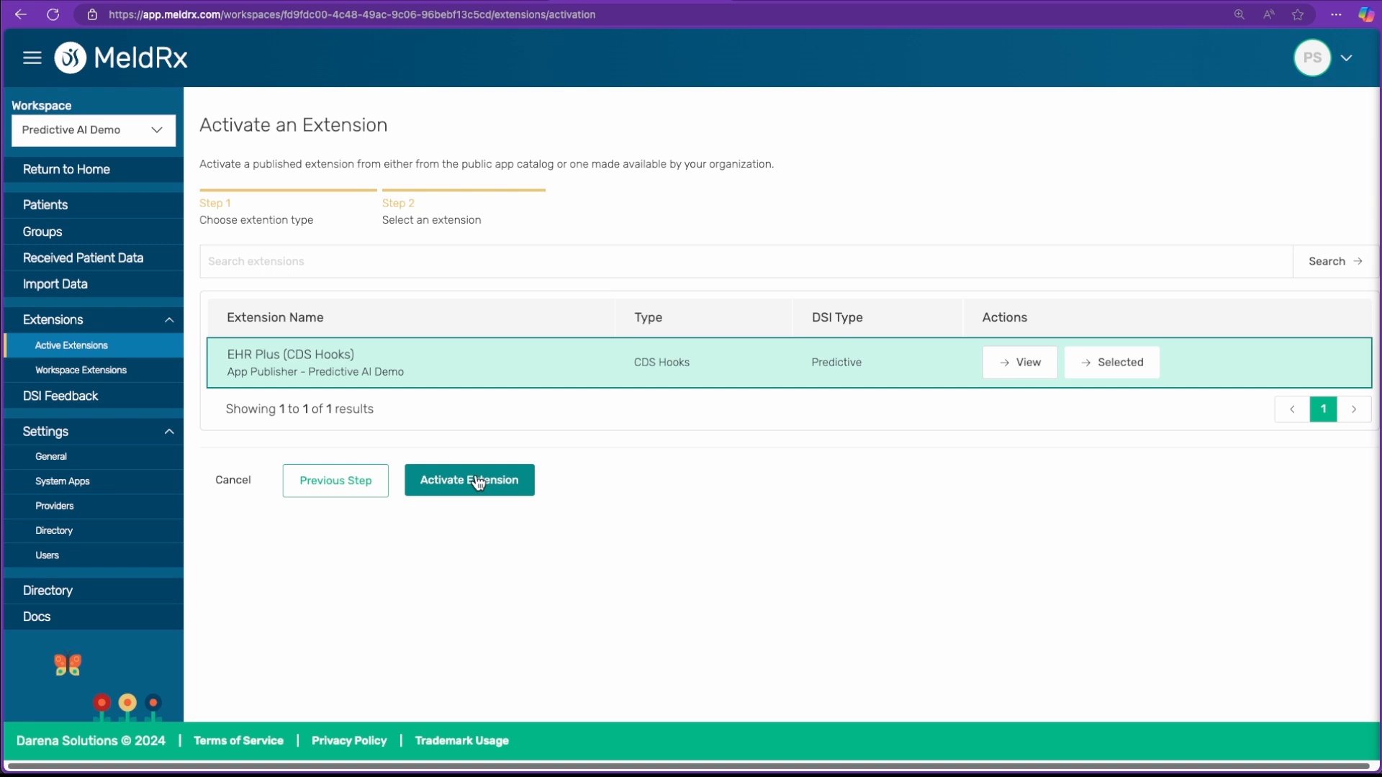
{"action": "left_click", "coordinate": [469, 481]}
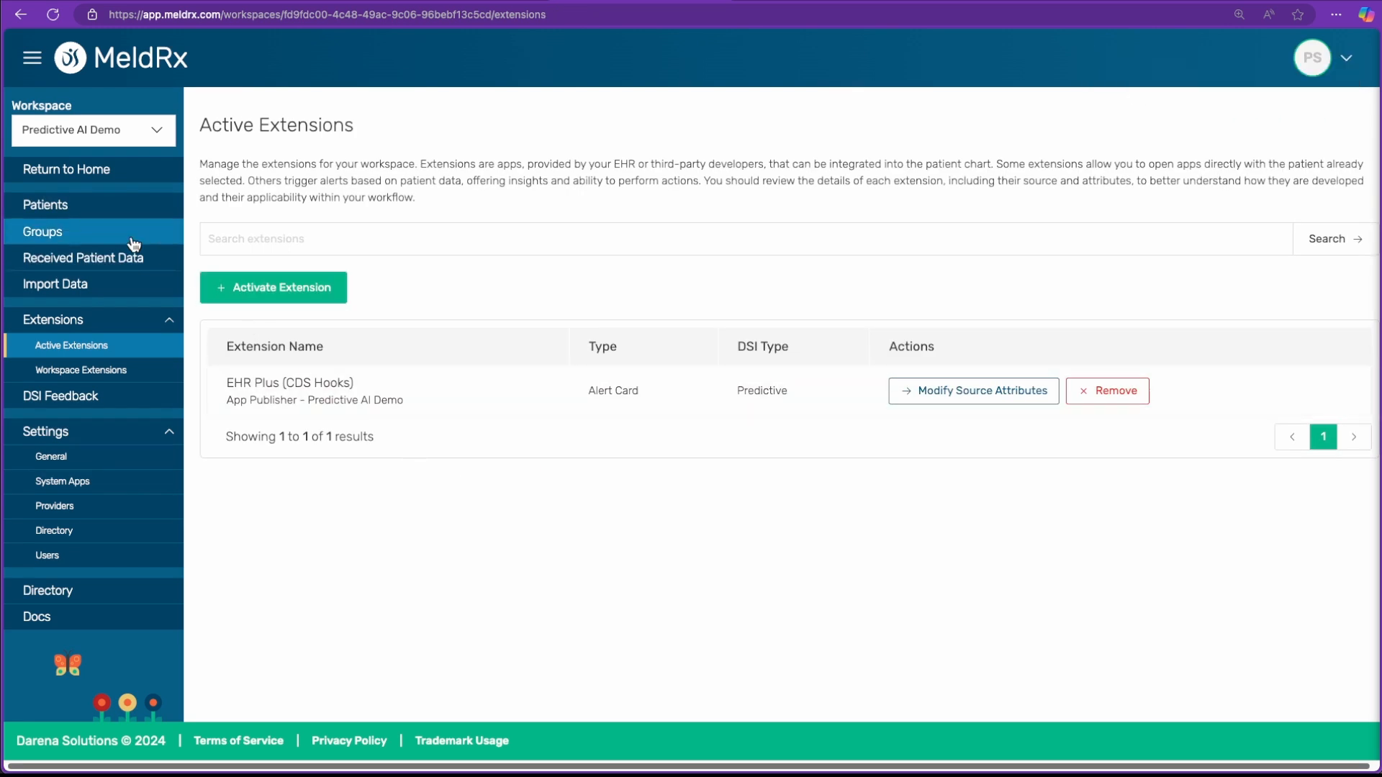
{"action": "left_click", "coordinate": [44, 204]}
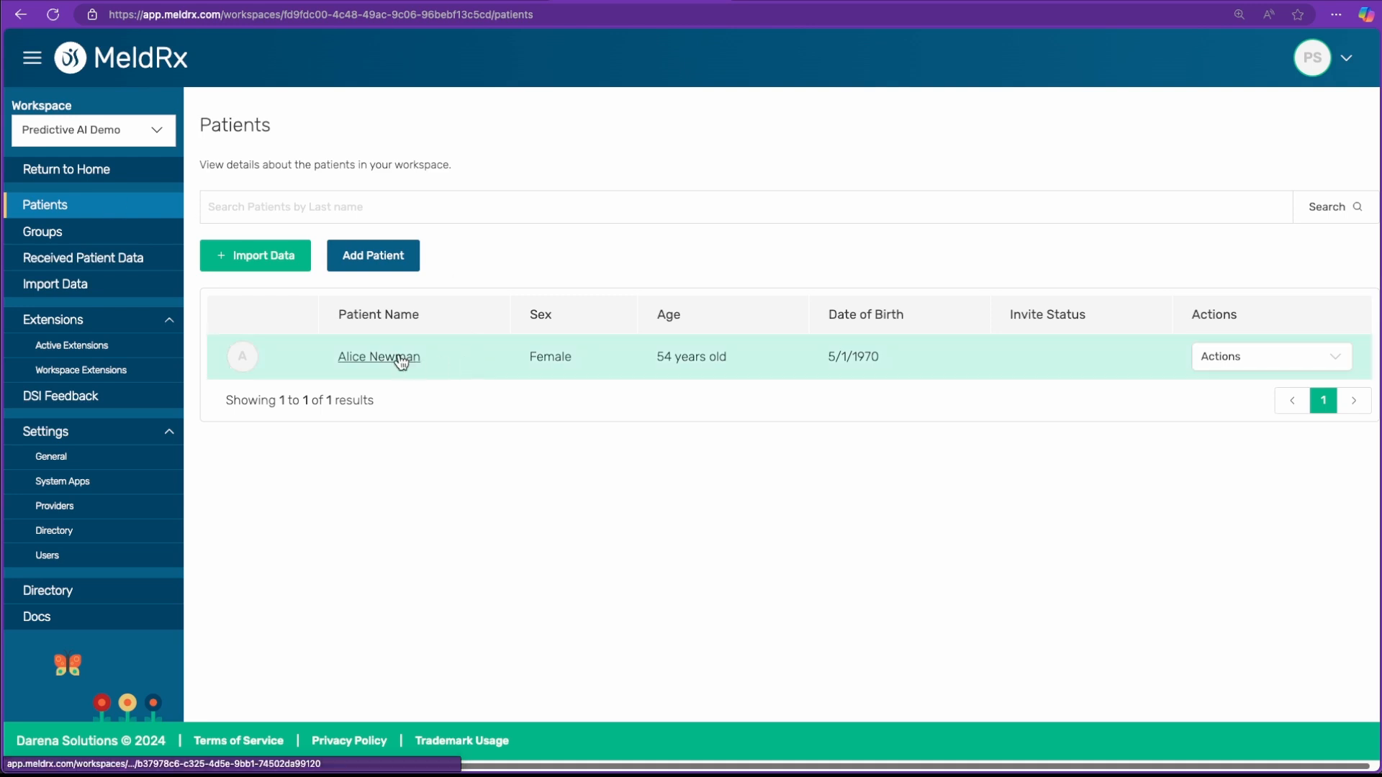
{"action": "left_click", "coordinate": [379, 357]}
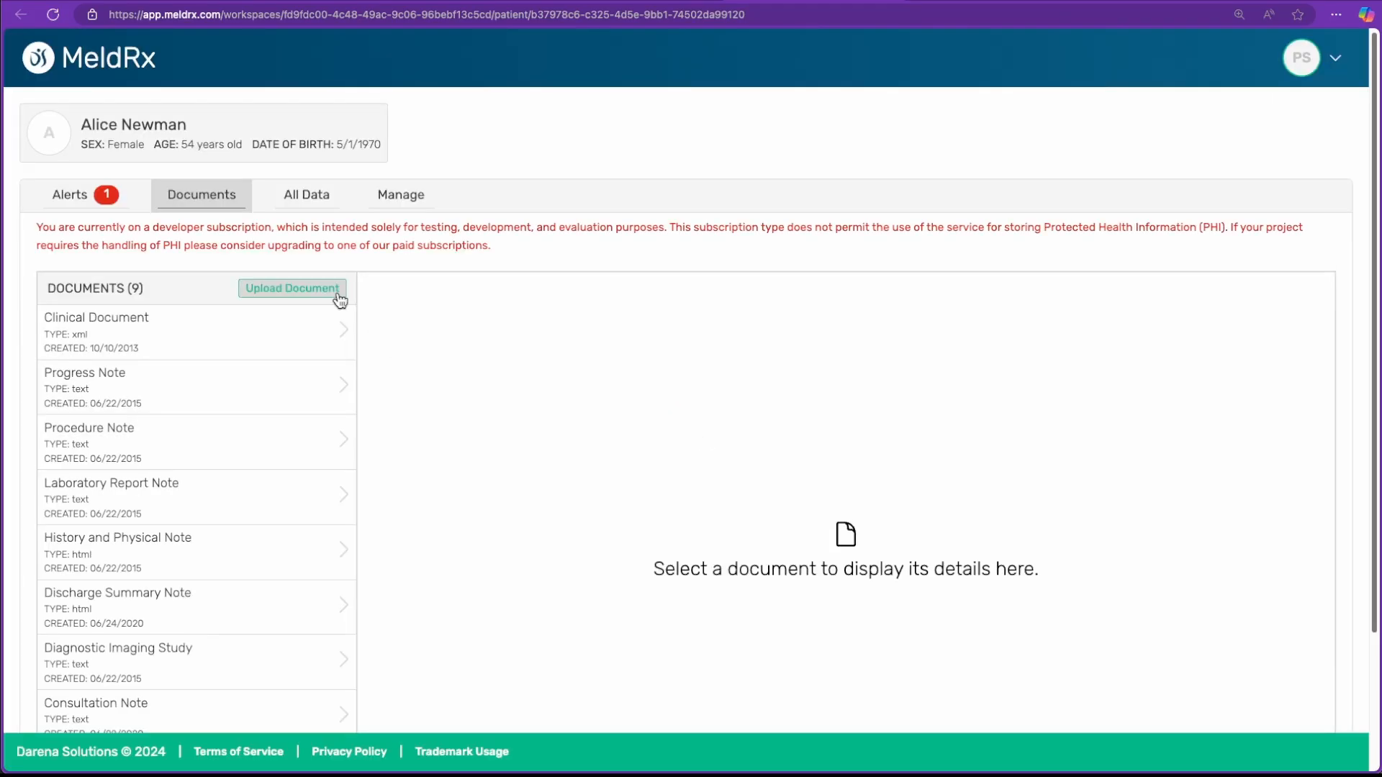
{"action": "mouse_move", "coordinate": [67, 200]}
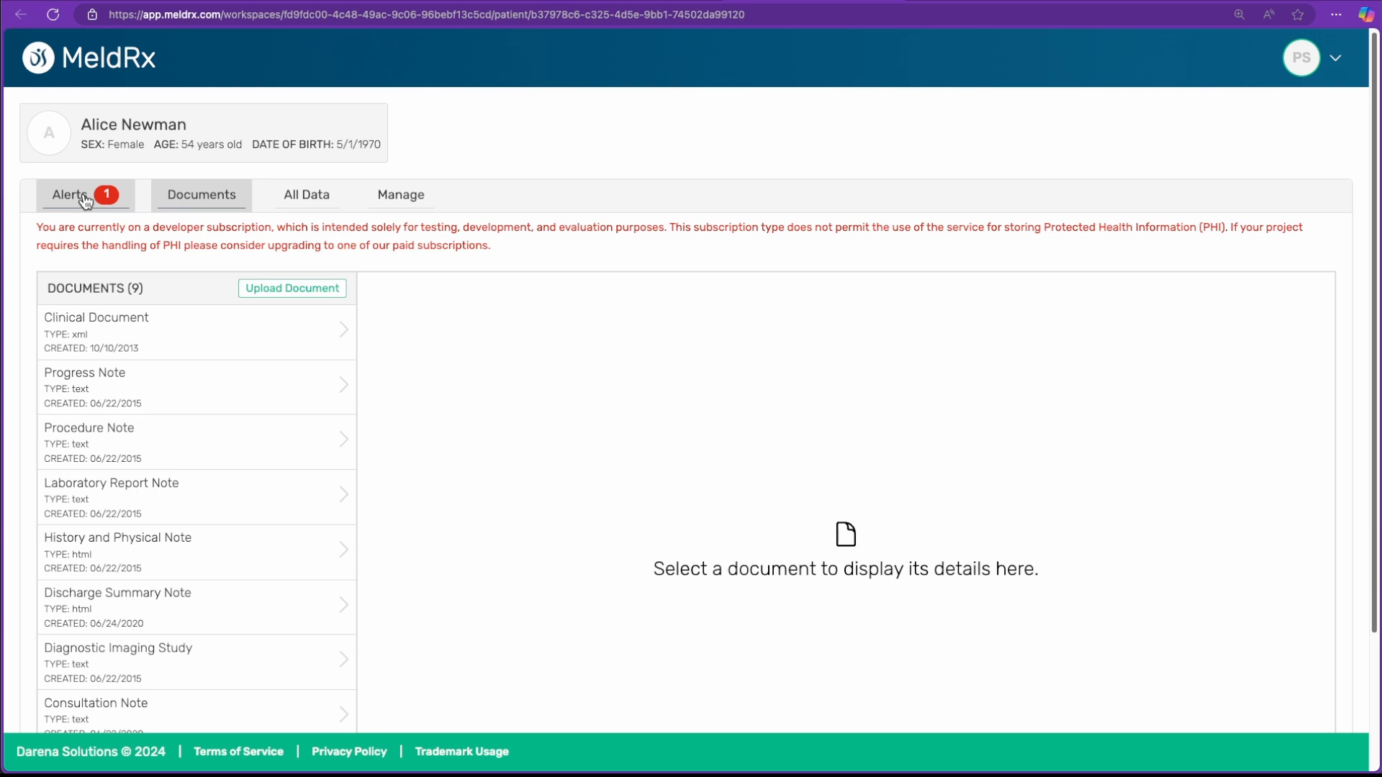
{"action": "left_click", "coordinate": [84, 194]}
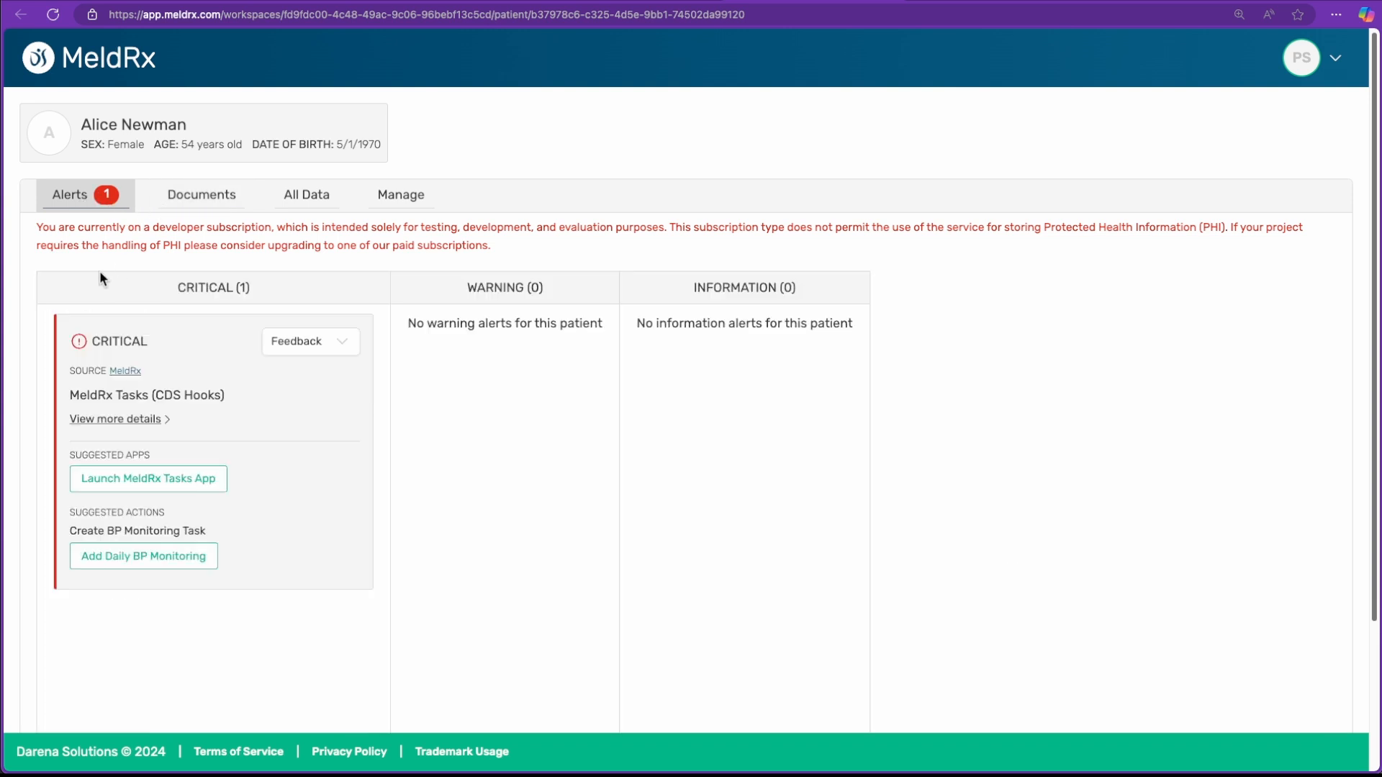
{"action": "mouse_move", "coordinate": [419, 432]}
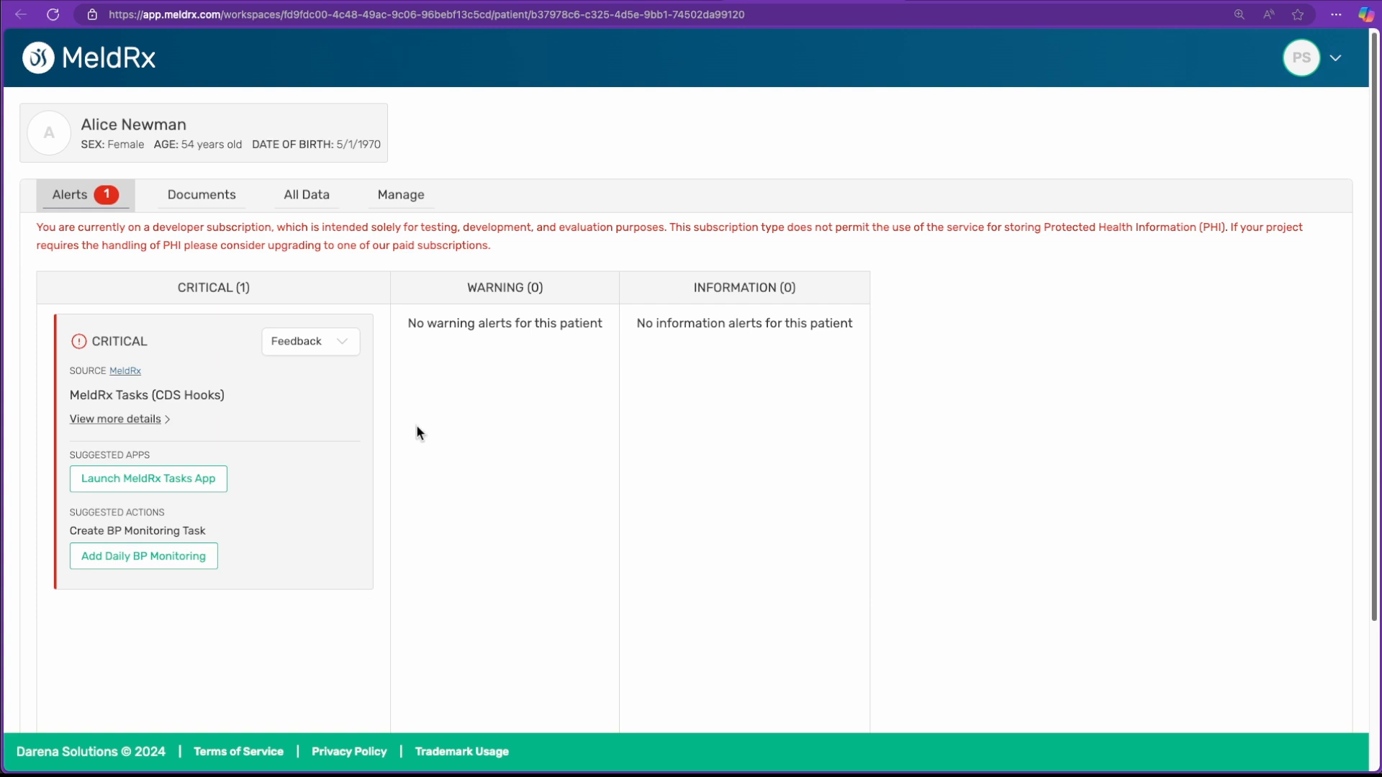
{"action": "mouse_move", "coordinate": [121, 652]}
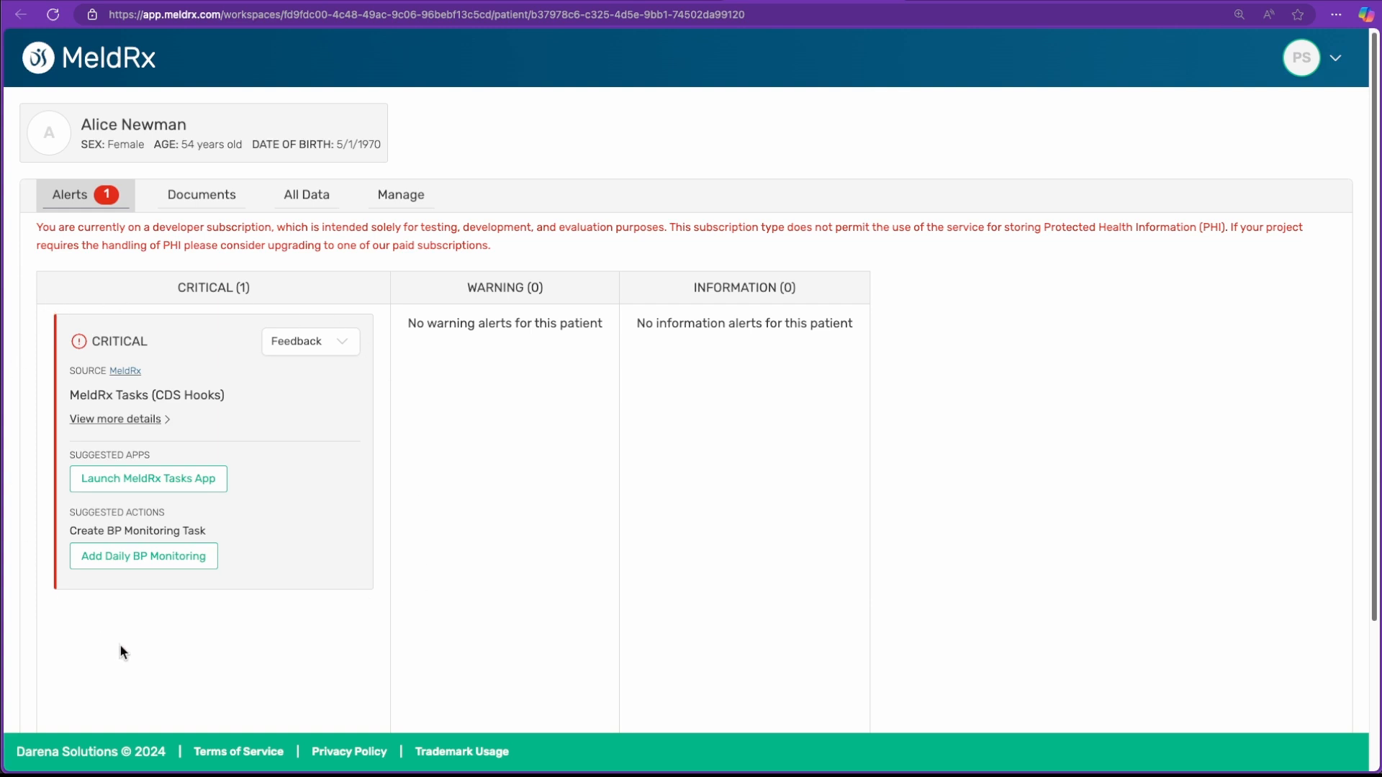
{"action": "mouse_move", "coordinate": [148, 477]}
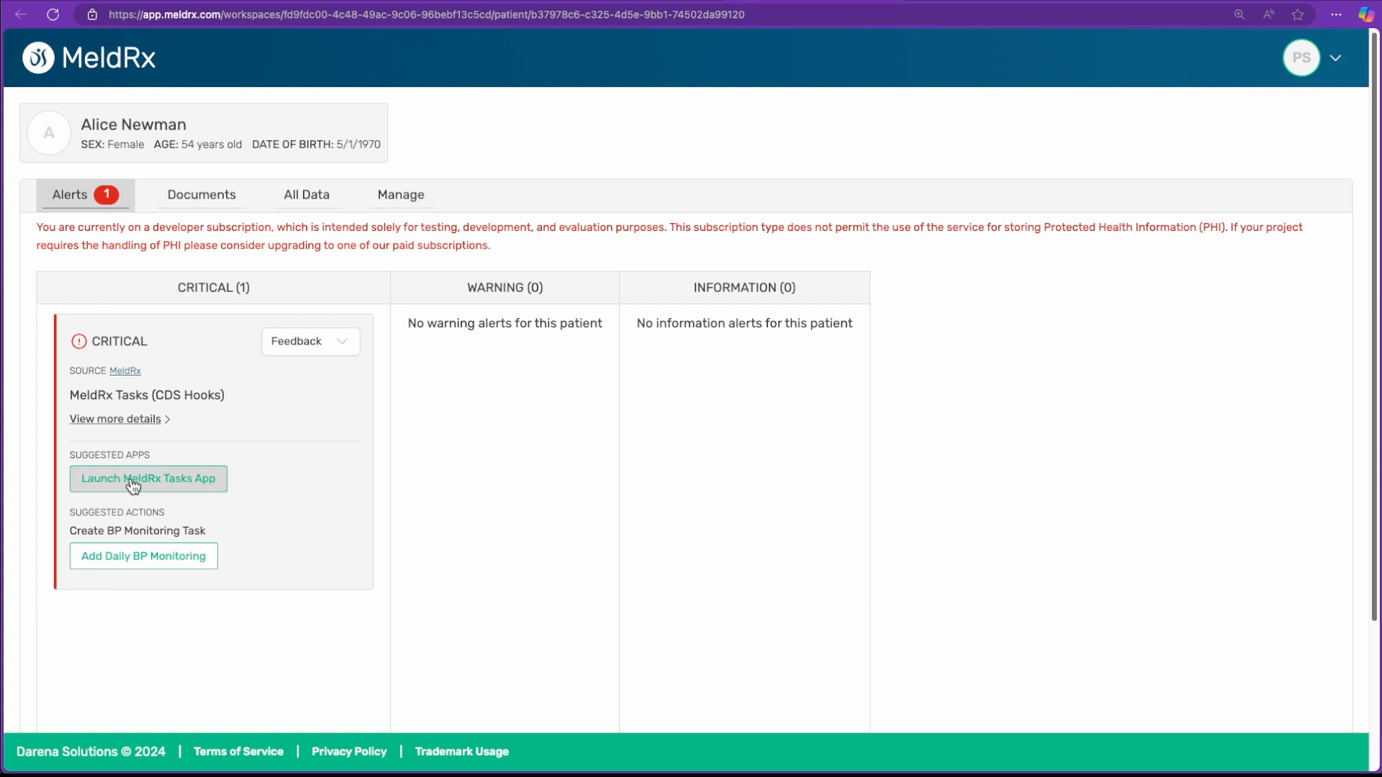
{"action": "mouse_move", "coordinate": [143, 489]}
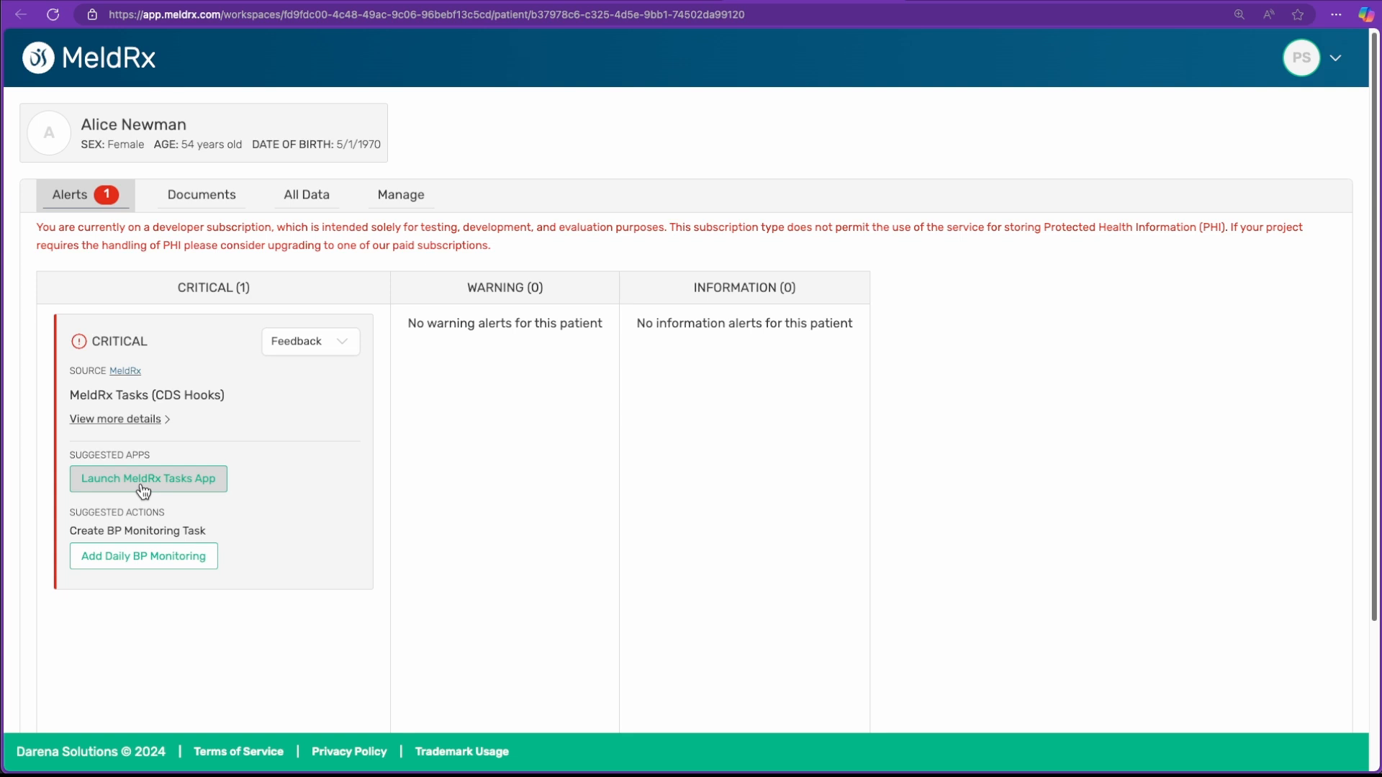
Launch the MeldRx Tasks App and add Daily BP Monitoring
{"action": "left_click", "coordinate": [148, 478]}
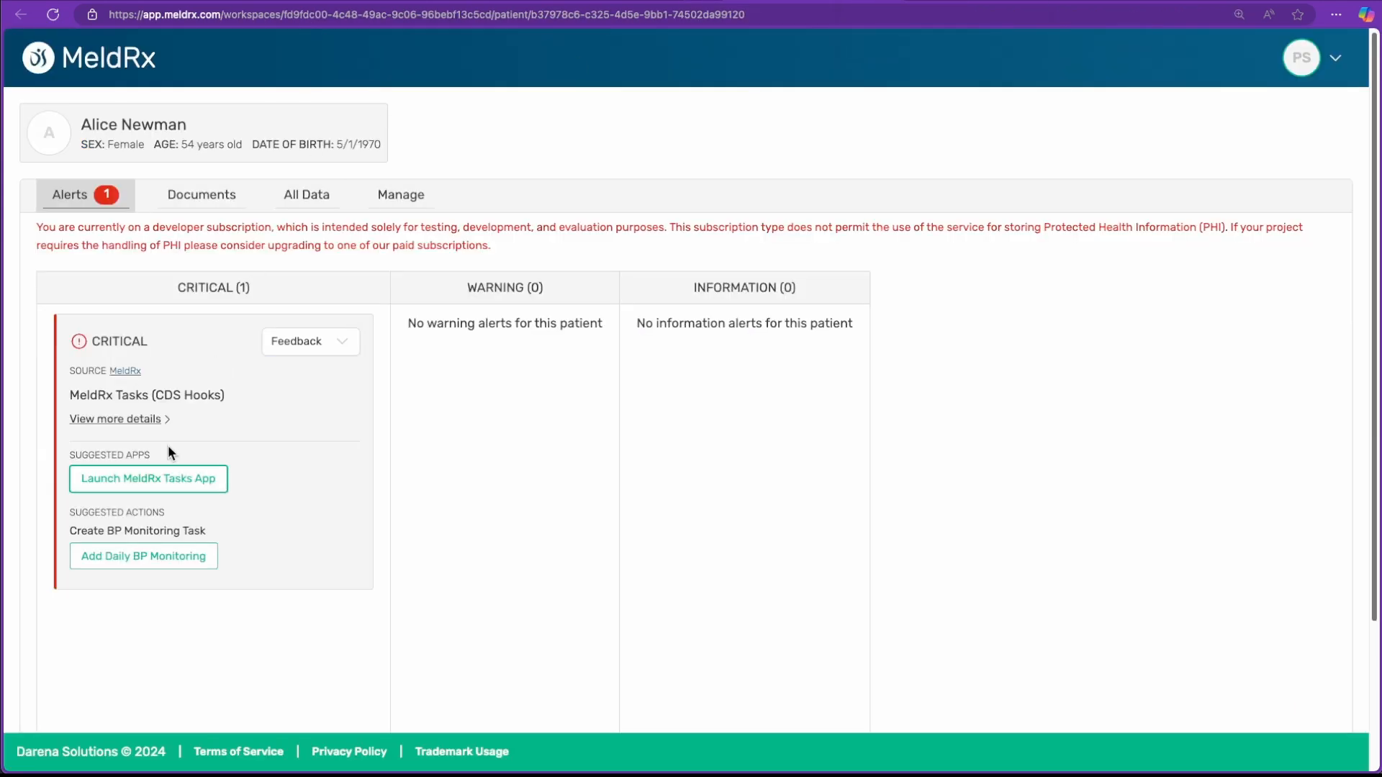
{"action": "mouse_move", "coordinate": [143, 556]}
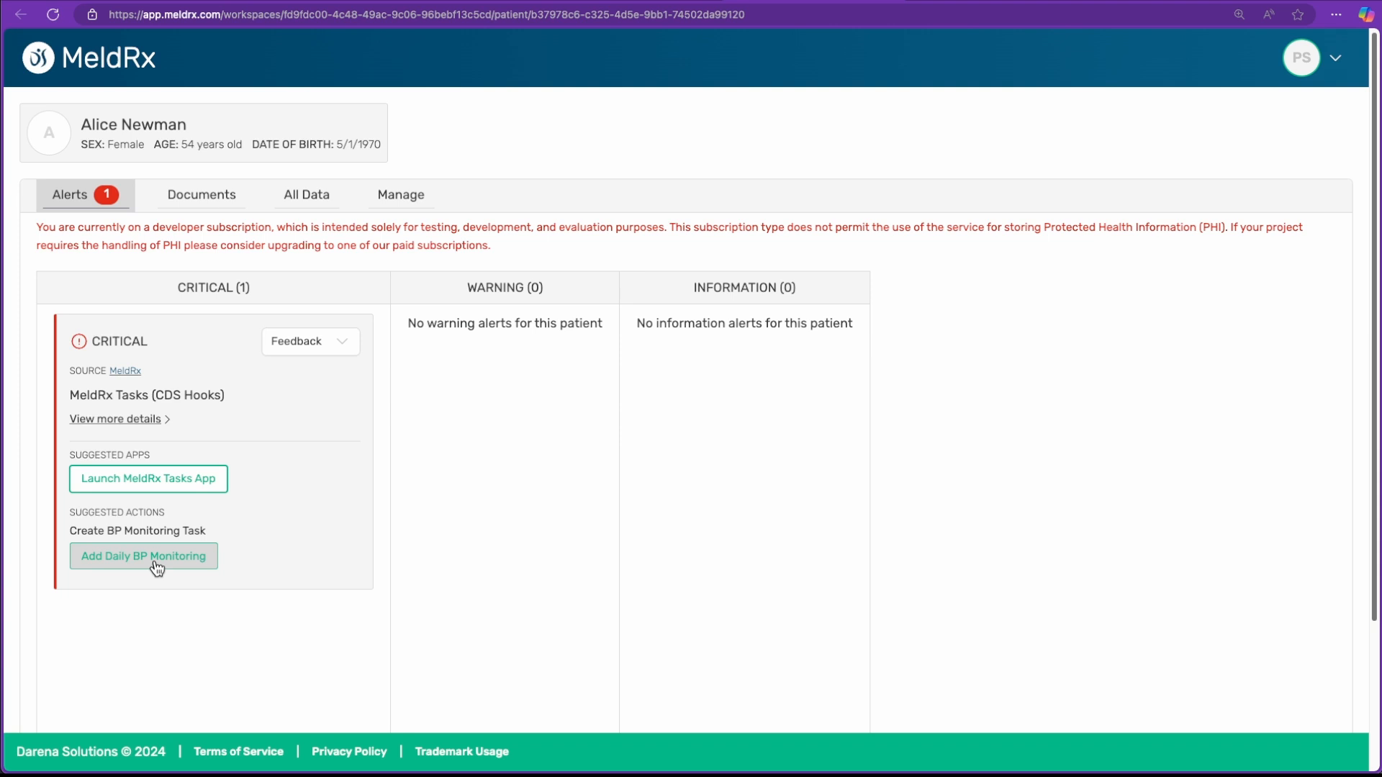
{"action": "mouse_move", "coordinate": [185, 551]}
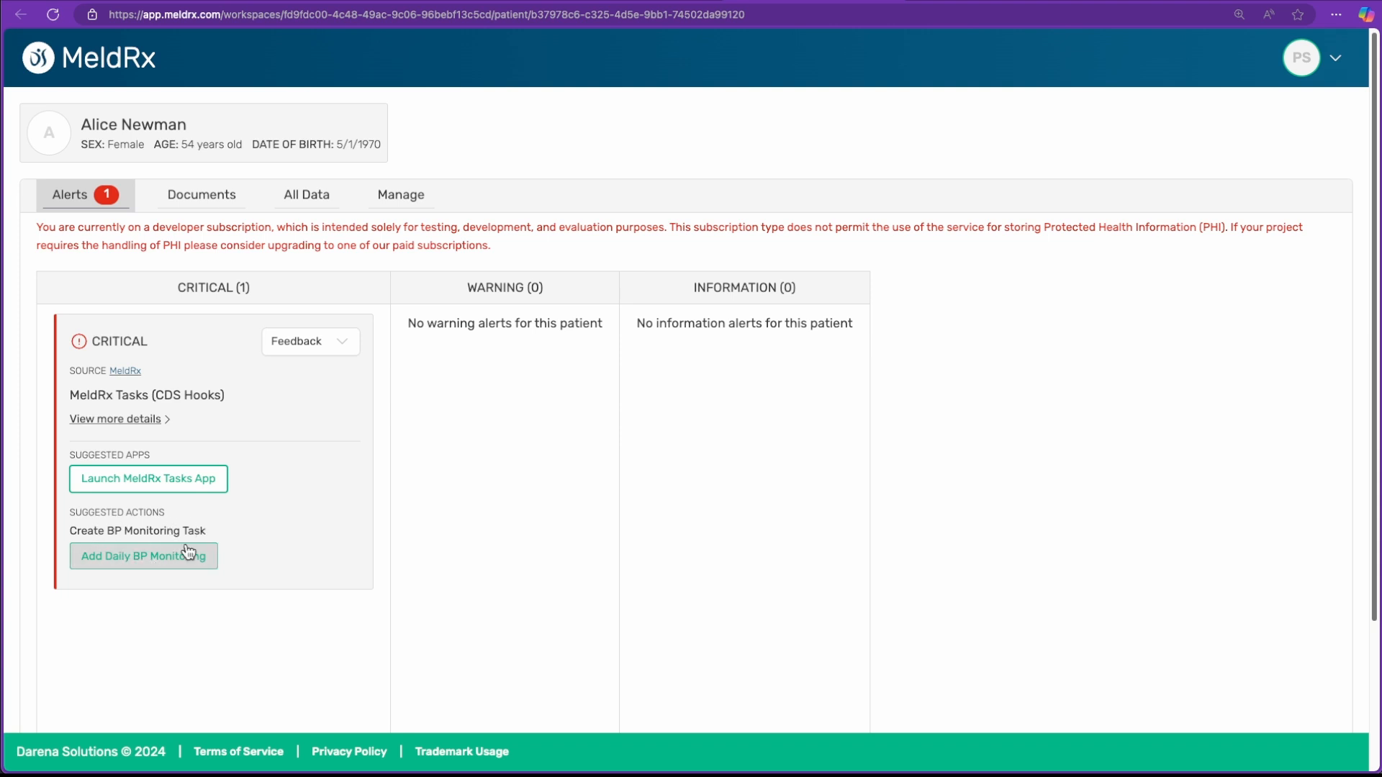
{"action": "left_click", "coordinate": [142, 555]}
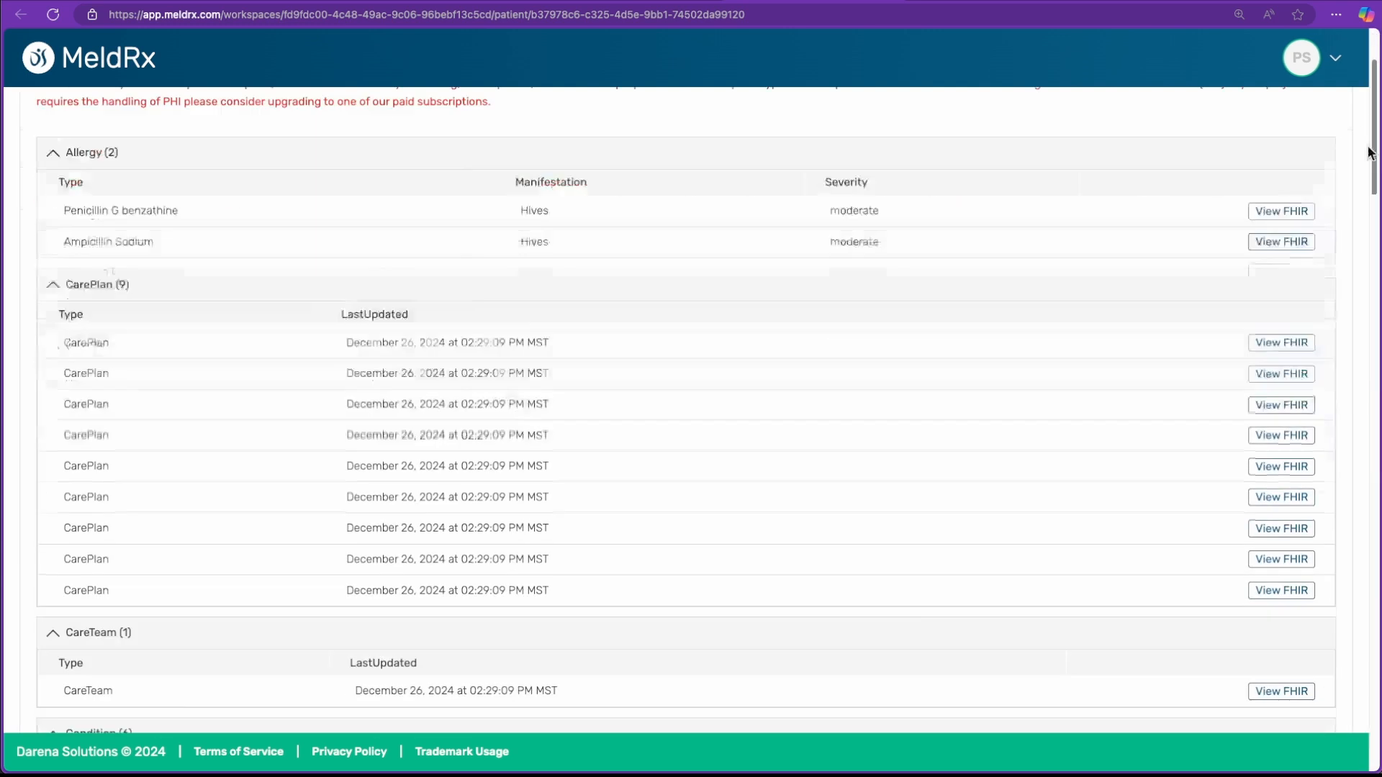
Check the Add Daily BP Monitoring task's LastUpdated timestamp in the patient data
{"action": "scroll", "scroll_direction": "down", "scroll_amount": 3}
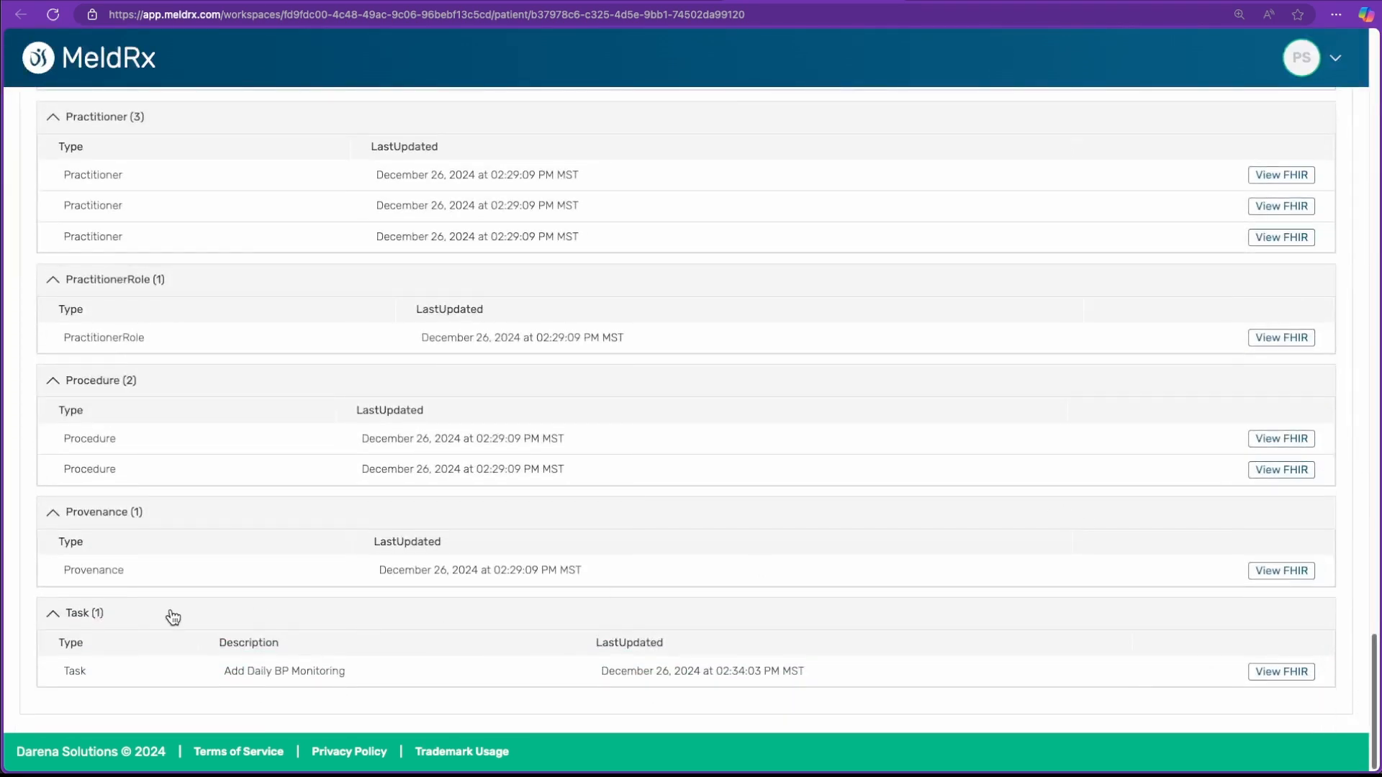
{"action": "double_click", "coordinate": [283, 671]}
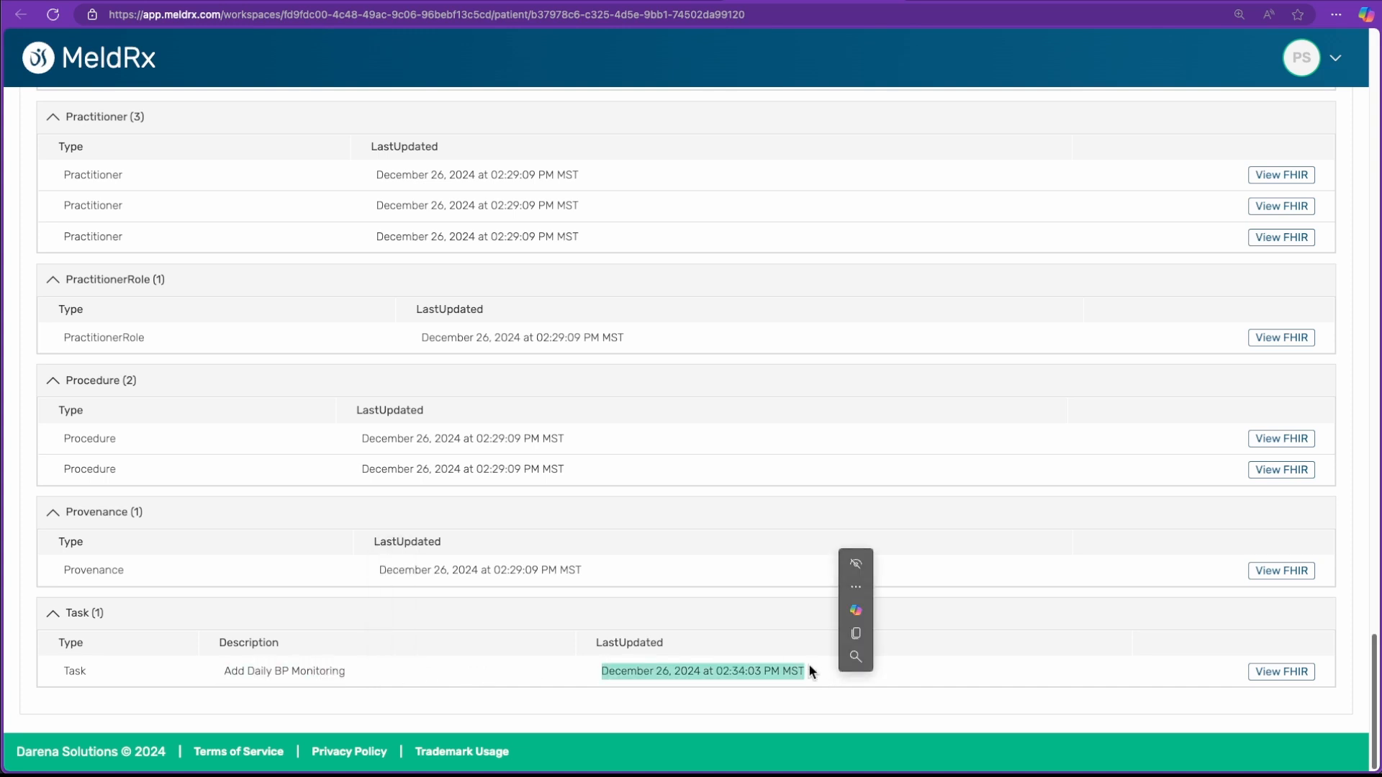
{"action": "scroll", "scroll_direction": "up", "scroll_amount": 3}
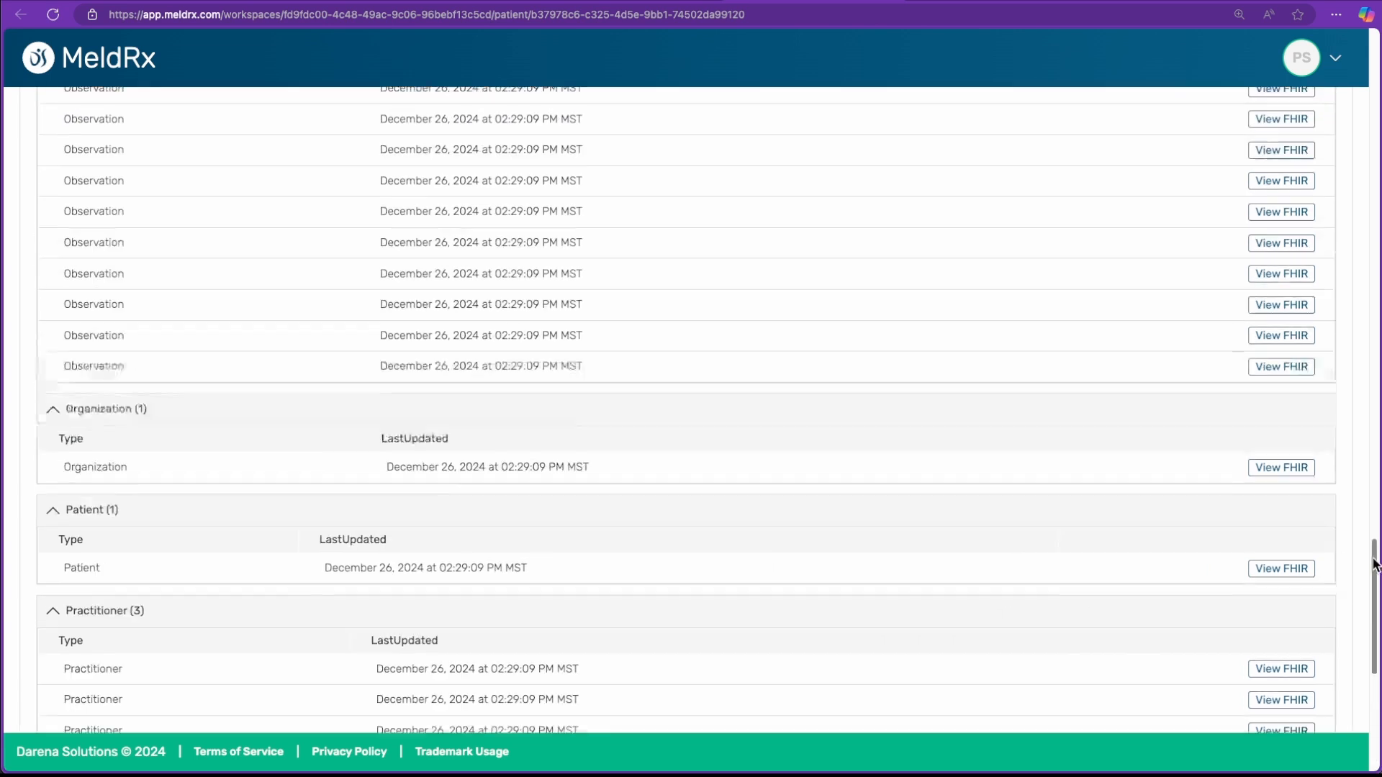
{"action": "scroll", "scroll_direction": "up", "scroll_amount": 3}
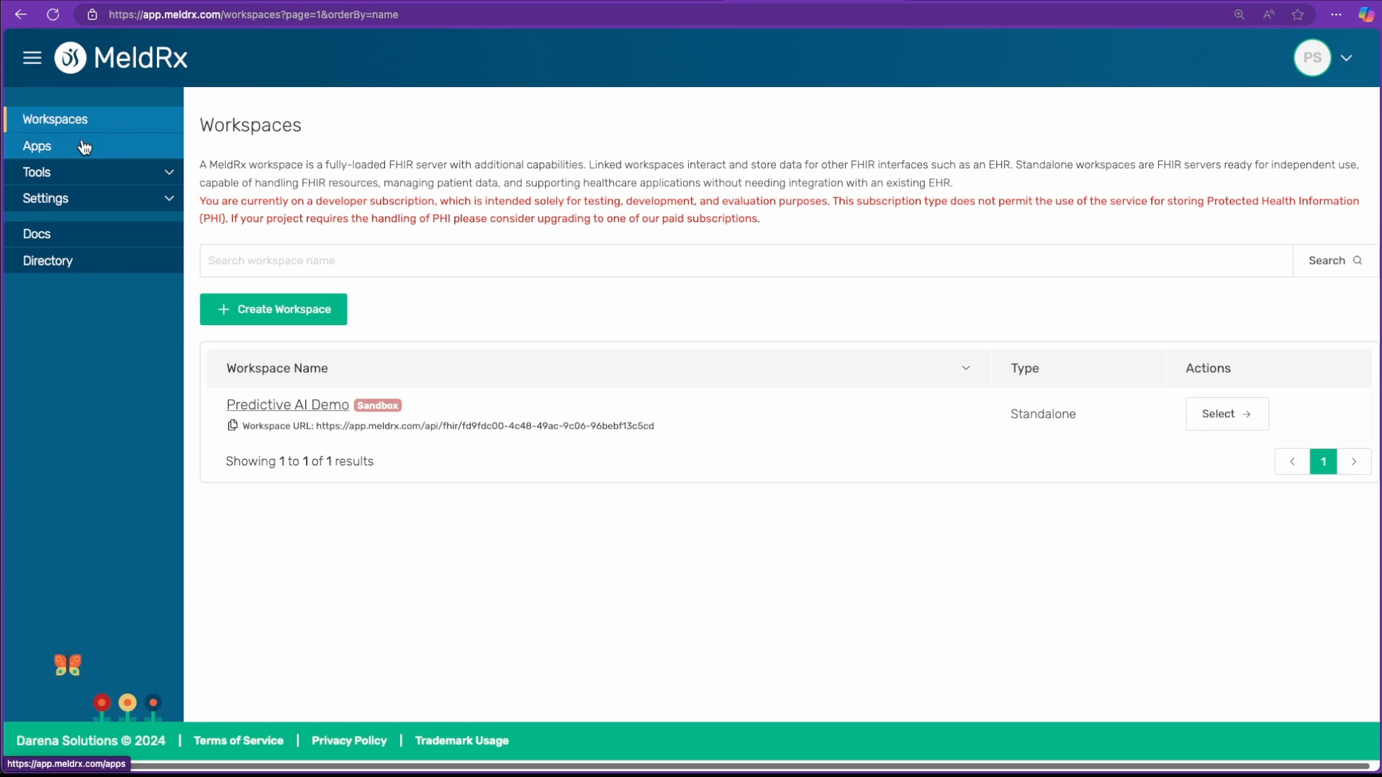
Begin registering a Provider app named 'EHR Plus (Provider)'
{"action": "left_click", "coordinate": [37, 146]}
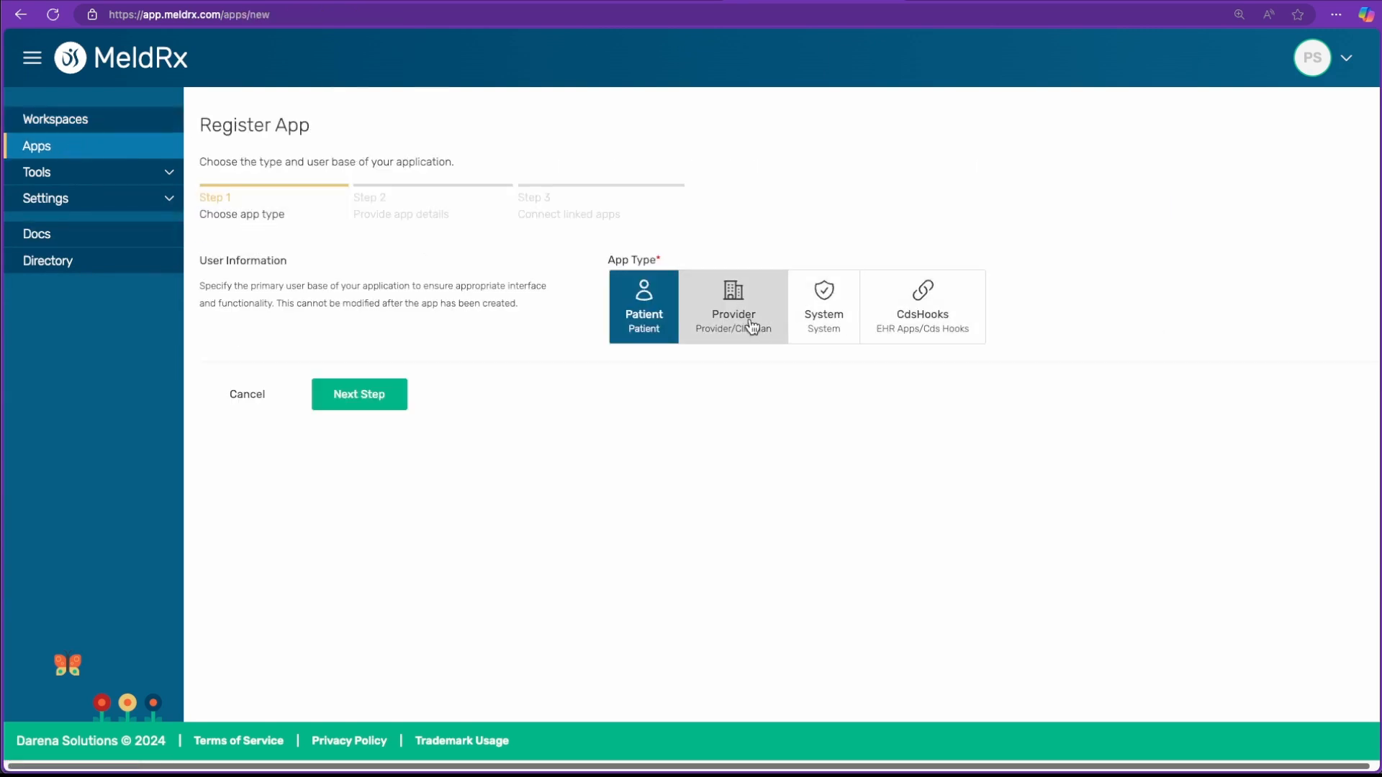
{"action": "left_click", "coordinate": [732, 305]}
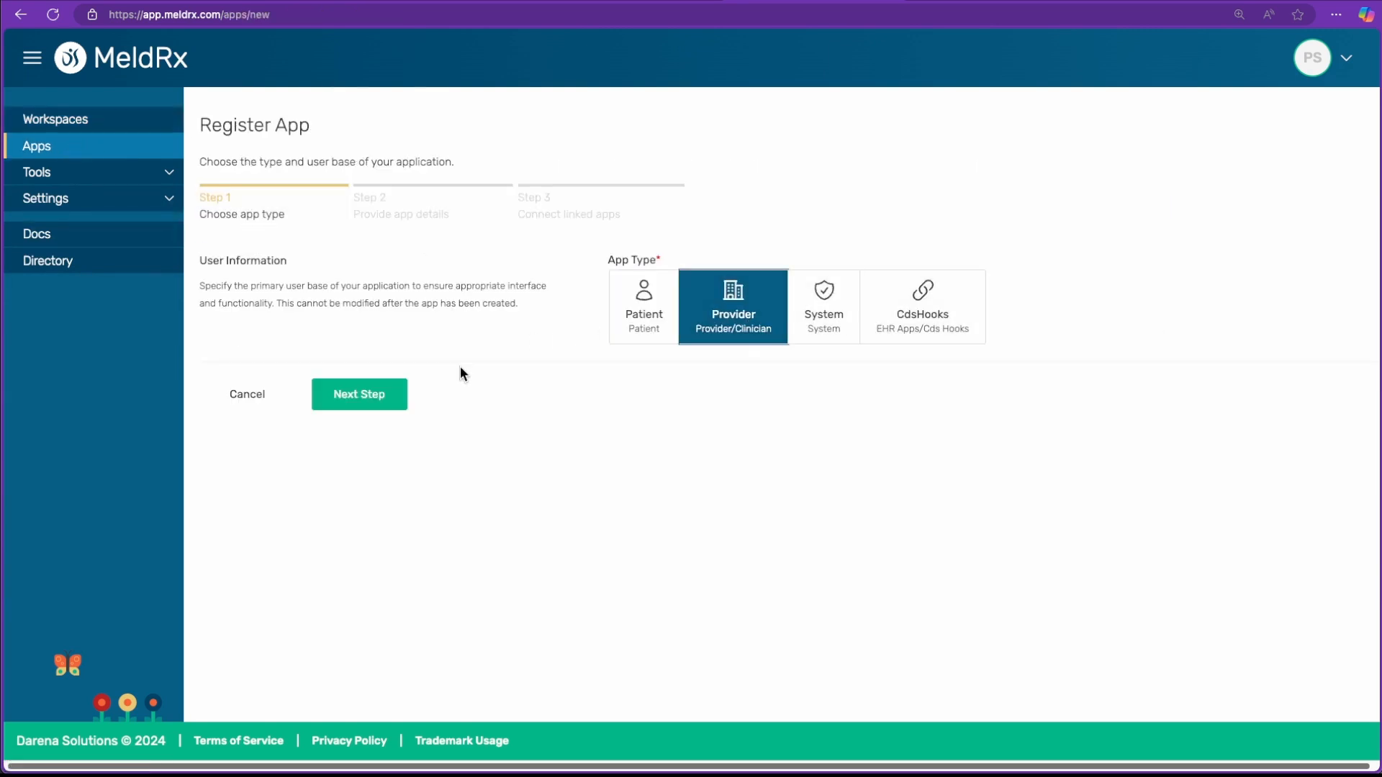
{"action": "left_click", "coordinate": [358, 395]}
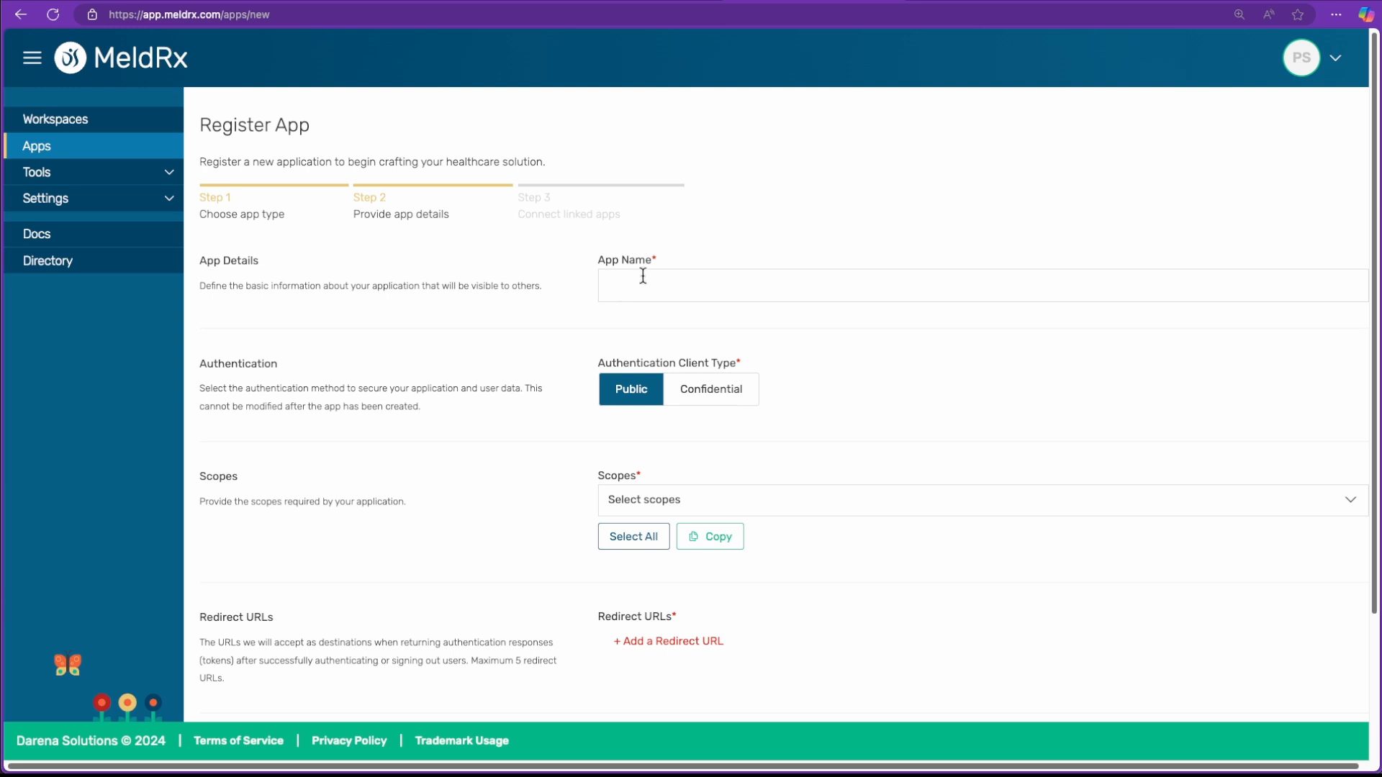
{"action": "type", "text": "EHR Plus (P"}
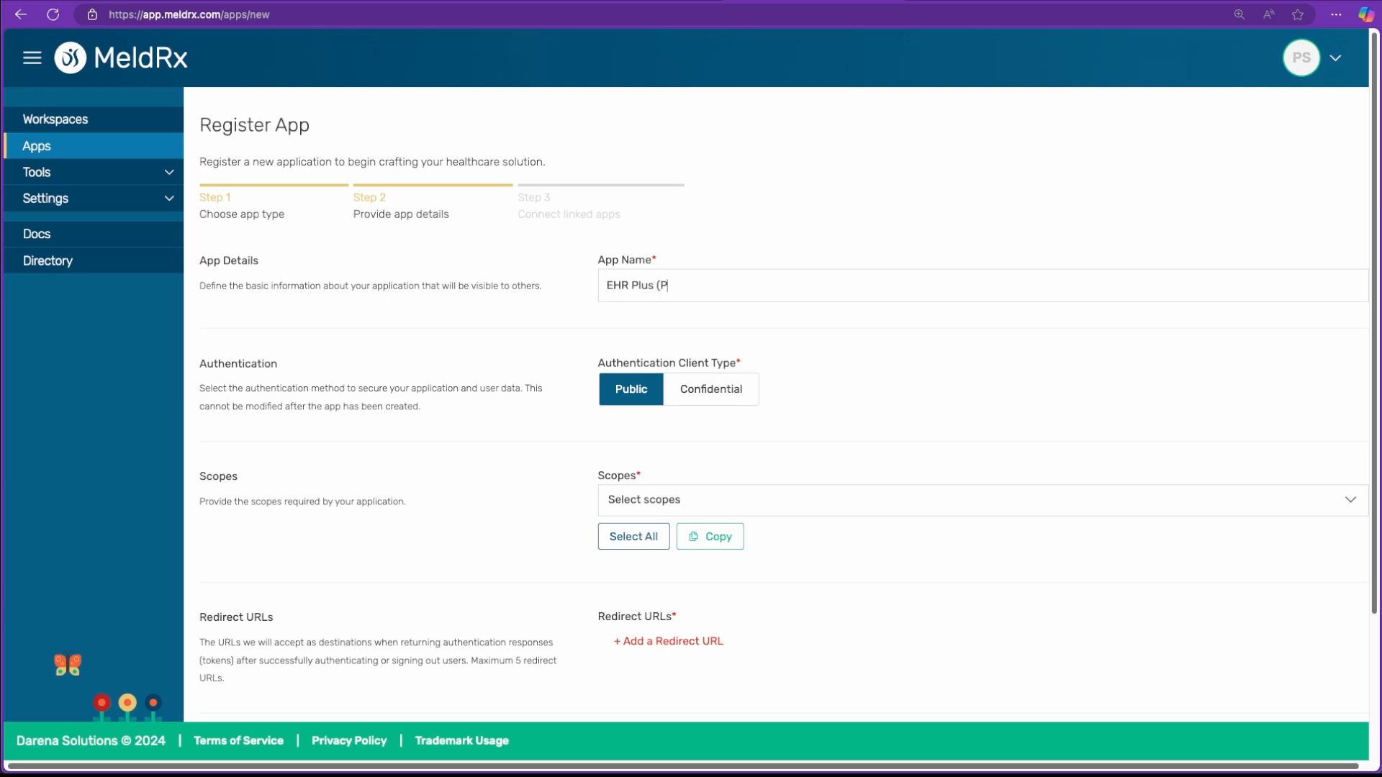
{"action": "type", "text": "rovider)"}
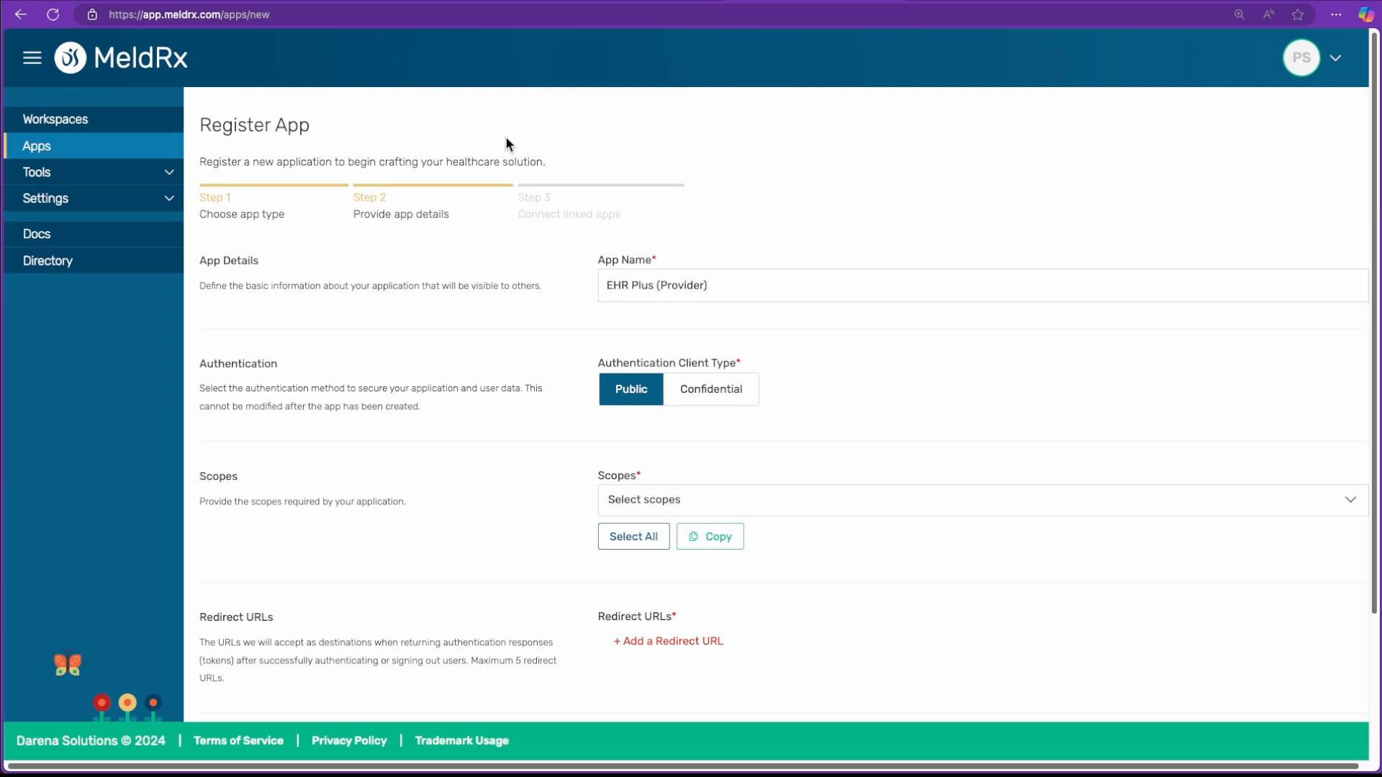
Add the openid, launch and patient/*.* scopes and a redirect URL entry
{"action": "scroll", "scroll_direction": "down", "scroll_amount": 3}
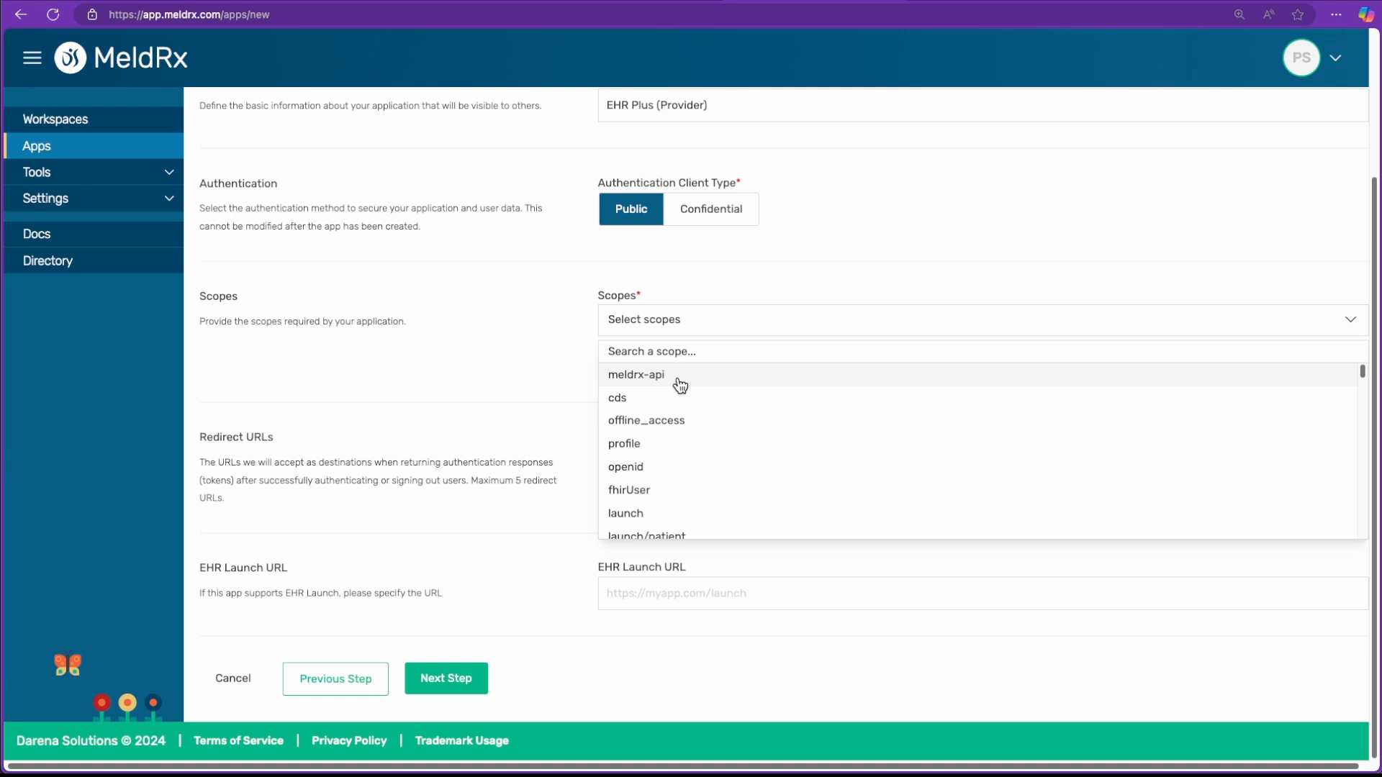
{"action": "left_click", "coordinate": [624, 466]}
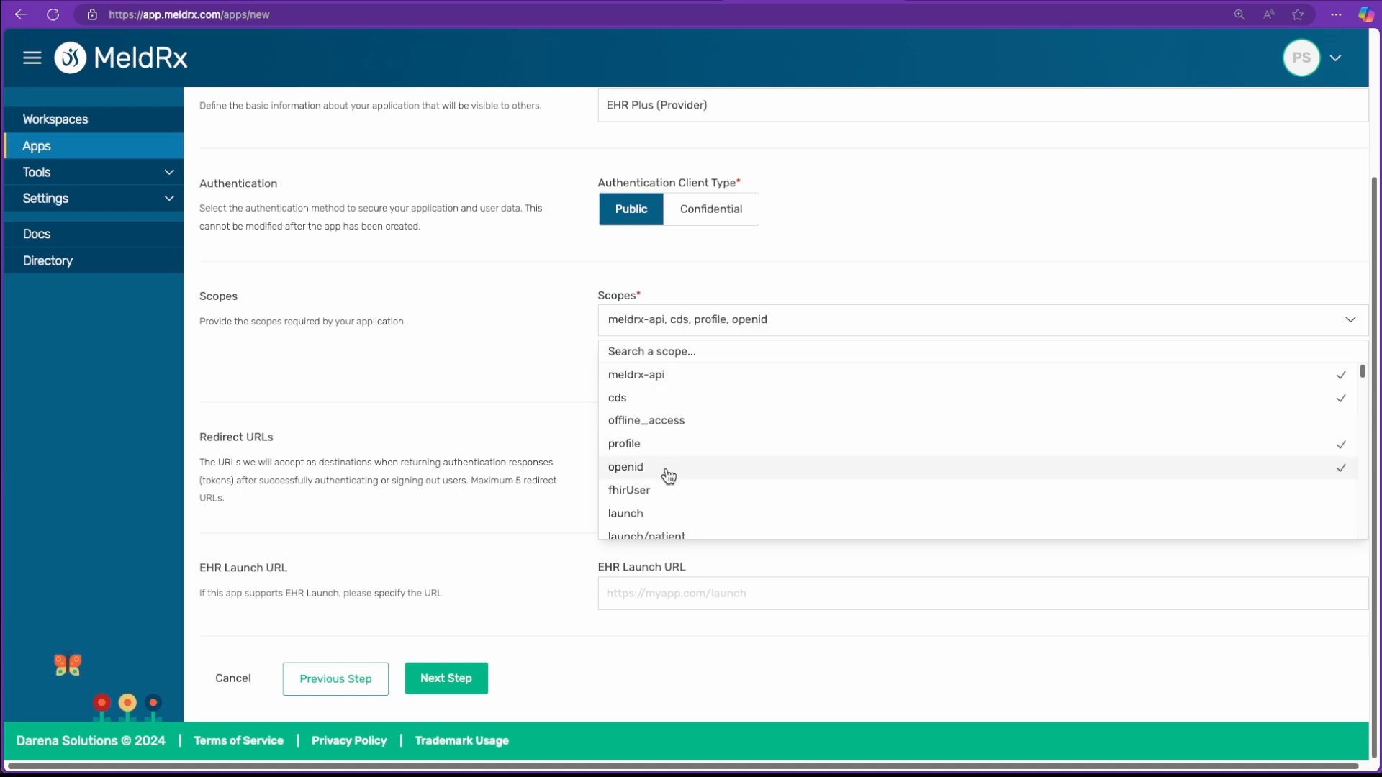
{"action": "left_click", "coordinate": [624, 512]}
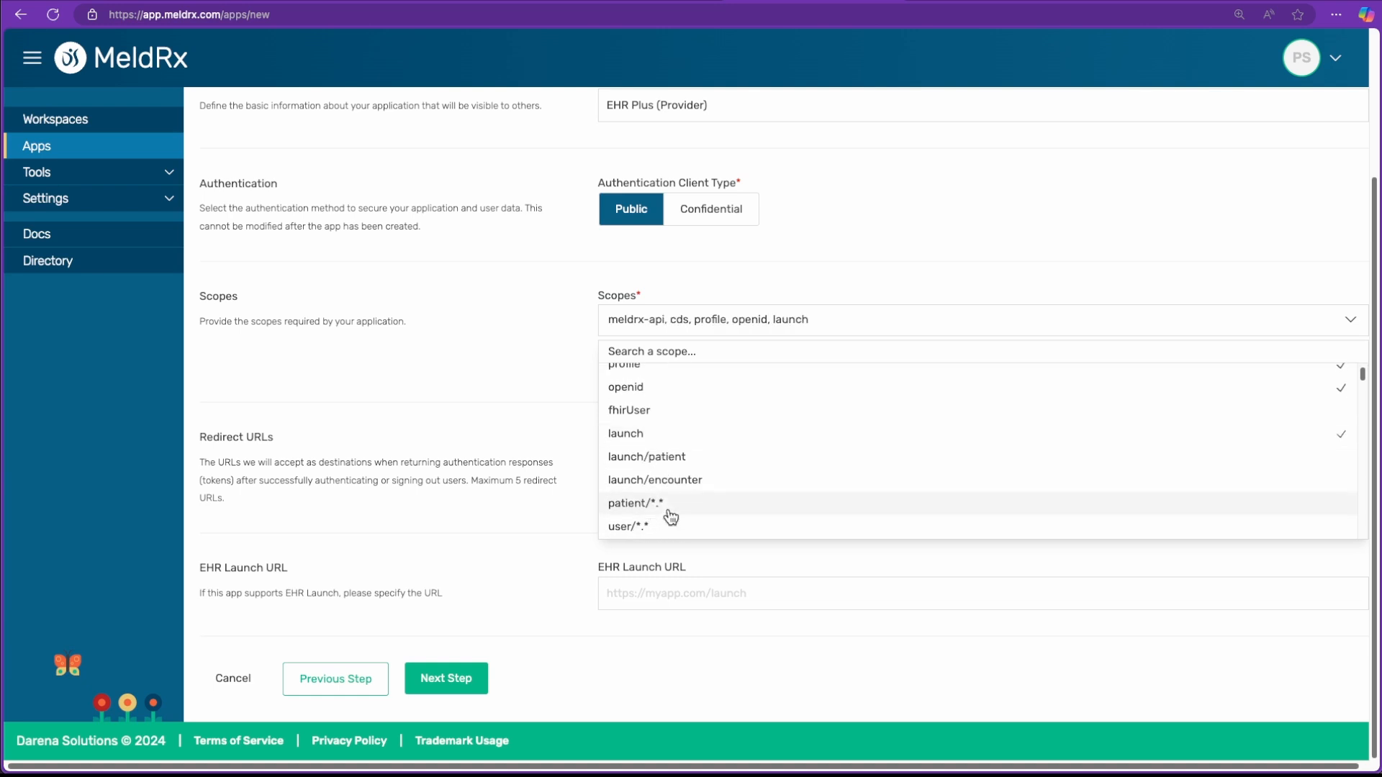
{"action": "left_click", "coordinate": [635, 502]}
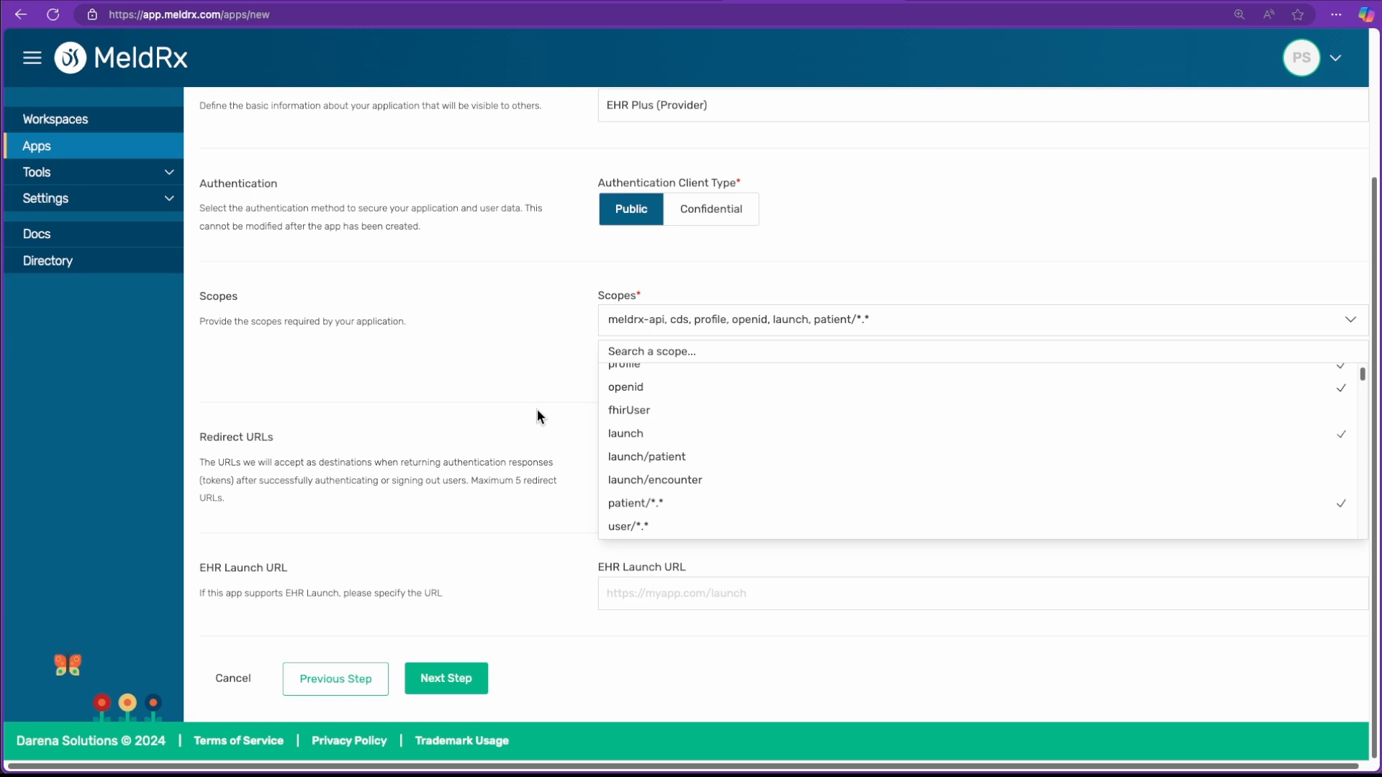
{"action": "left_click", "coordinate": [536, 417]}
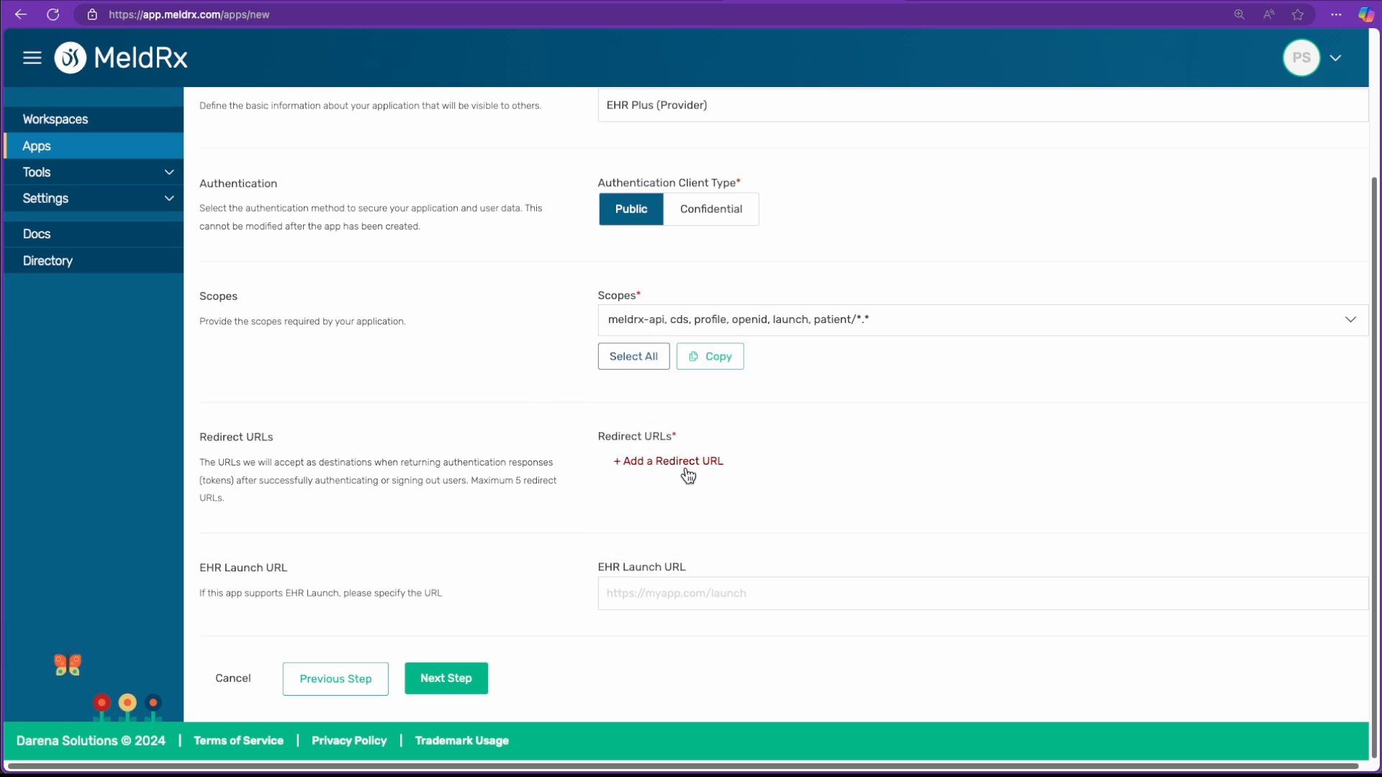
{"action": "left_click", "coordinate": [666, 460]}
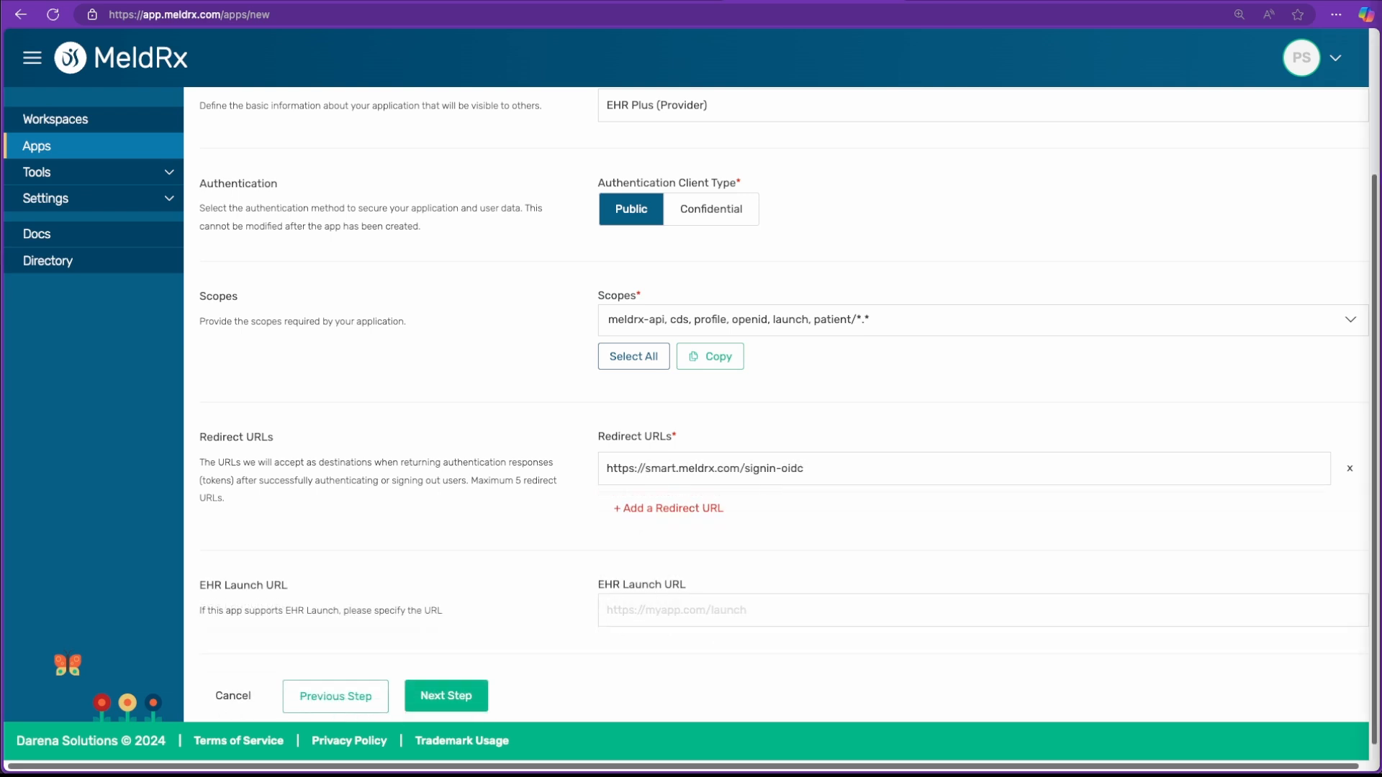
{"action": "mouse_move", "coordinate": [931, 498]}
{"action": "type", "text": "https://smart.meldrx.com/launch"}
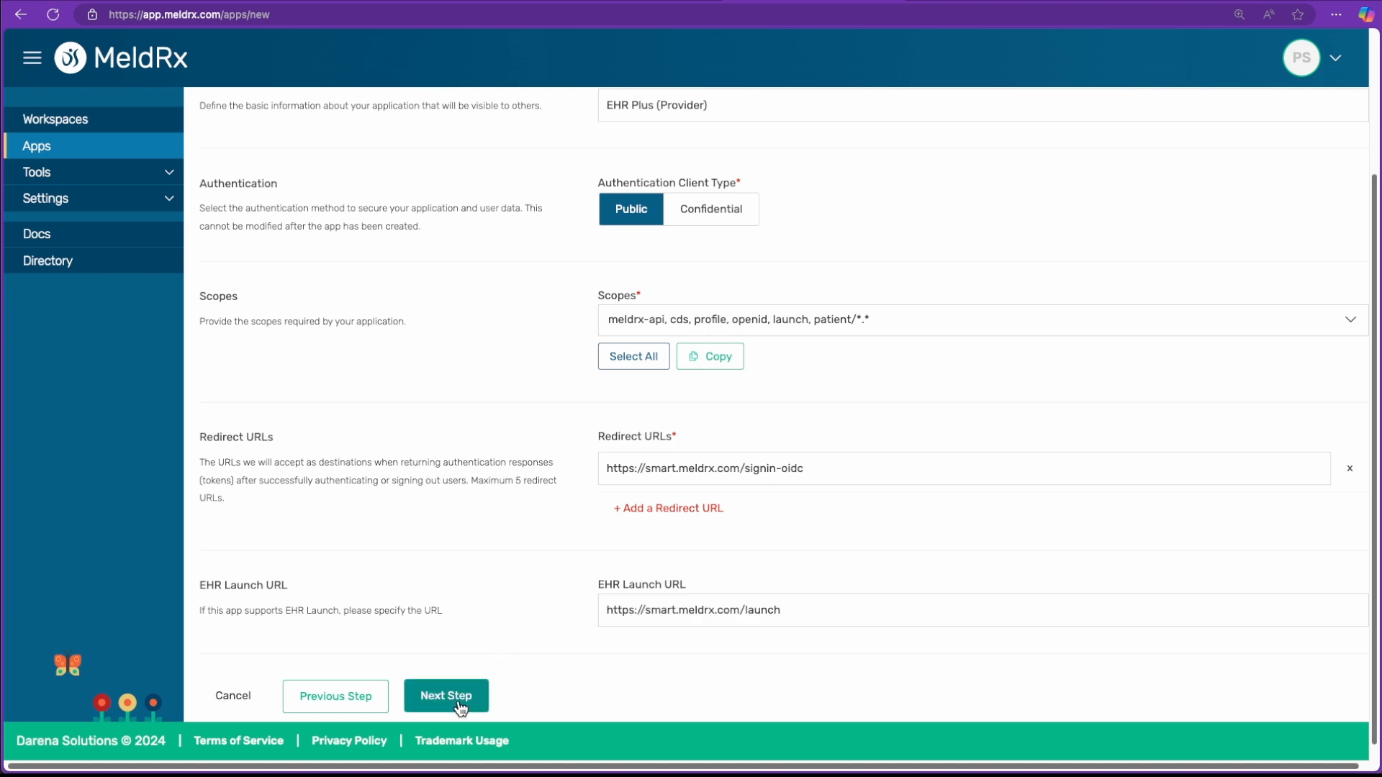
Finish registering EHR Plus (Provider) and return to the registered apps list
{"action": "left_click", "coordinate": [446, 697]}
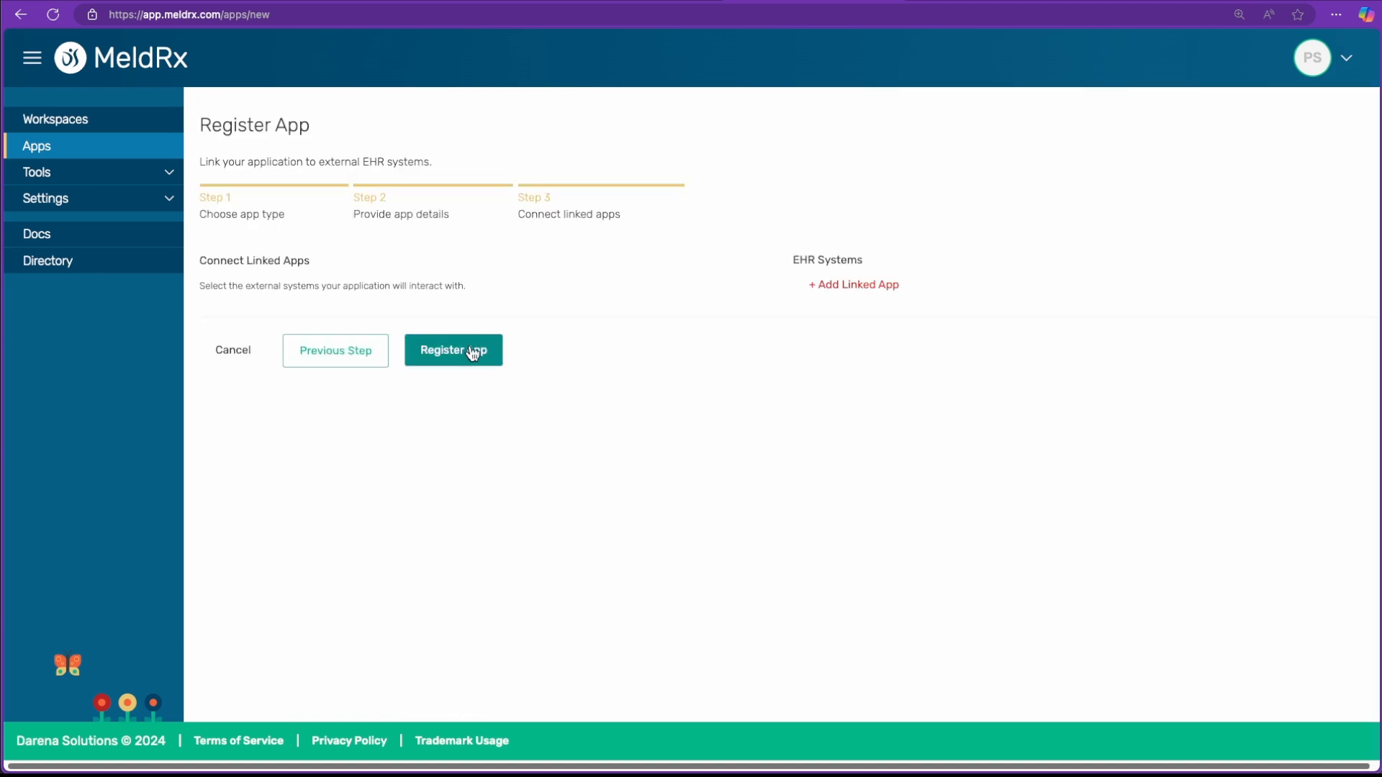
{"action": "left_click", "coordinate": [454, 350]}
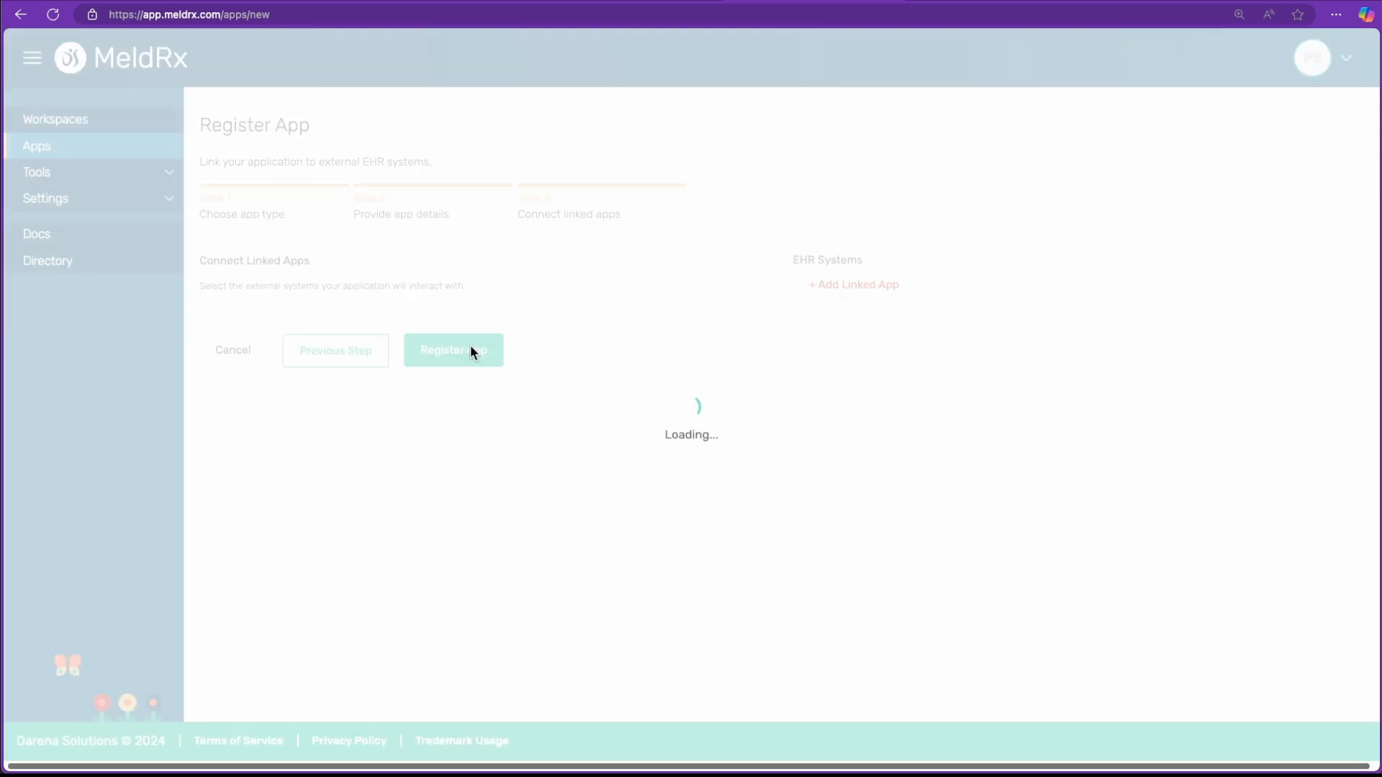
{"action": "left_click", "coordinate": [453, 350]}
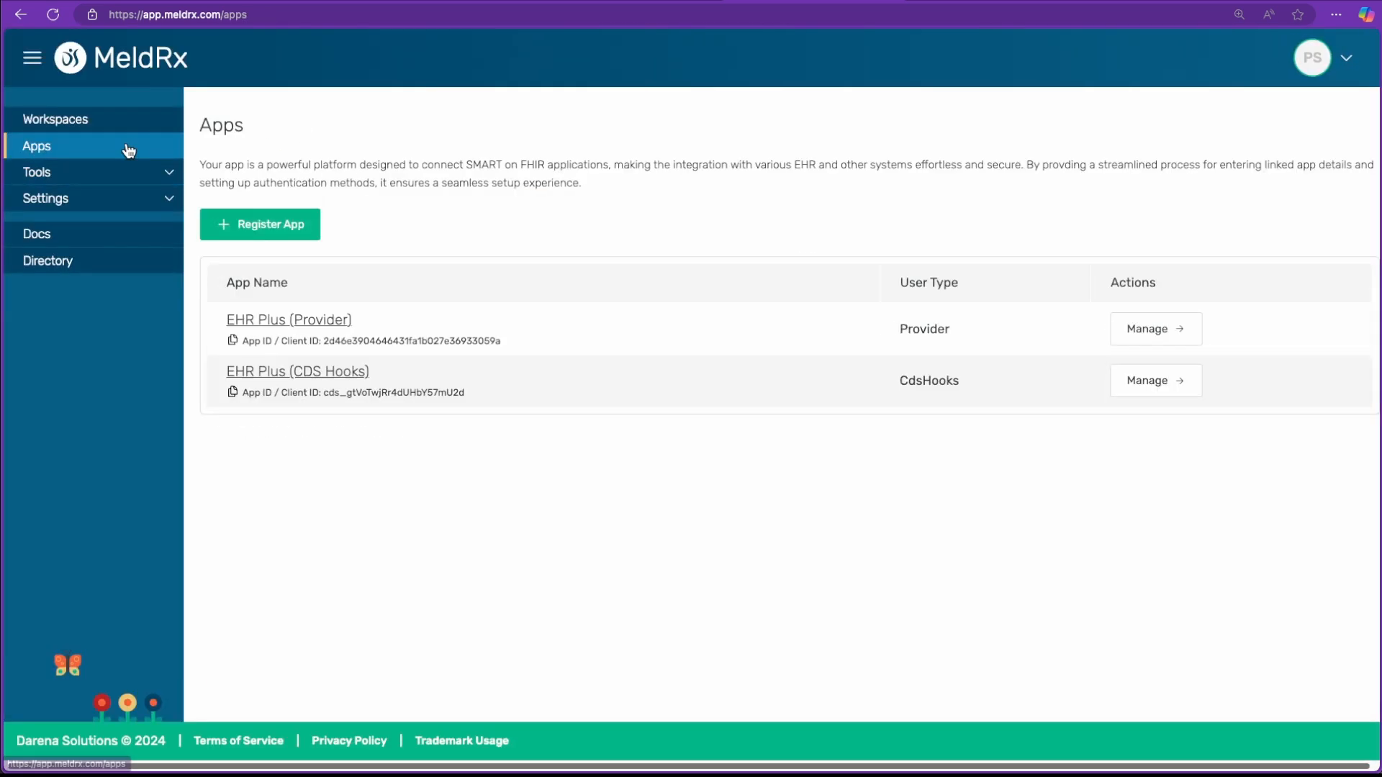
{"action": "left_click", "coordinate": [1154, 328]}
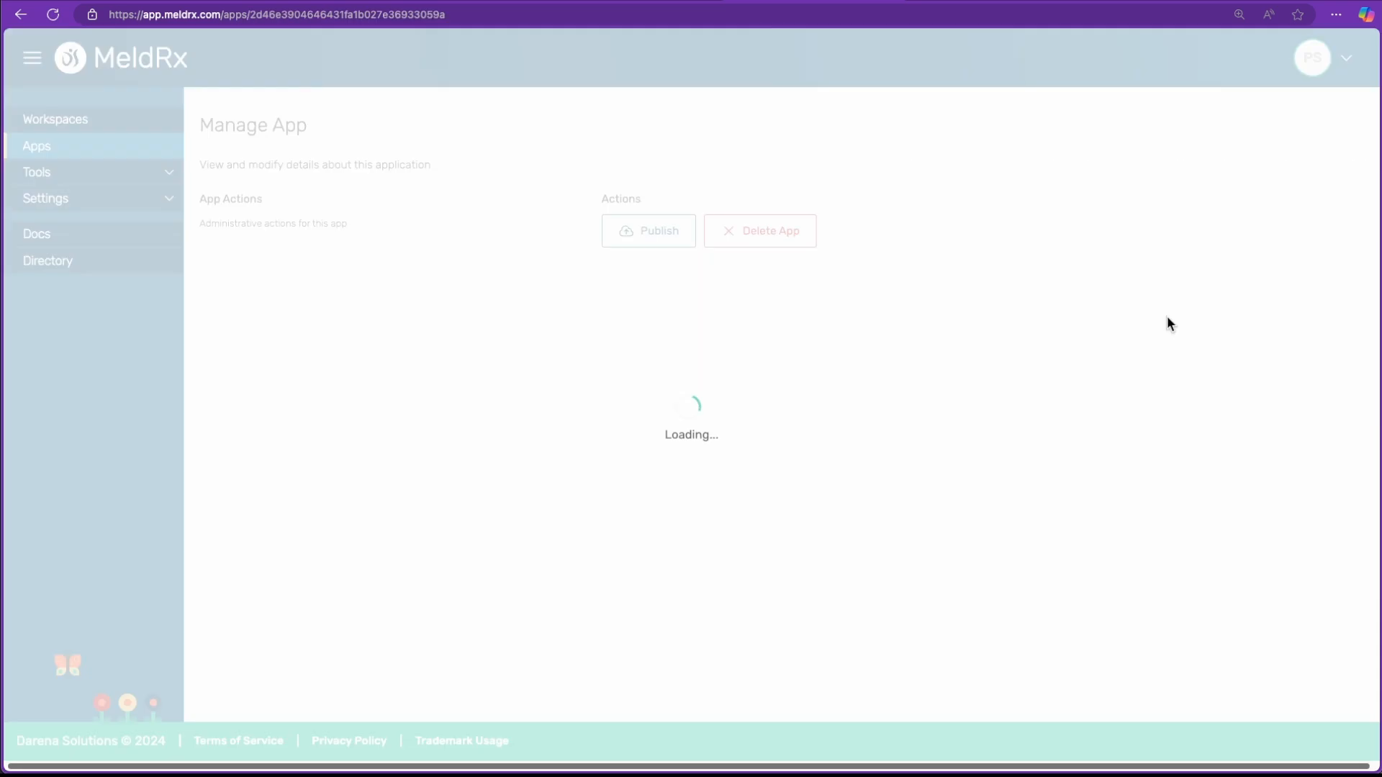
{"action": "left_click", "coordinate": [648, 230]}
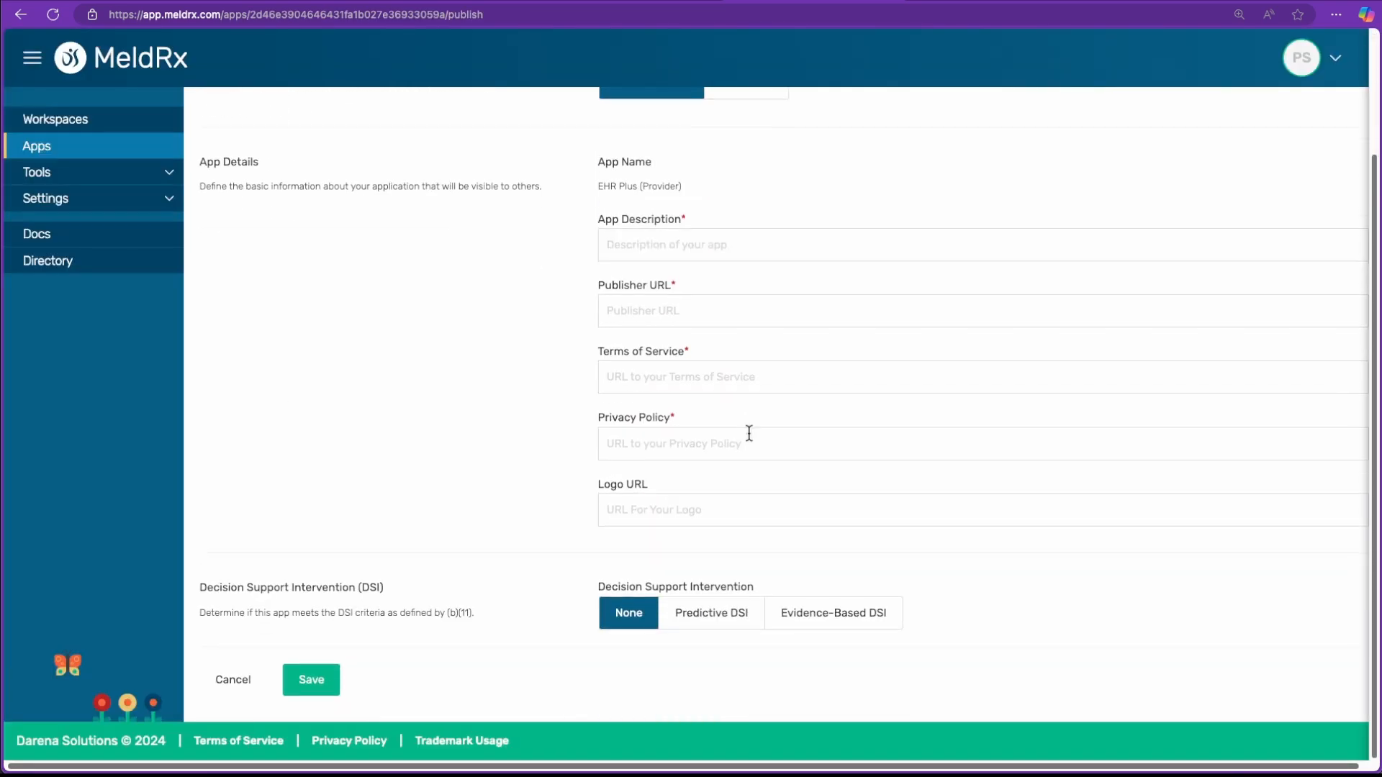
{"action": "mouse_move", "coordinate": [710, 614]}
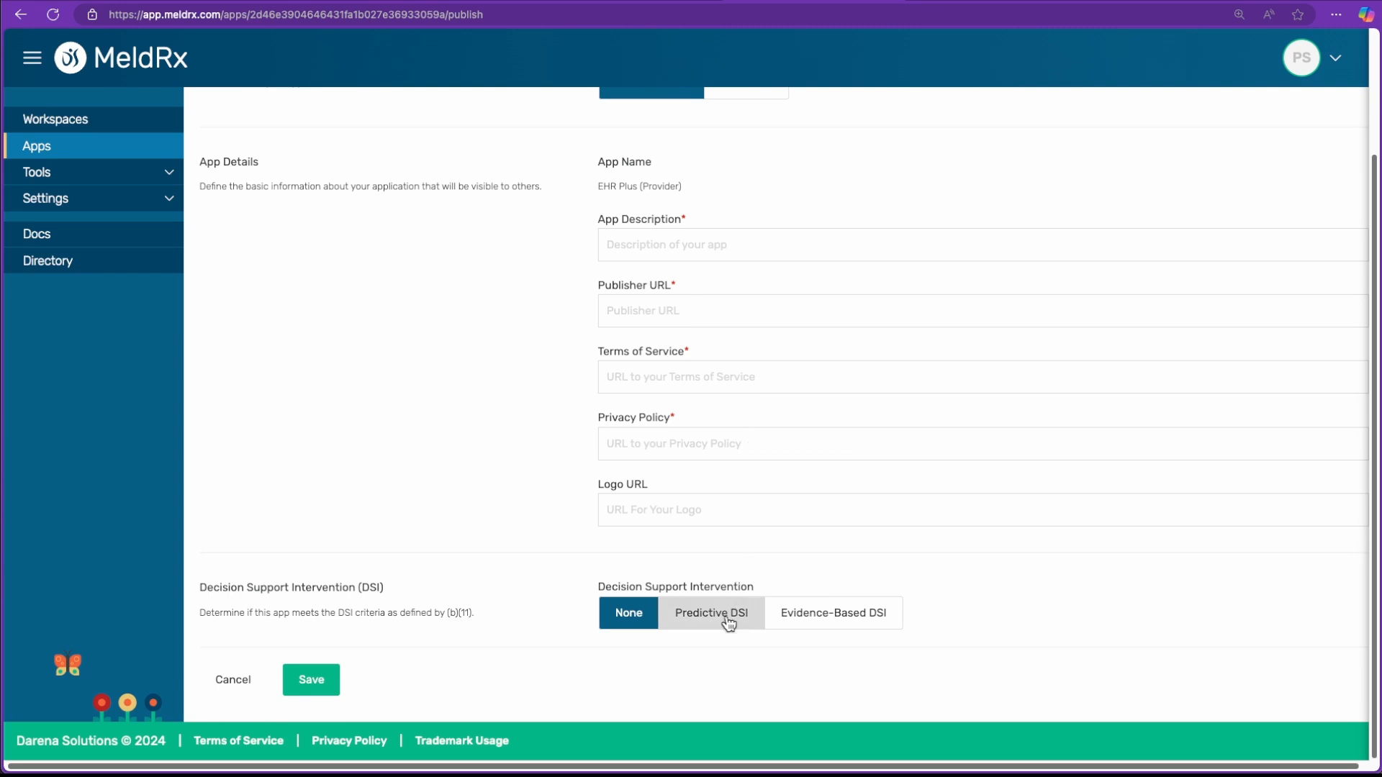
{"action": "left_click", "coordinate": [709, 614]}
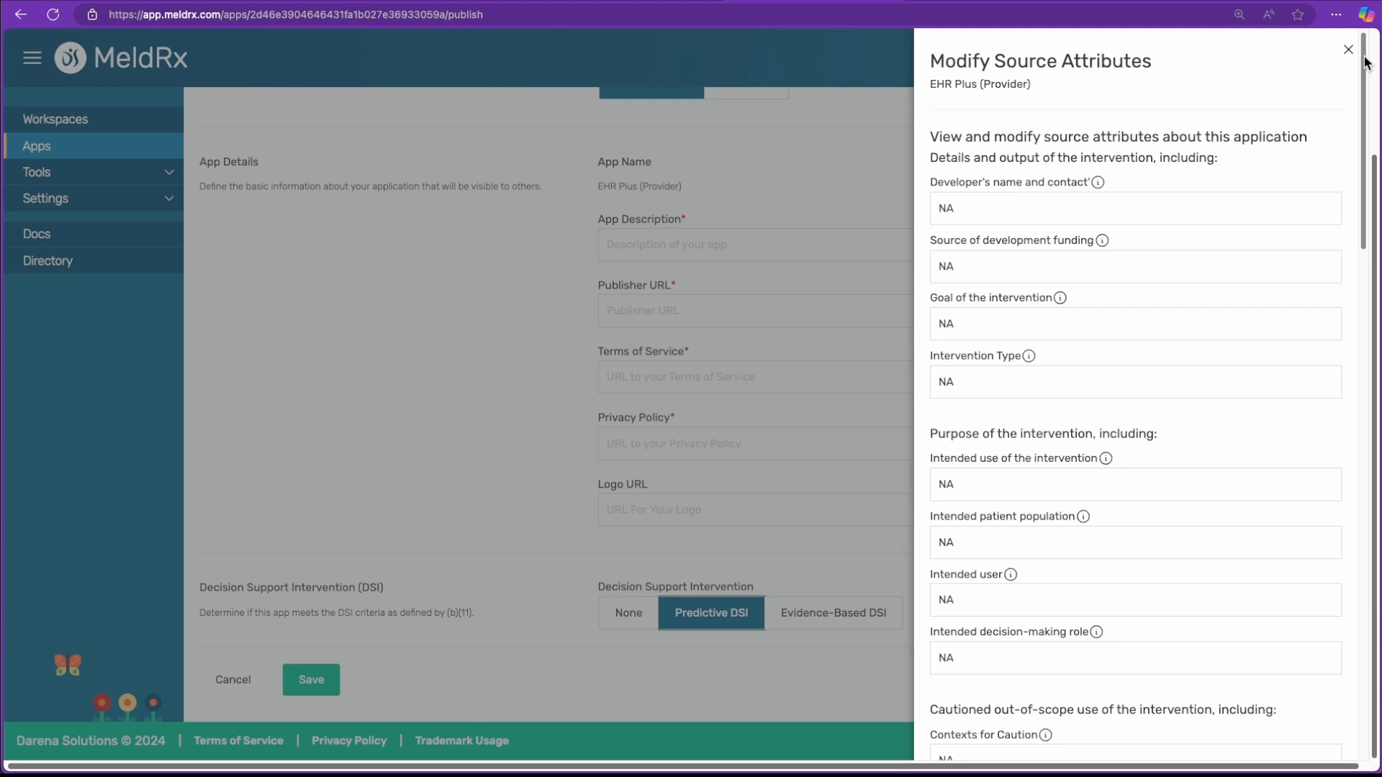
{"action": "left_click", "coordinate": [1347, 49]}
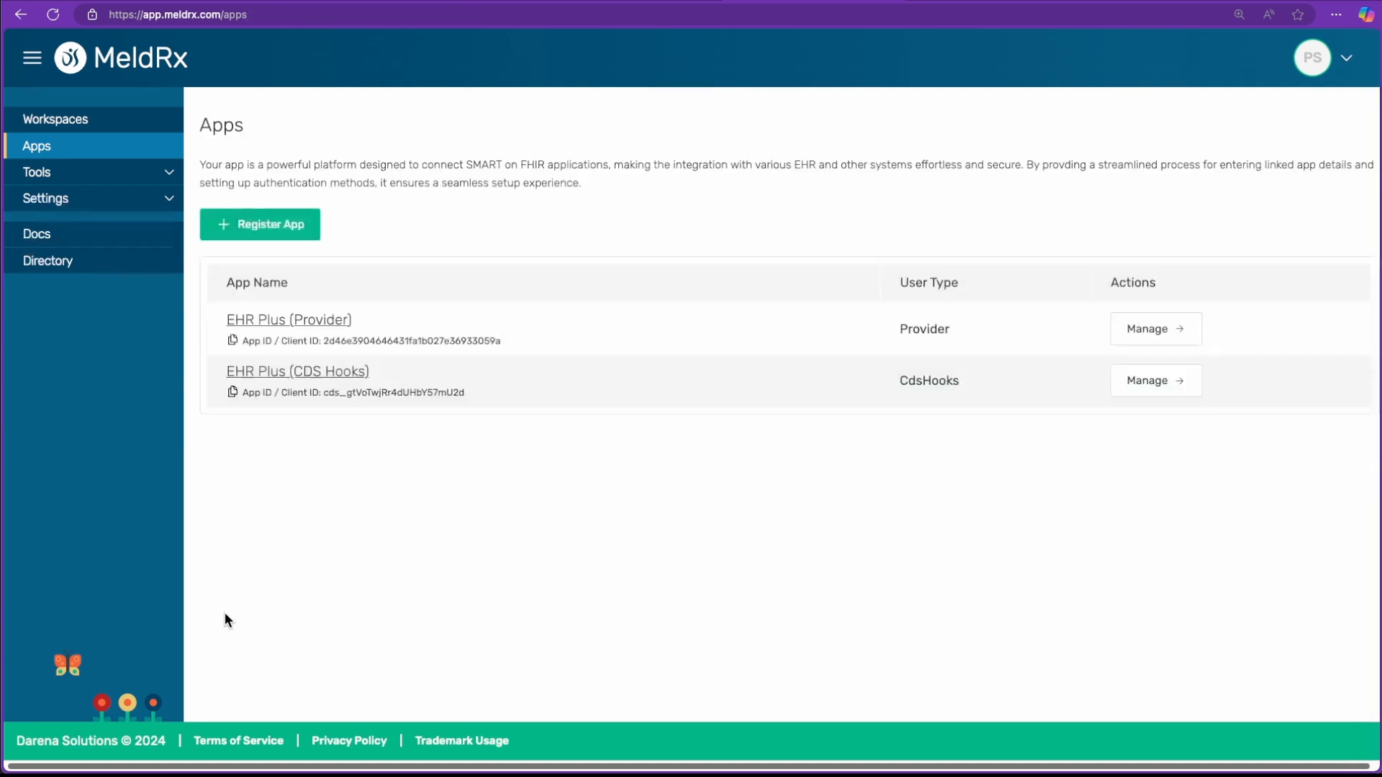
Activate the EHR Plus (Provider) extension from My Organization in the Predictive AI Demo workspace
{"action": "left_click", "coordinate": [55, 119]}
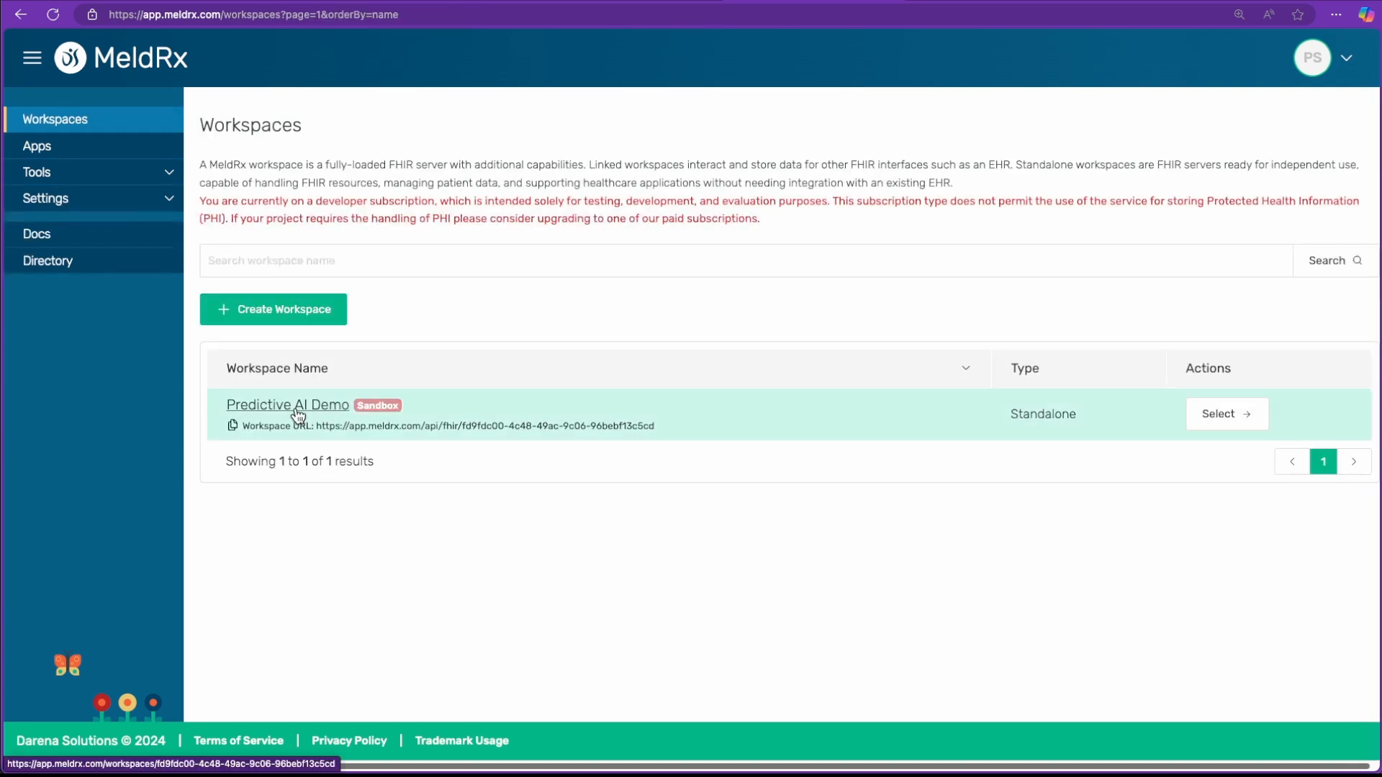
{"action": "left_click", "coordinate": [287, 405]}
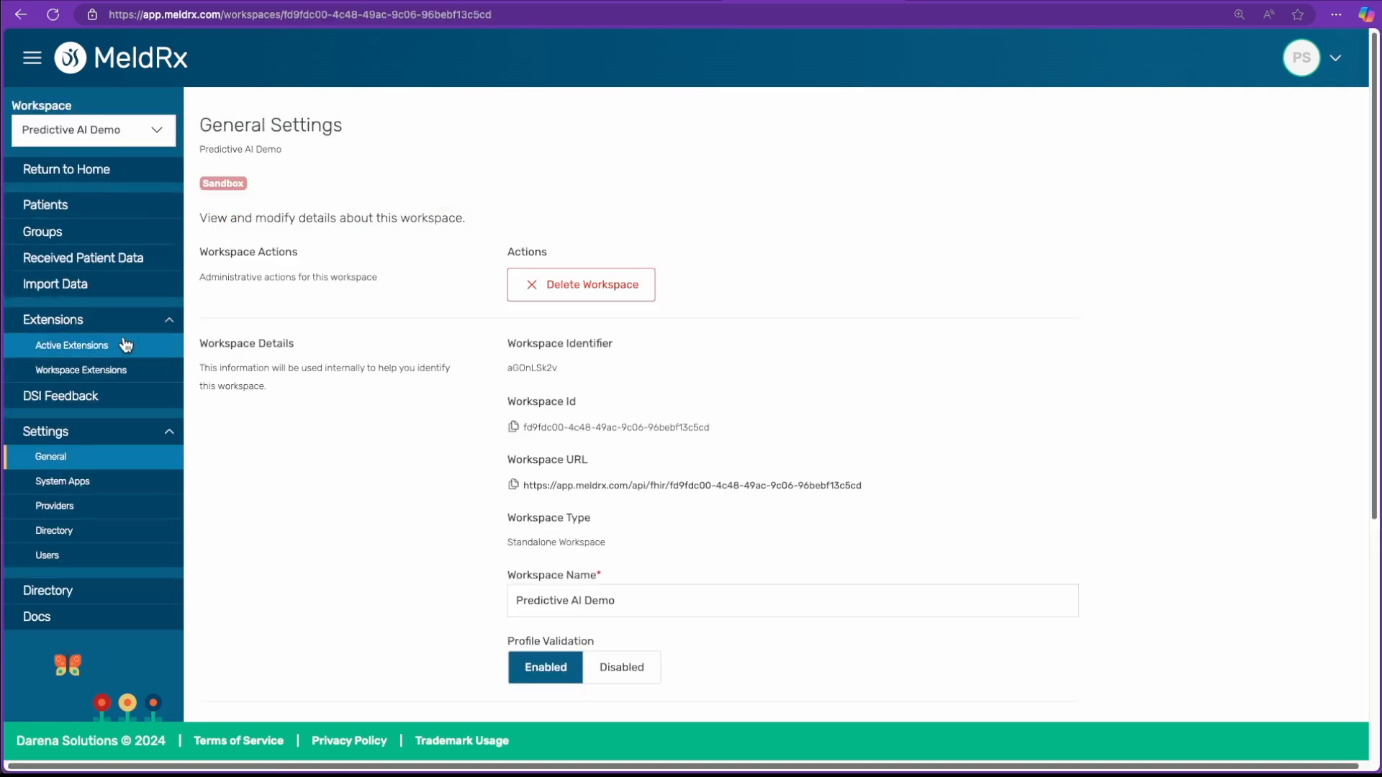
{"action": "left_click", "coordinate": [72, 344]}
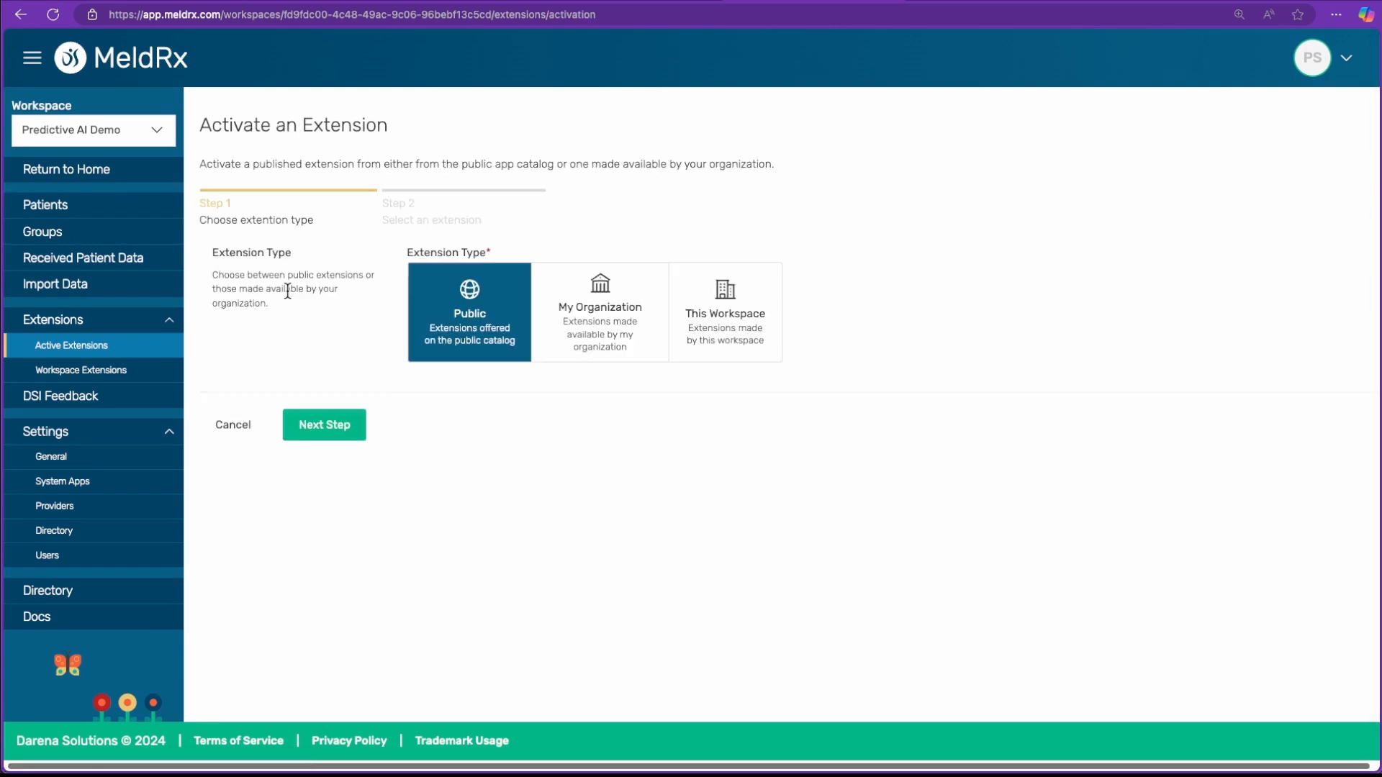
{"action": "left_click", "coordinate": [599, 311]}
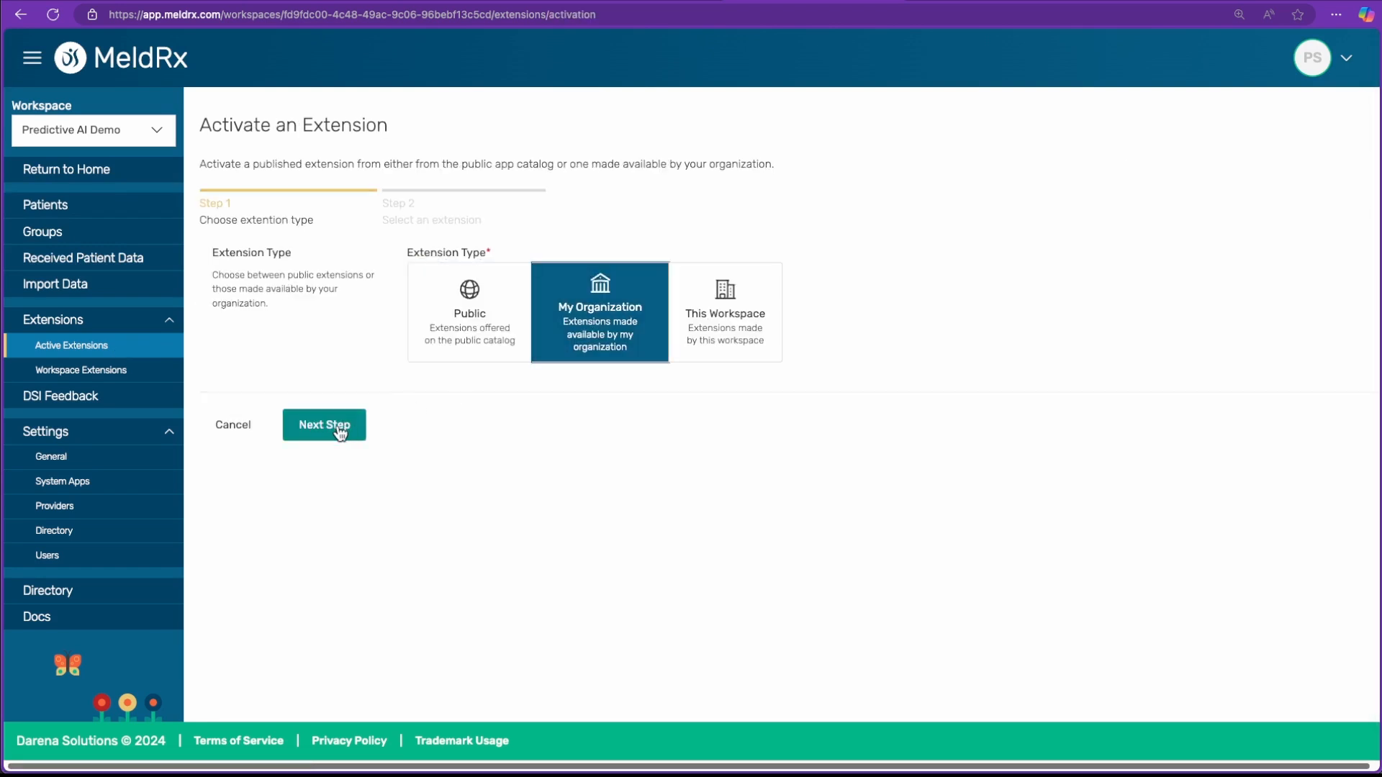
{"action": "left_click", "coordinate": [323, 425]}
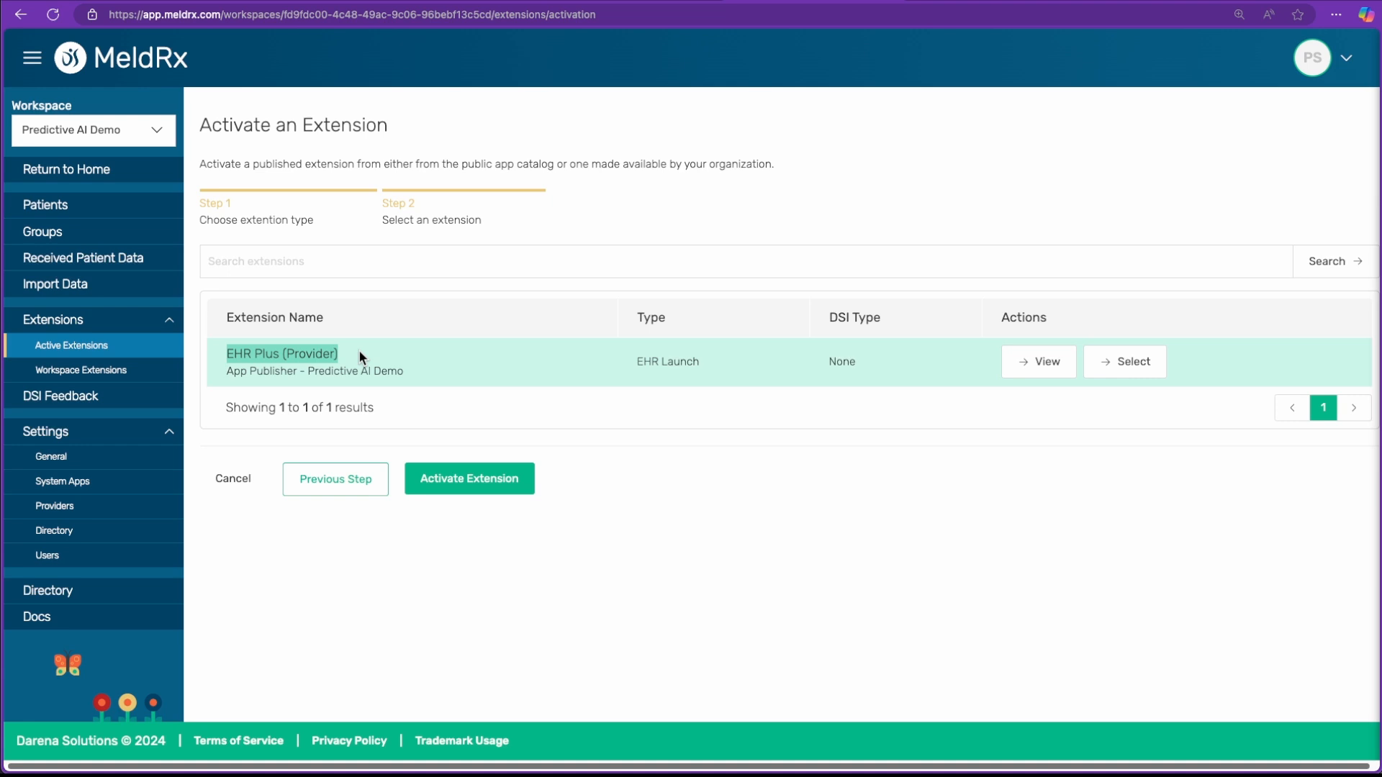
{"action": "left_click", "coordinate": [1124, 362]}
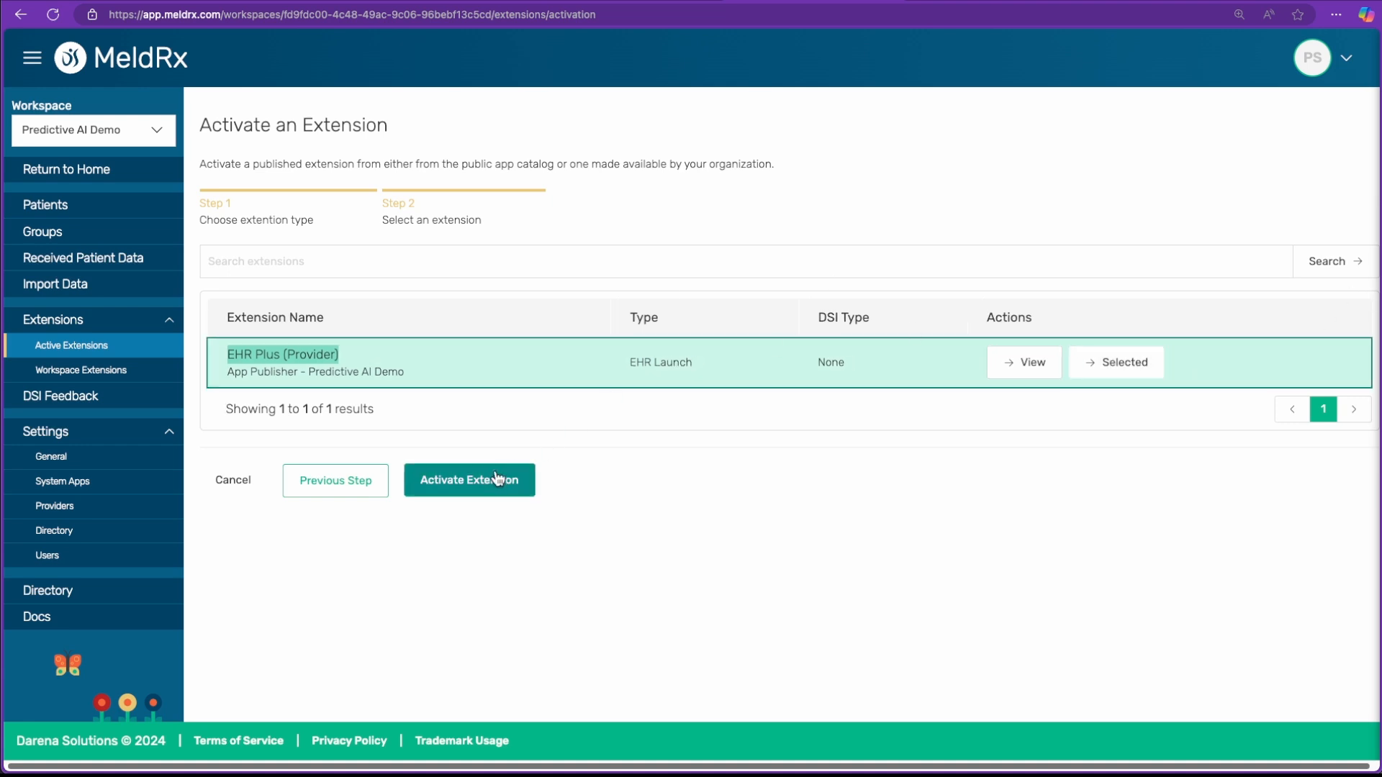
{"action": "left_click", "coordinate": [469, 479]}
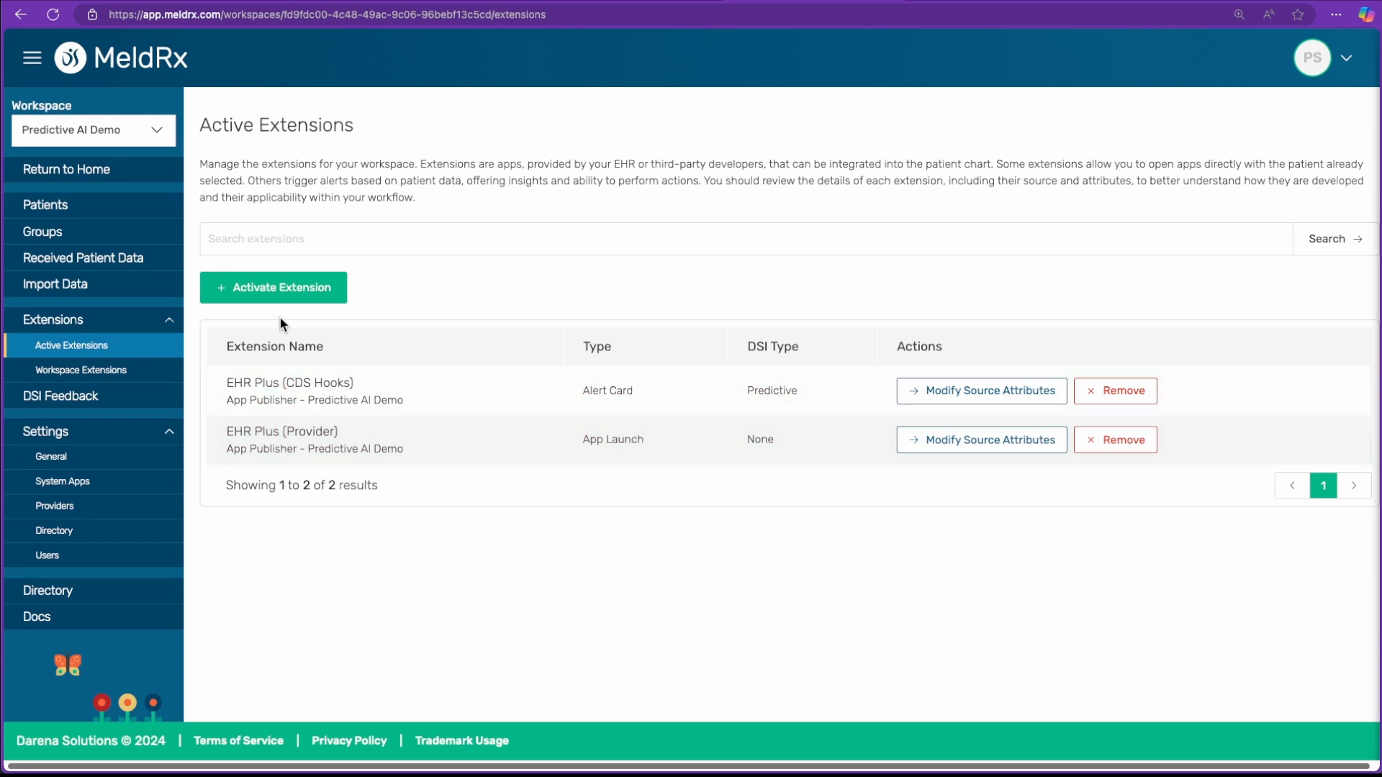
Launch EHR Plus (Provider) from Alice Newman's chart and allow its requested access
{"action": "left_click", "coordinate": [45, 205]}
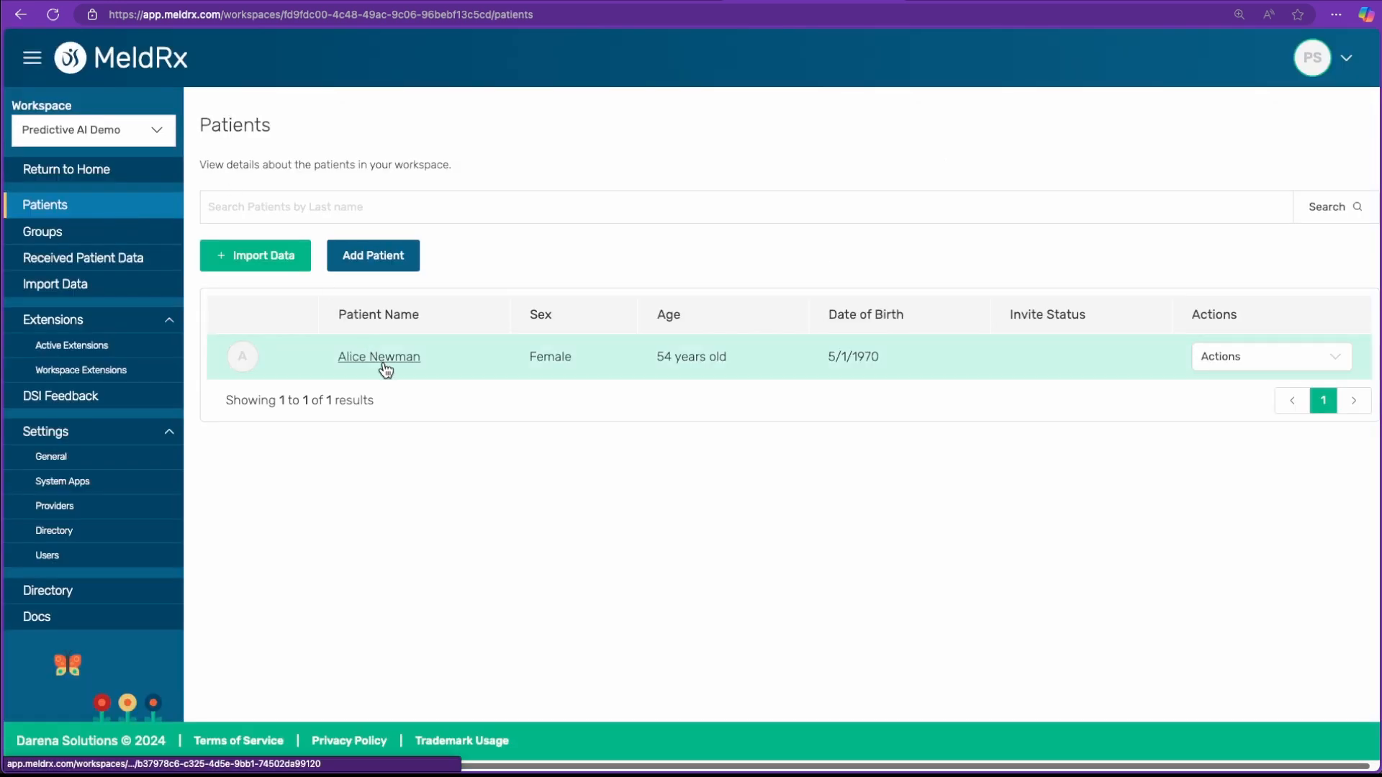
{"action": "left_click", "coordinate": [379, 355]}
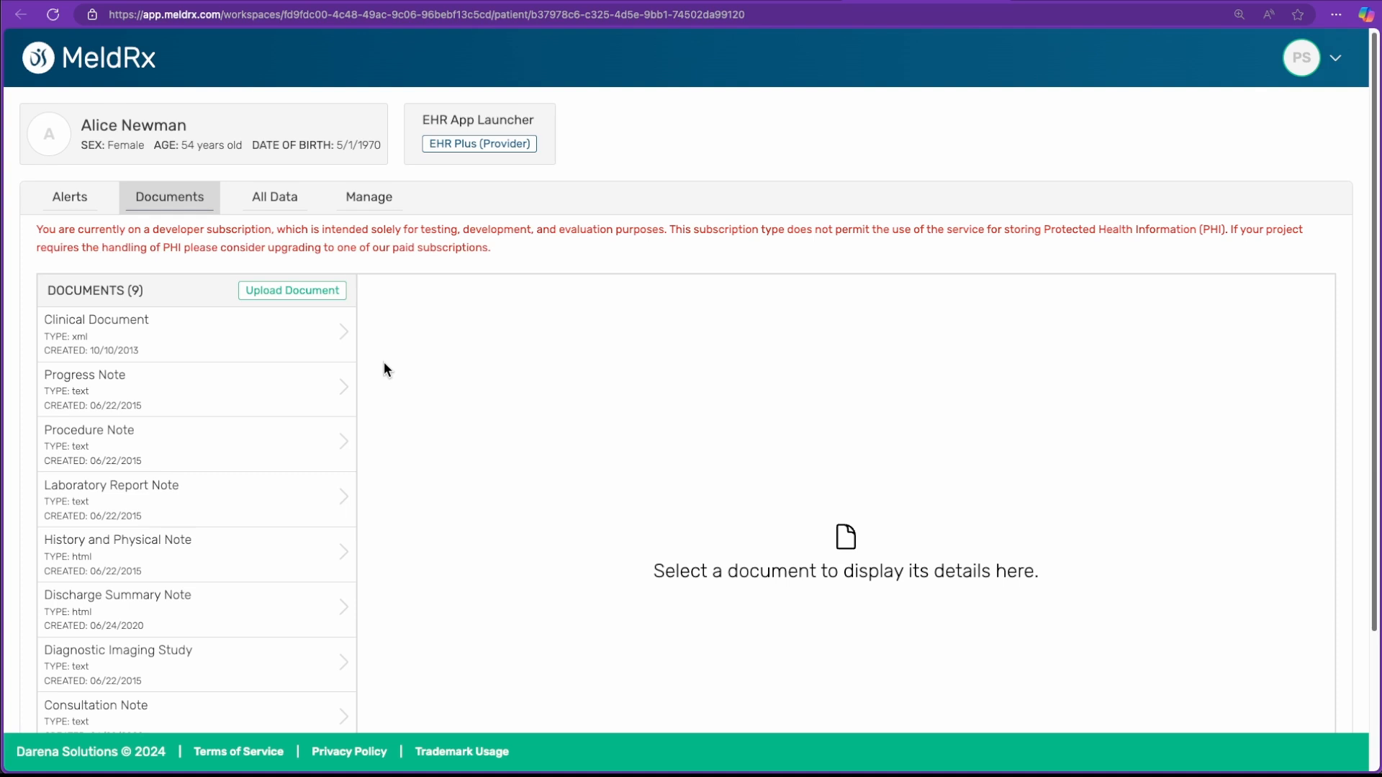
{"action": "mouse_move", "coordinate": [449, 115]}
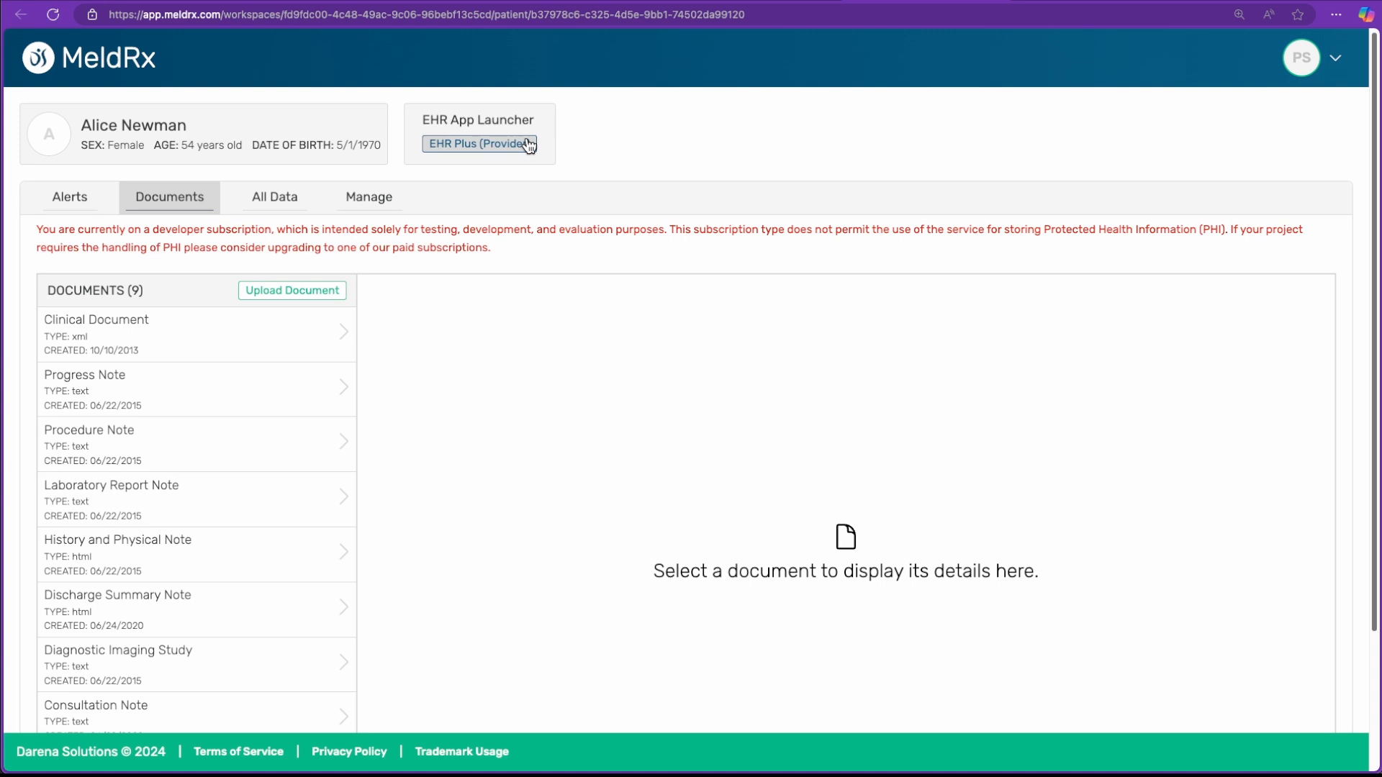
{"action": "left_click", "coordinate": [476, 144]}
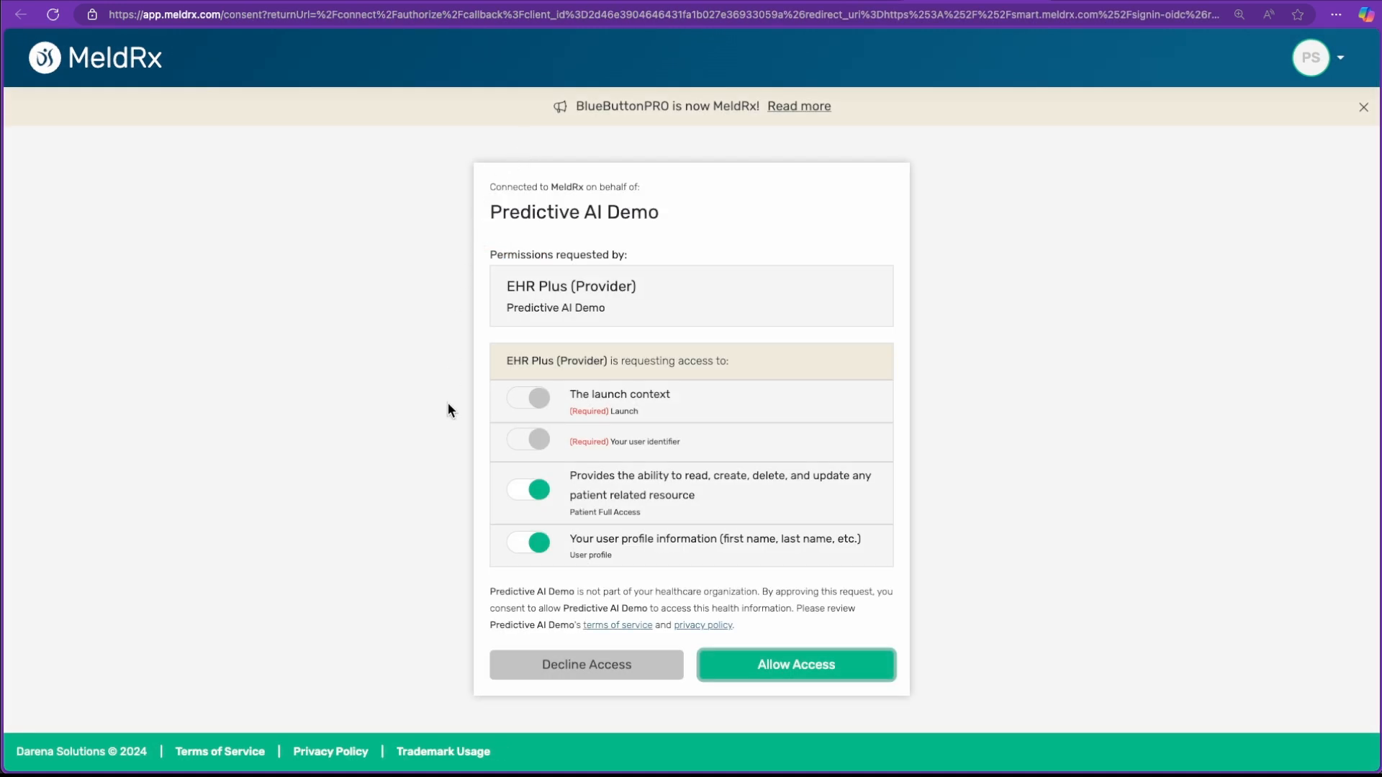
{"action": "mouse_move", "coordinate": [465, 398]}
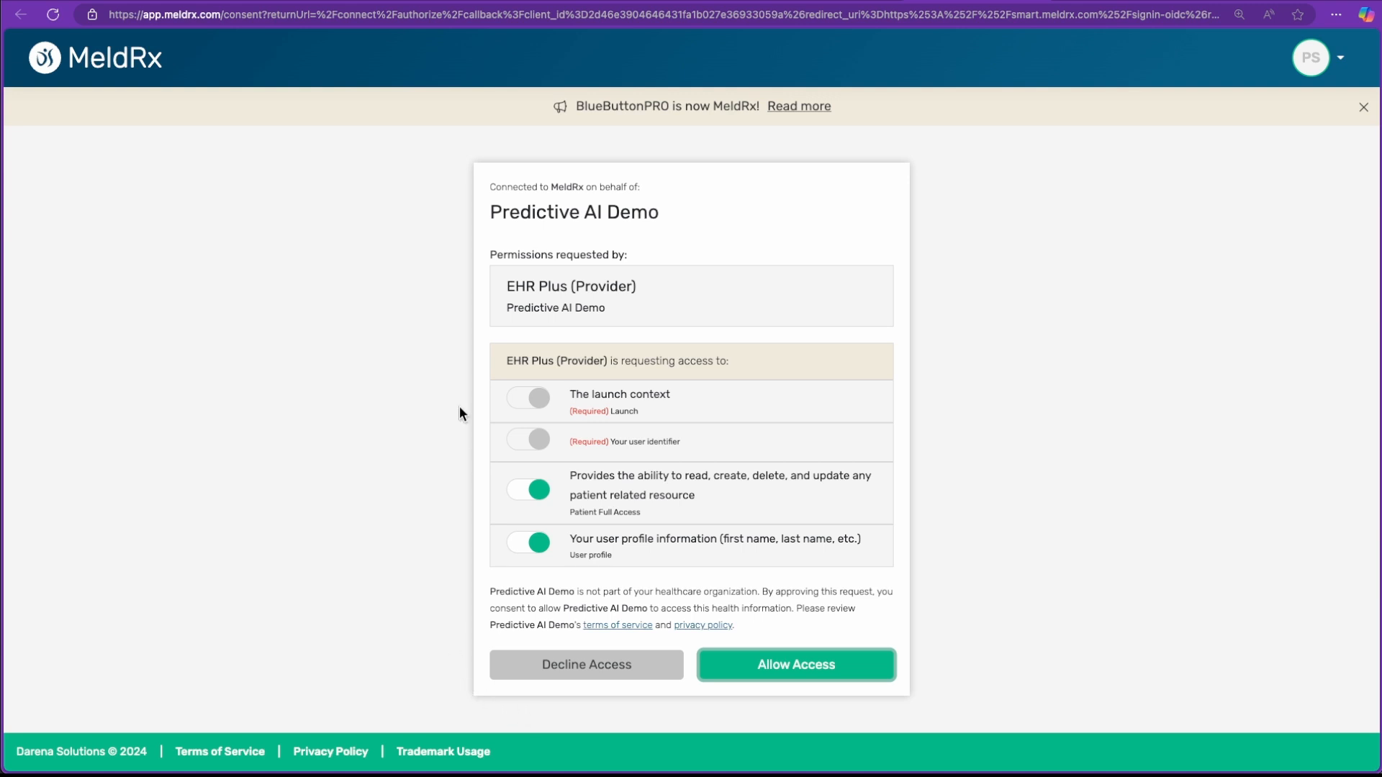
{"action": "mouse_move", "coordinate": [563, 333]}
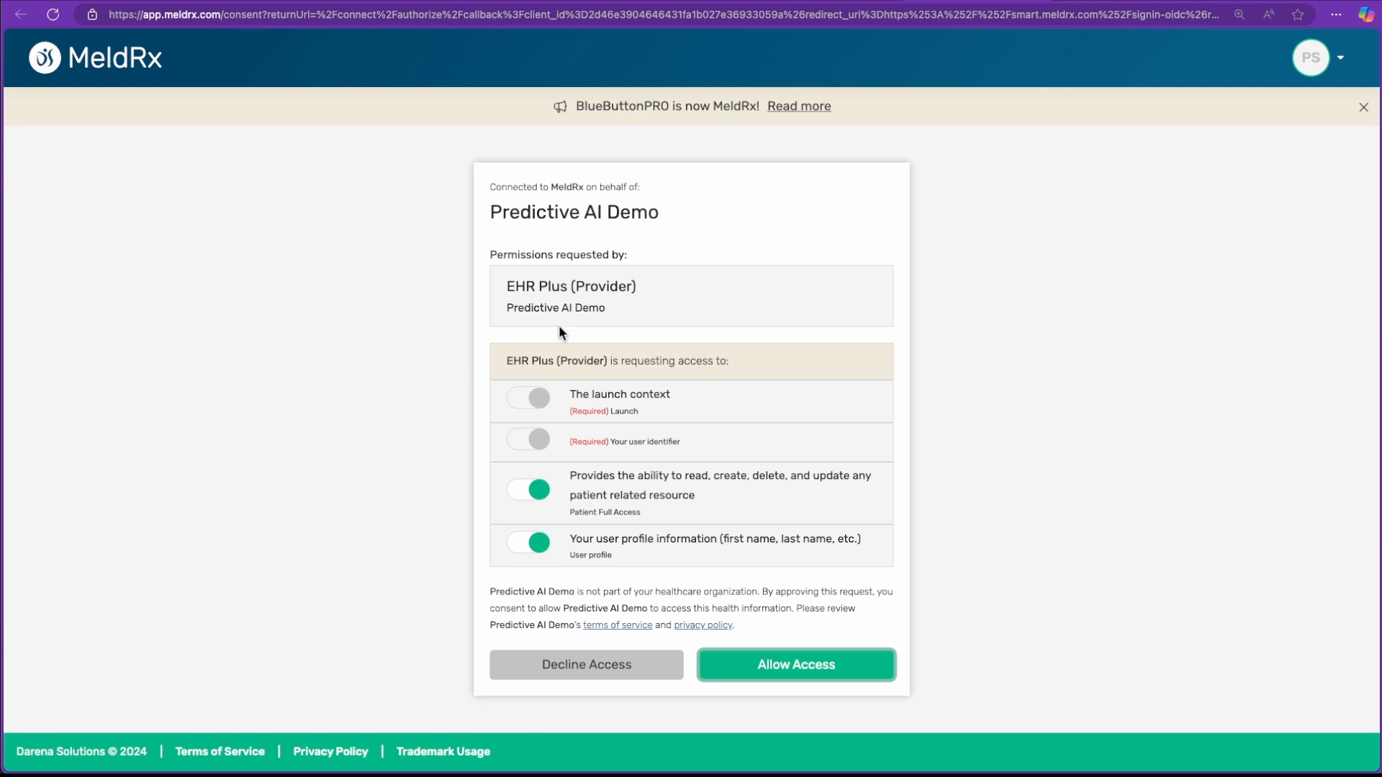
{"action": "mouse_move", "coordinate": [573, 405]}
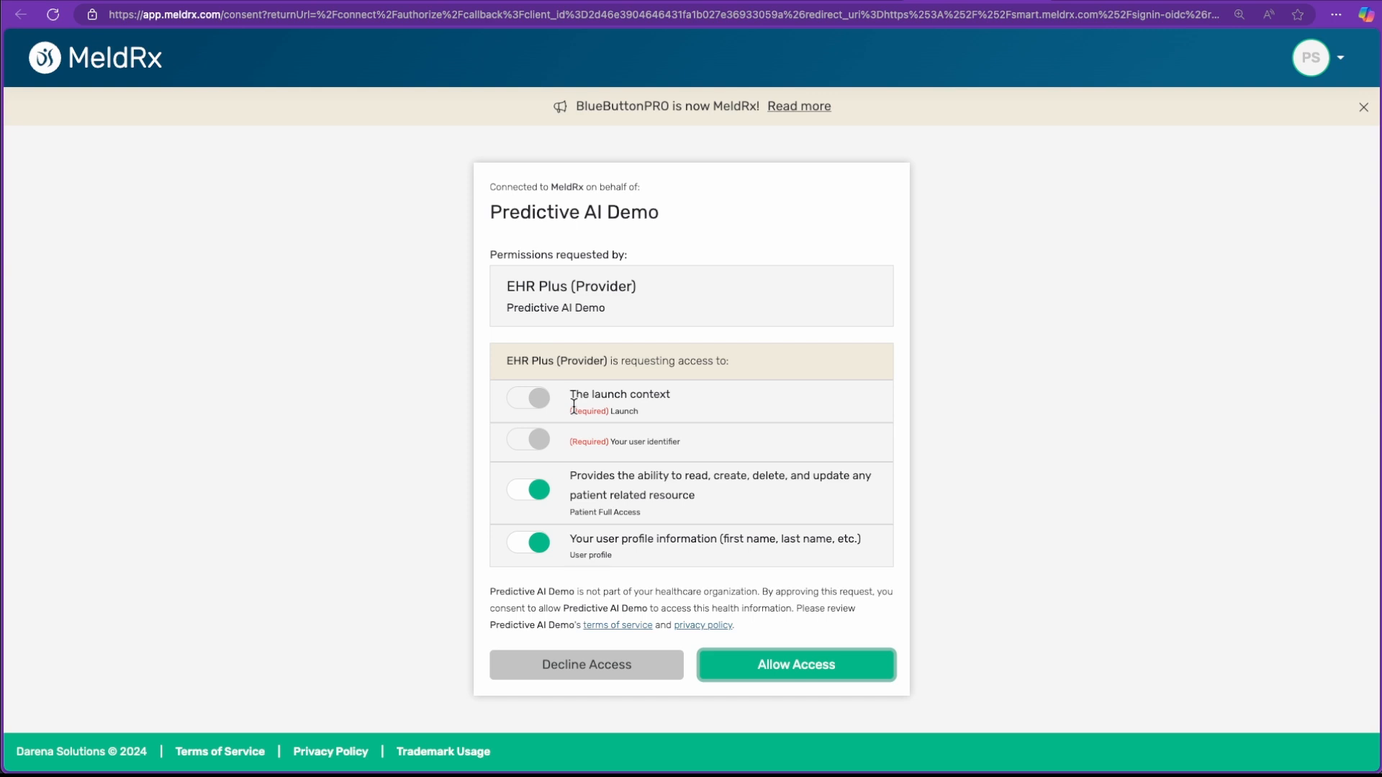
{"action": "mouse_move", "coordinate": [786, 670]}
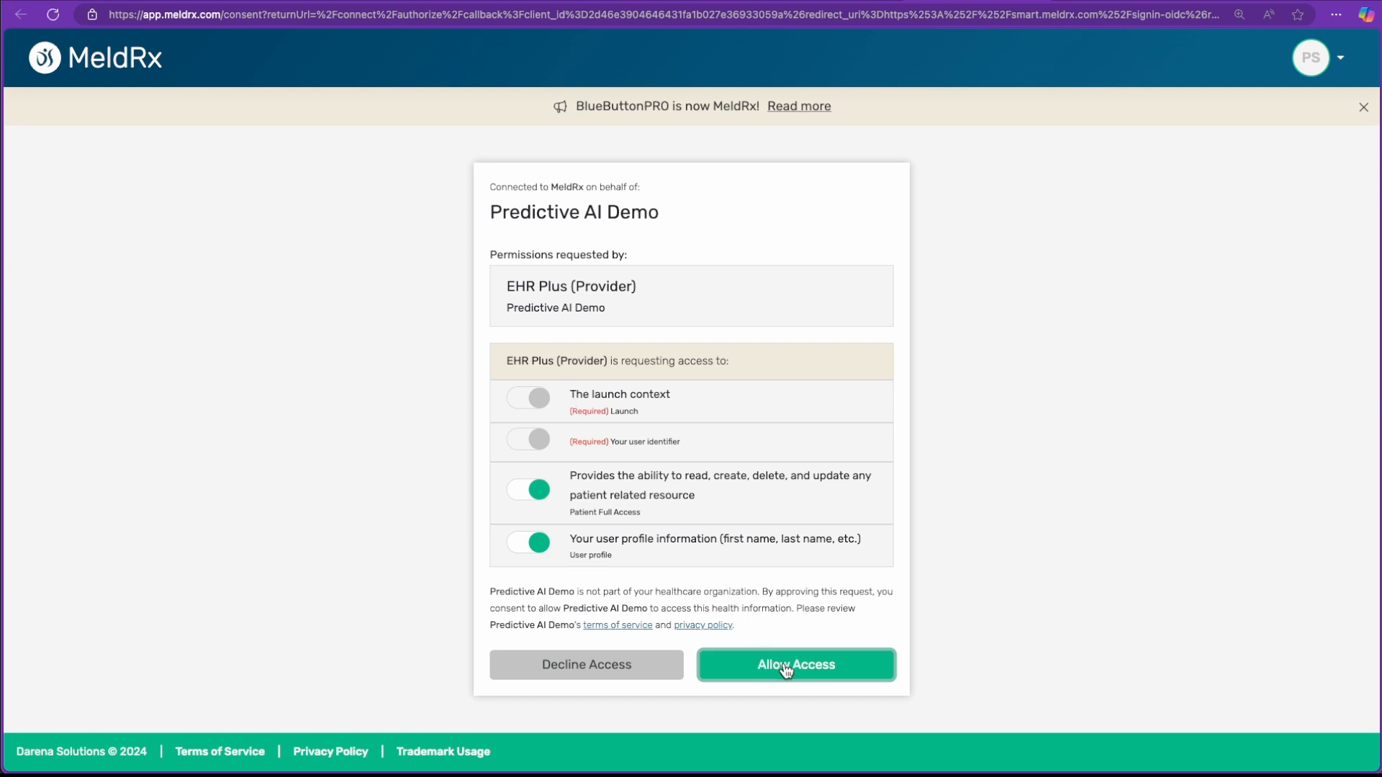
{"action": "left_click", "coordinate": [795, 665]}
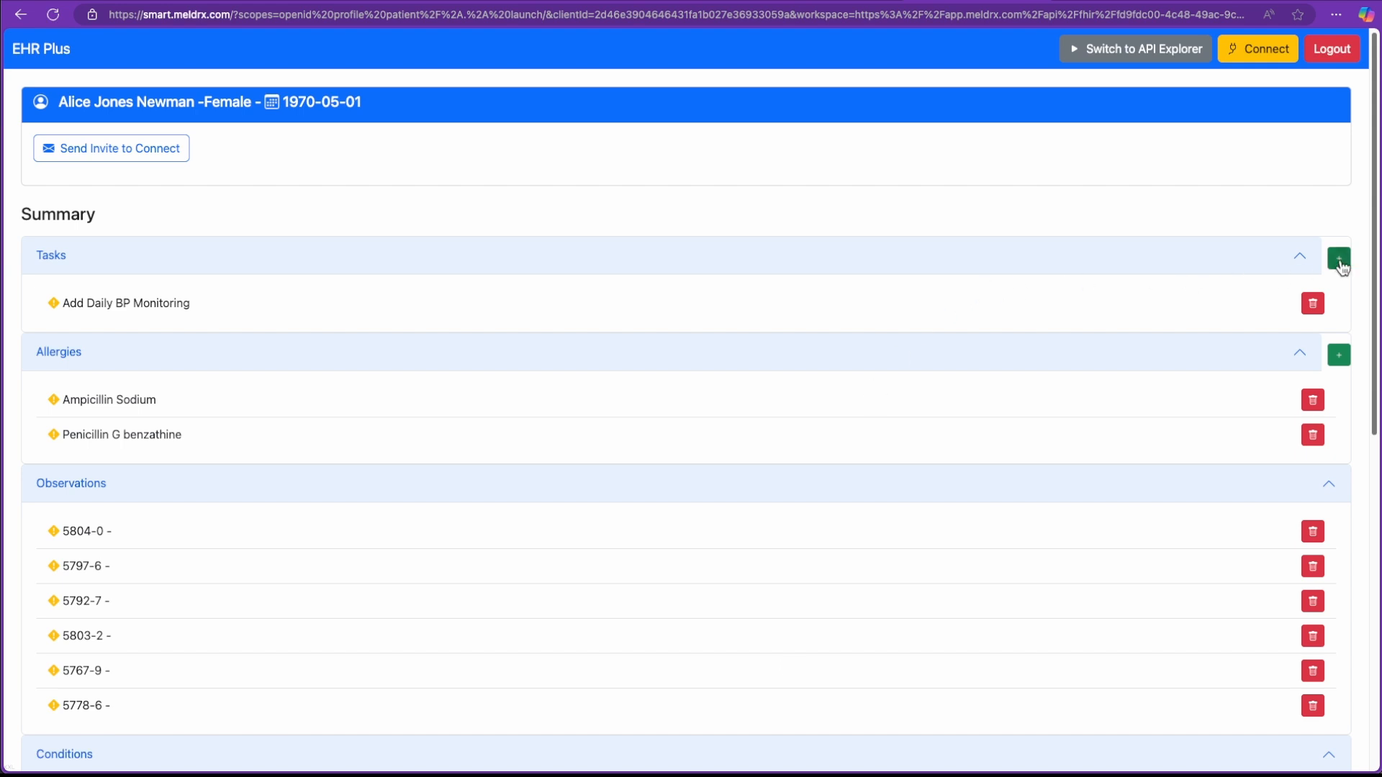
{"action": "mouse_move", "coordinate": [762, 317]}
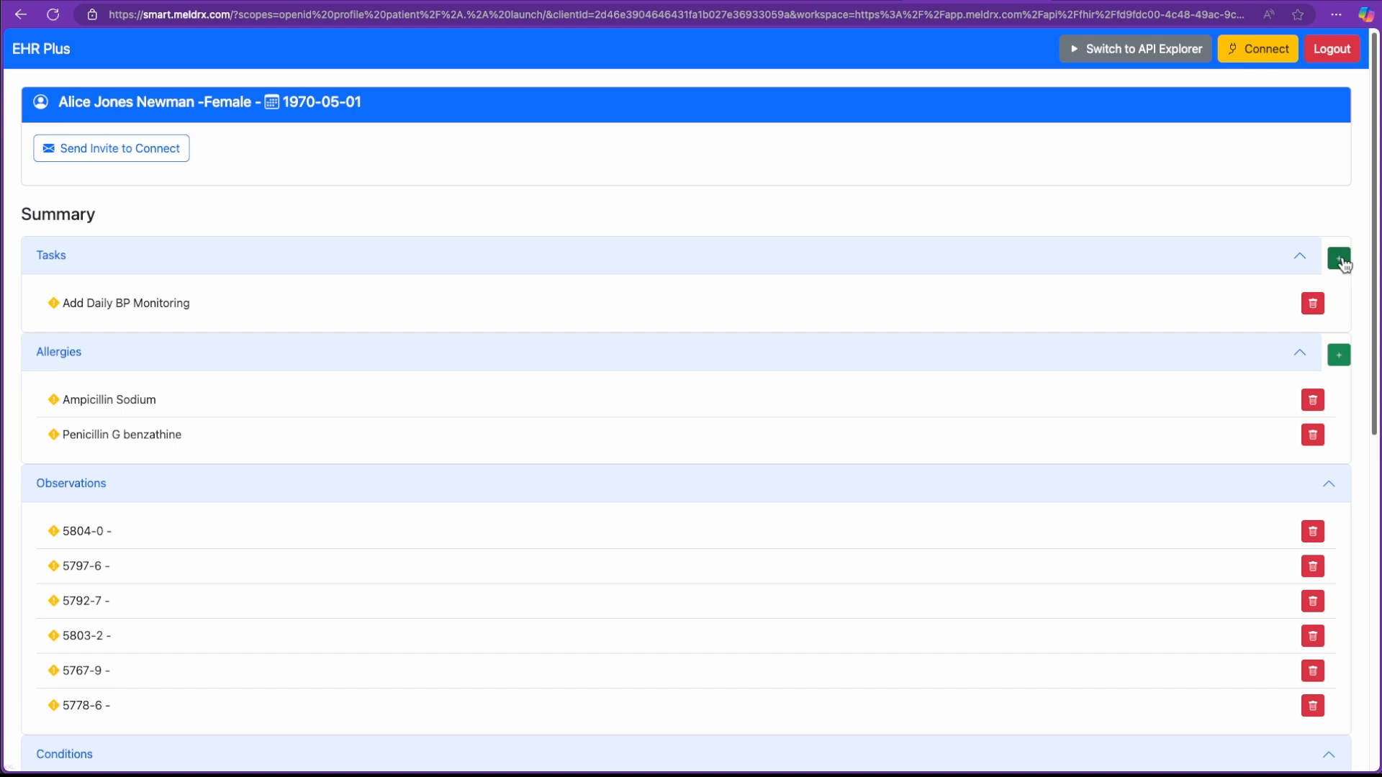
{"action": "left_click", "coordinate": [1337, 256]}
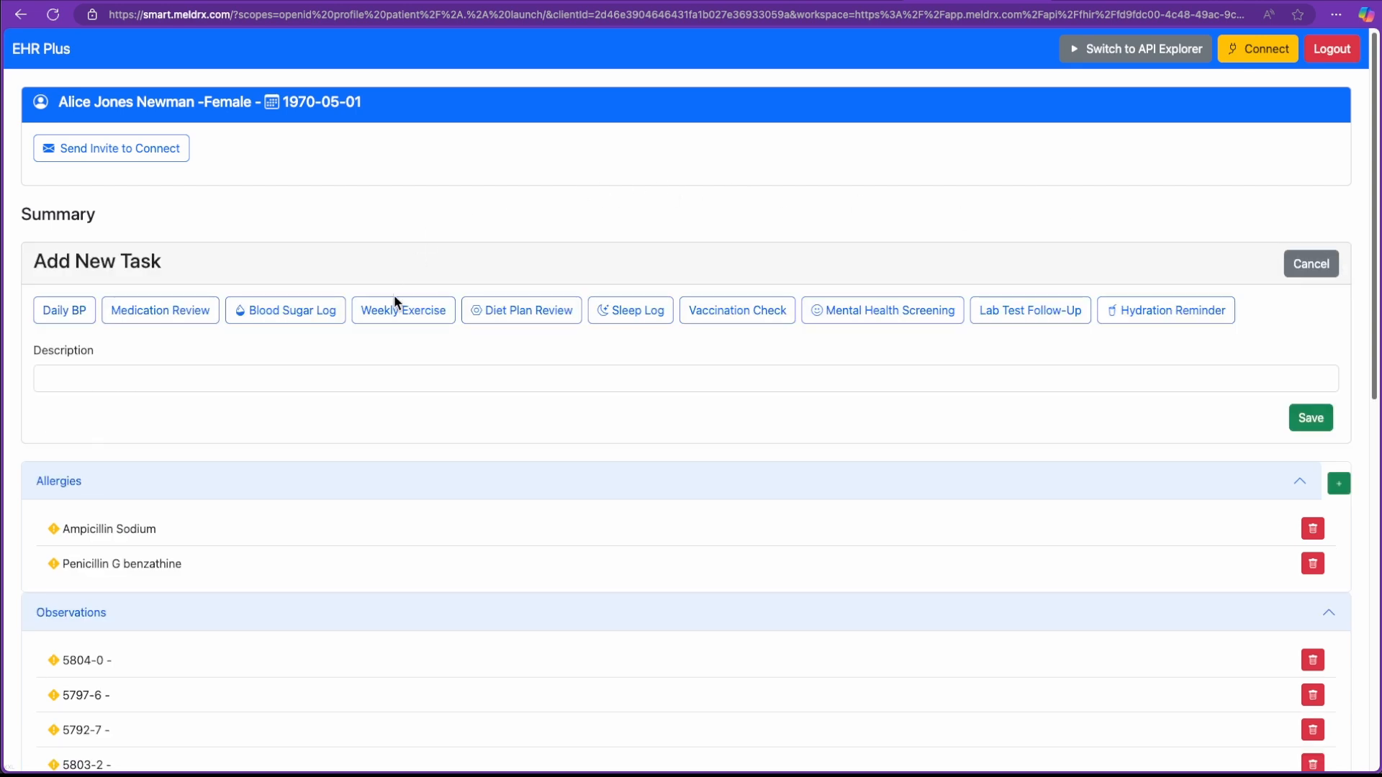
{"action": "left_click", "coordinate": [402, 309]}
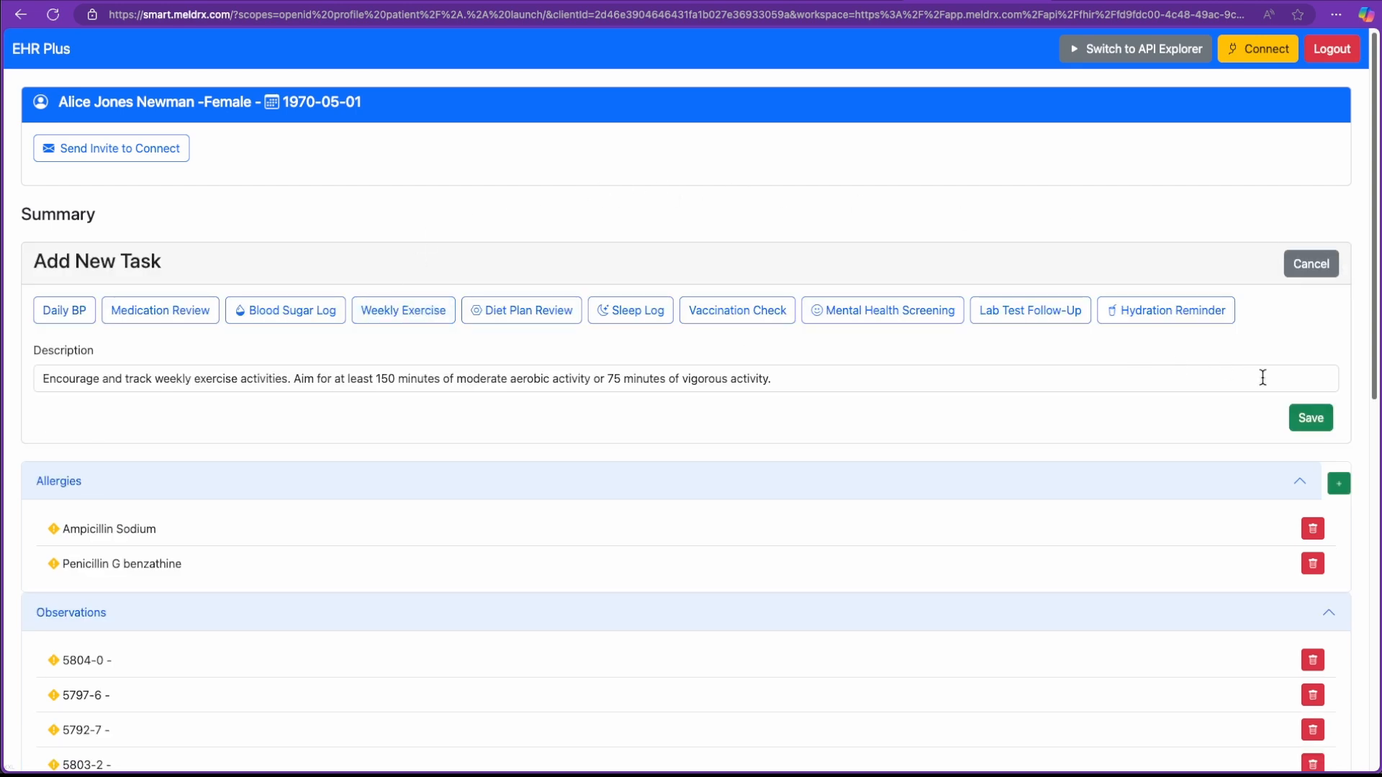
{"action": "left_click", "coordinate": [1310, 417]}
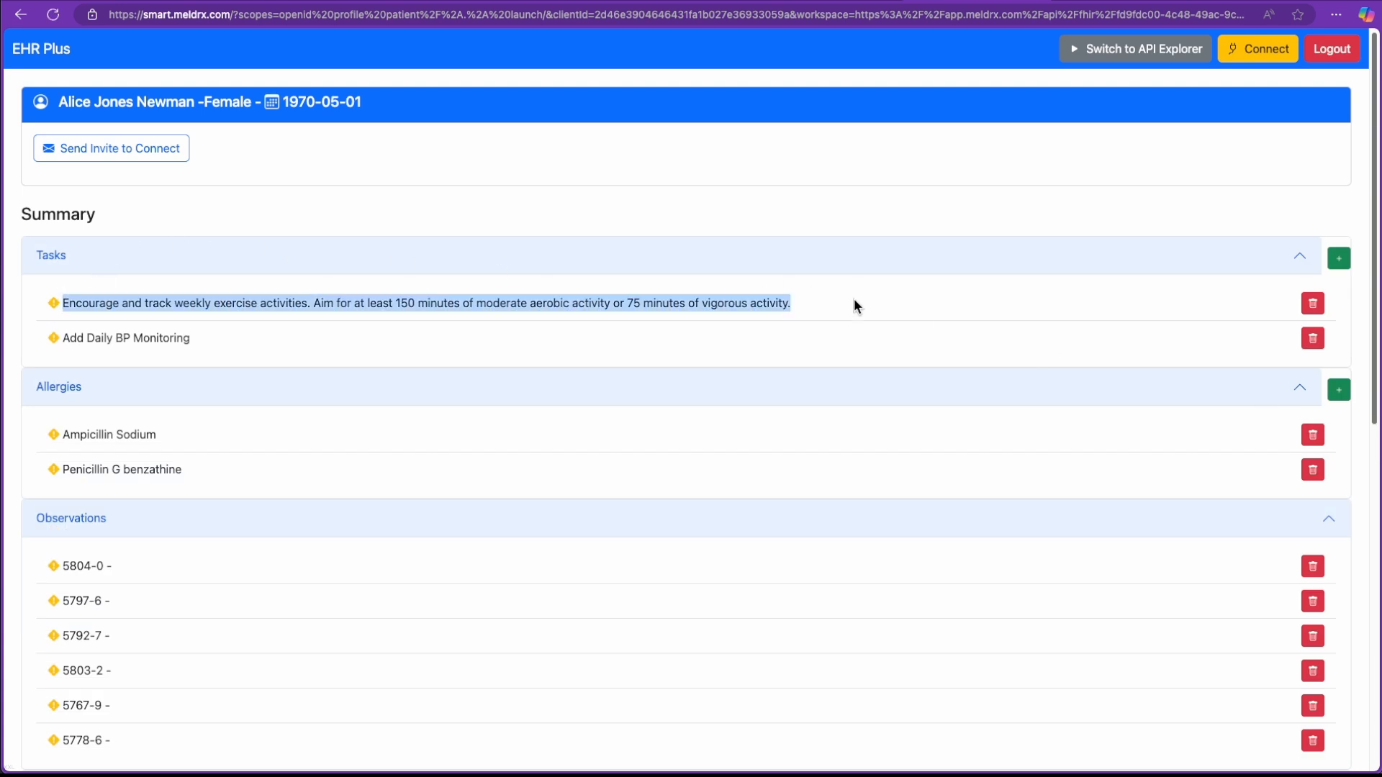
{"action": "mouse_move", "coordinate": [835, 5]}
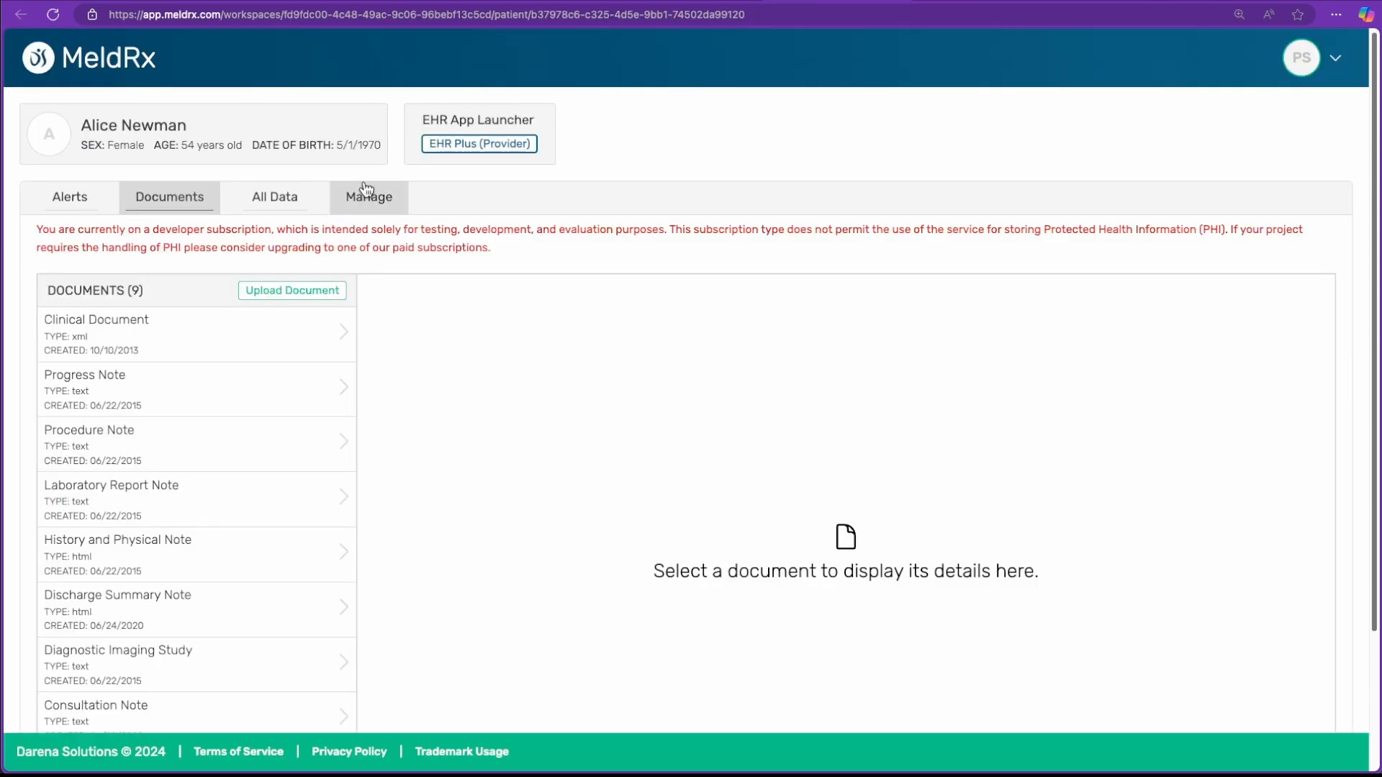
{"action": "left_click", "coordinate": [273, 197]}
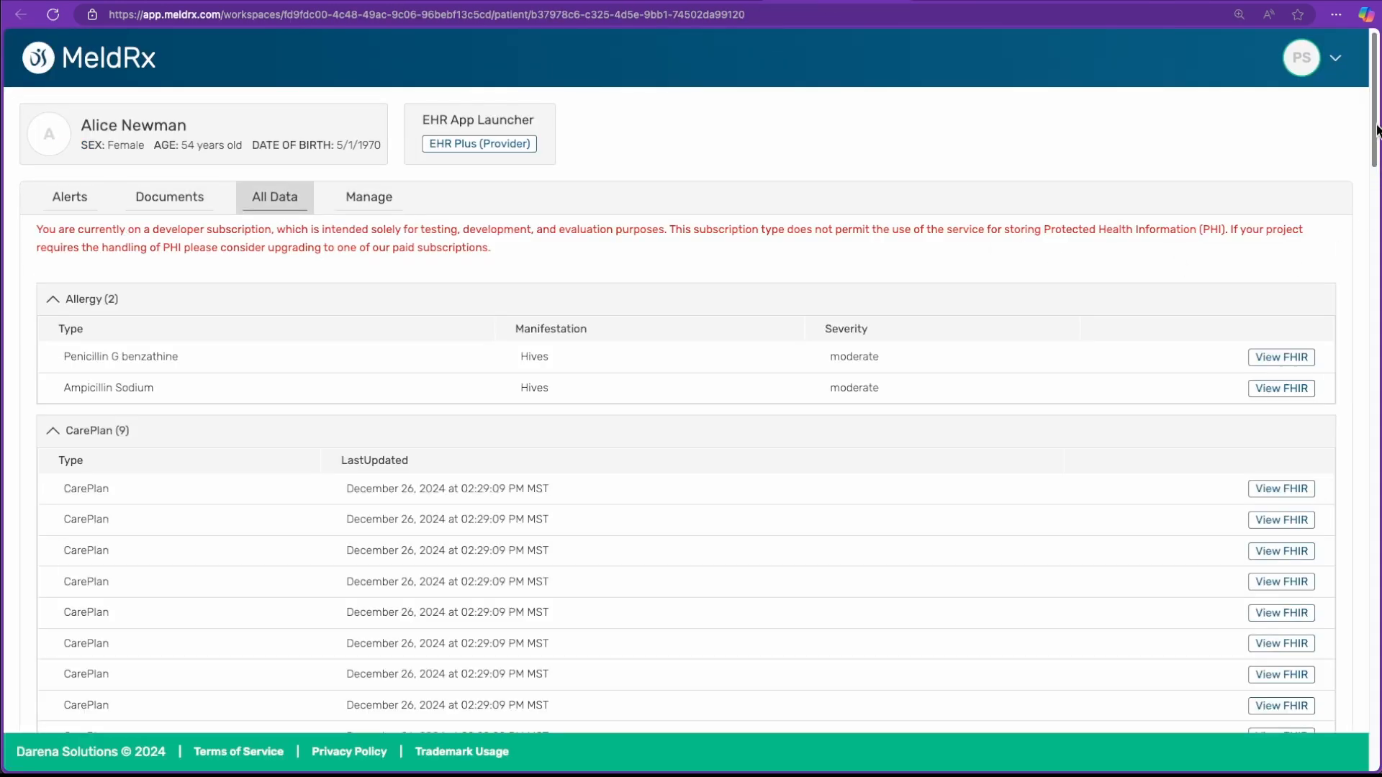
{"action": "scroll", "scroll_direction": "down", "scroll_amount": 3}
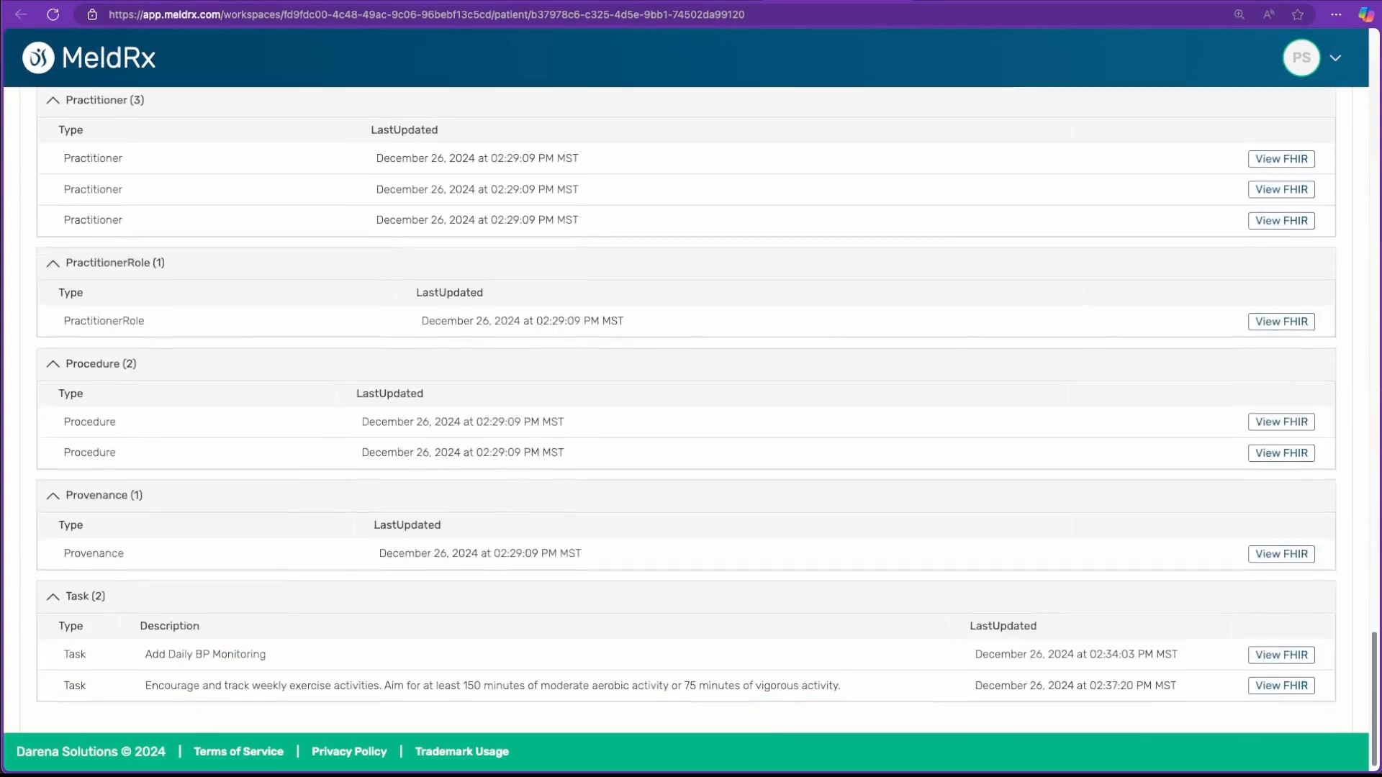
{"action": "scroll", "scroll_direction": "down", "scroll_amount": 3}
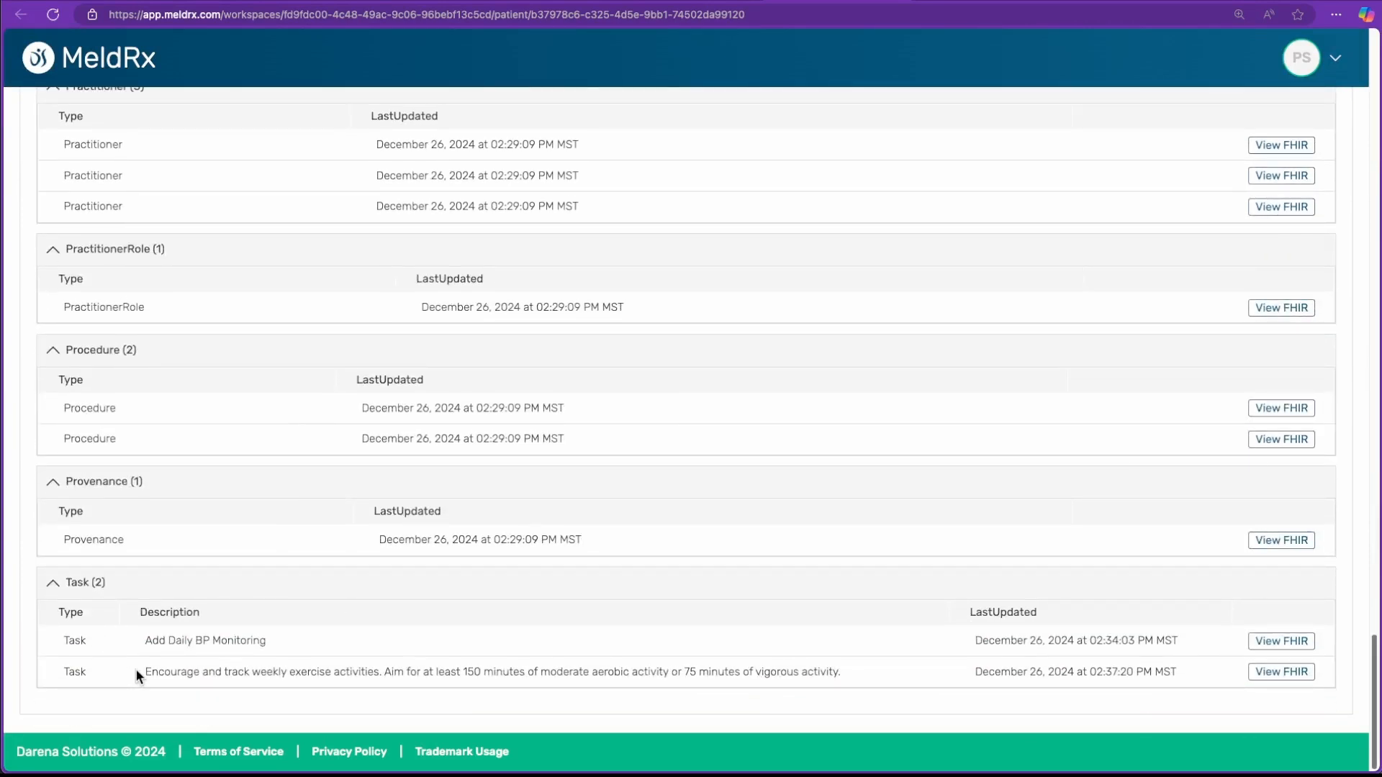